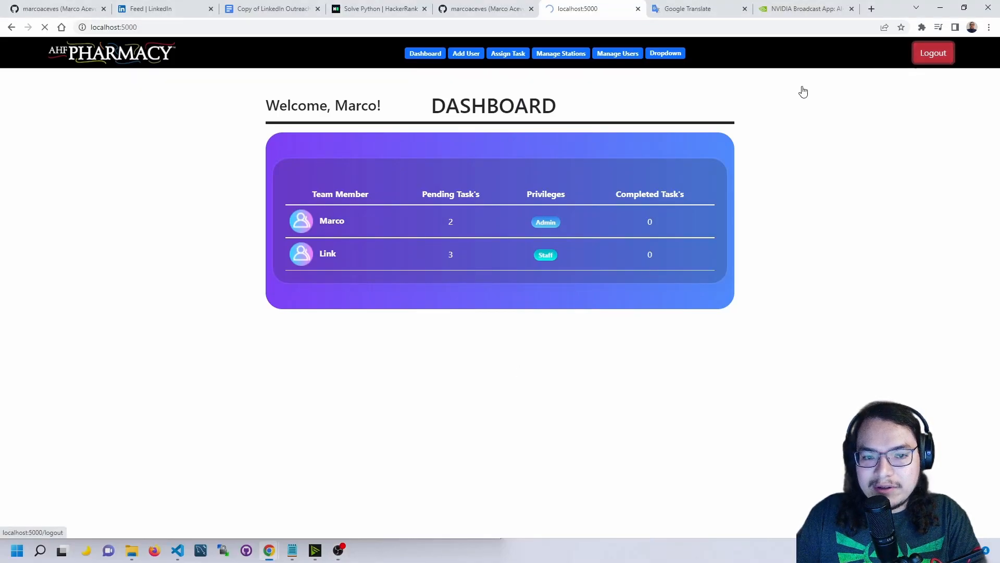
Step: Log out of the admin account, view the Reset Password page, then return to Login
click(932, 52)
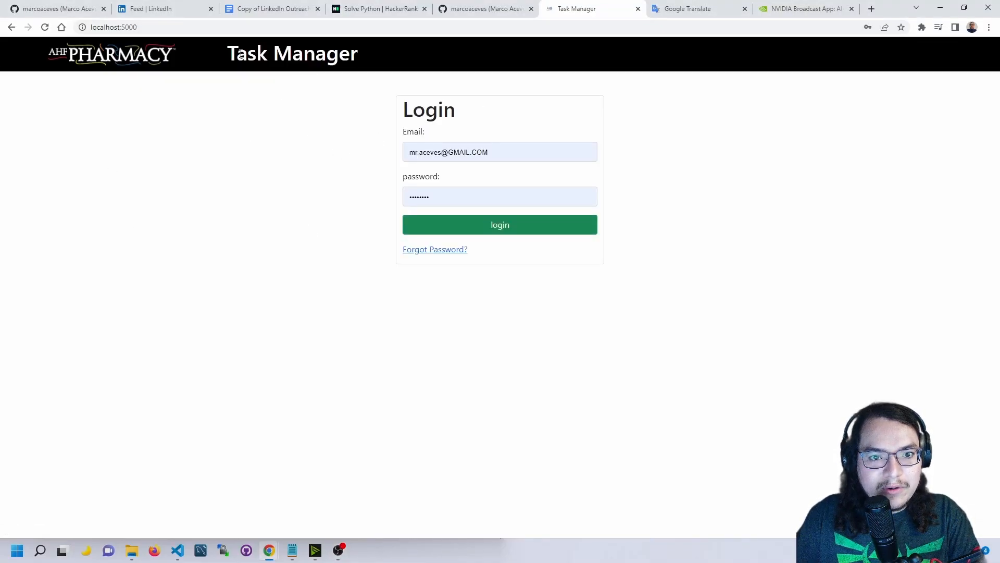
mouse_move(410, 80)
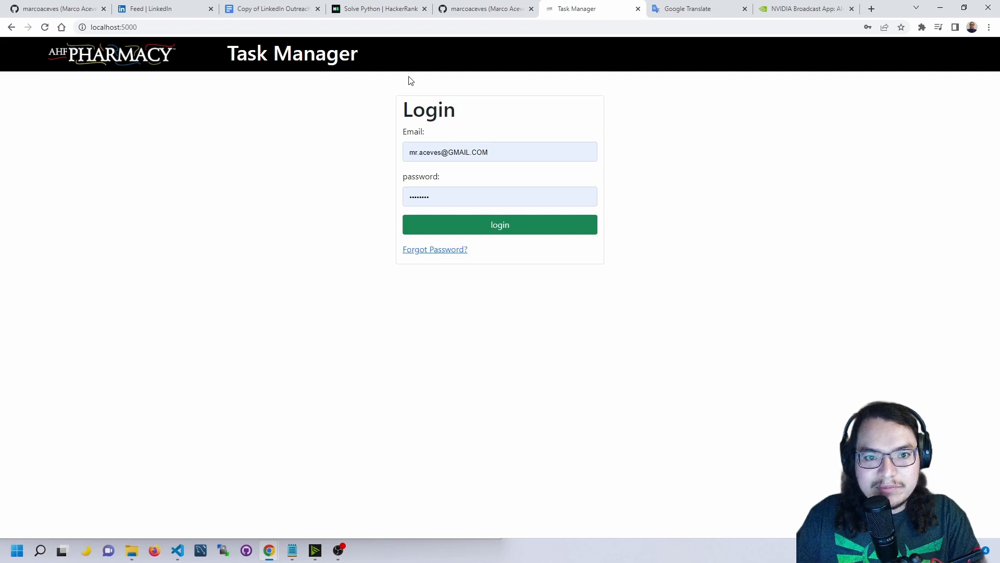
mouse_move(326, 83)
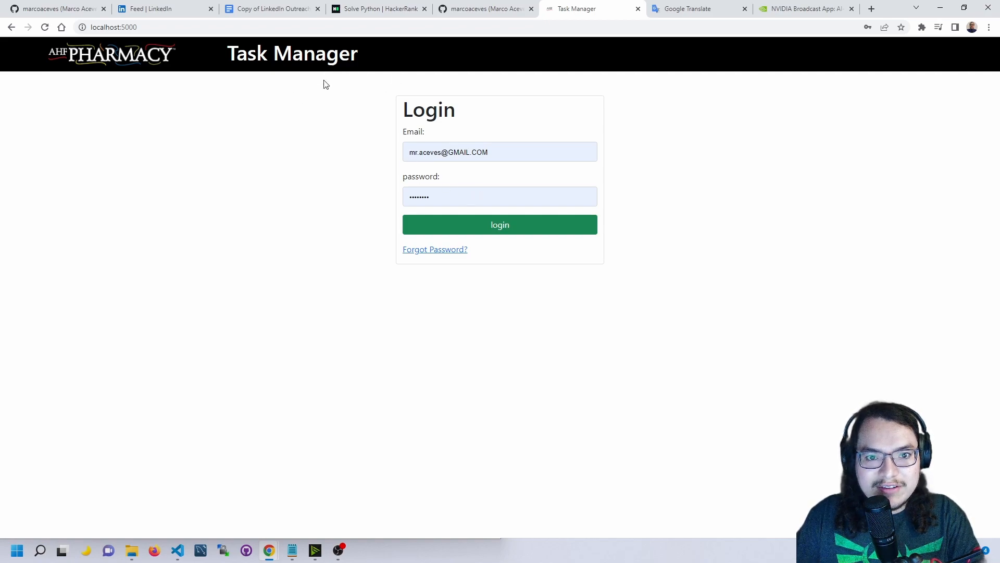
mouse_move(460, 262)
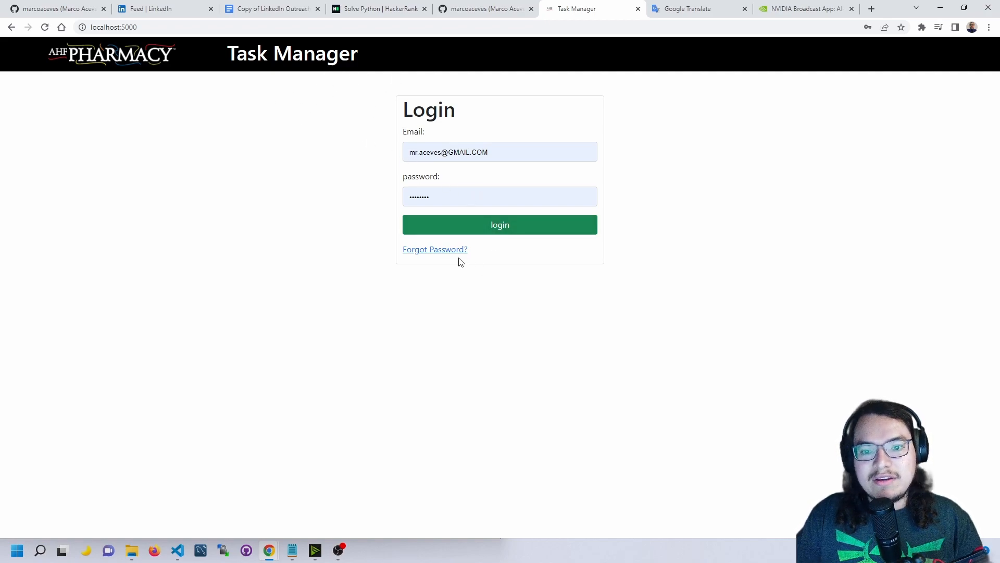
click(435, 249)
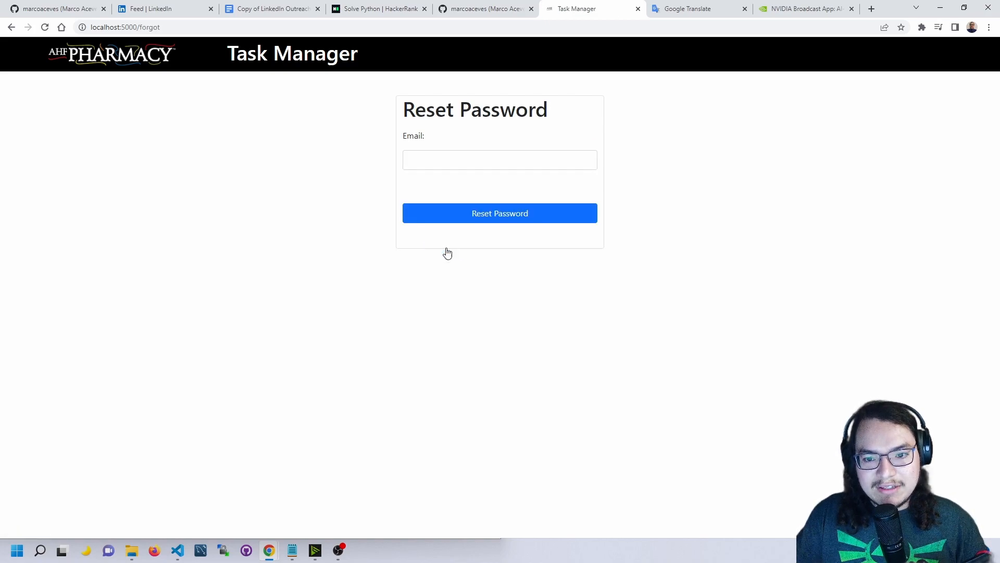
click(500, 160)
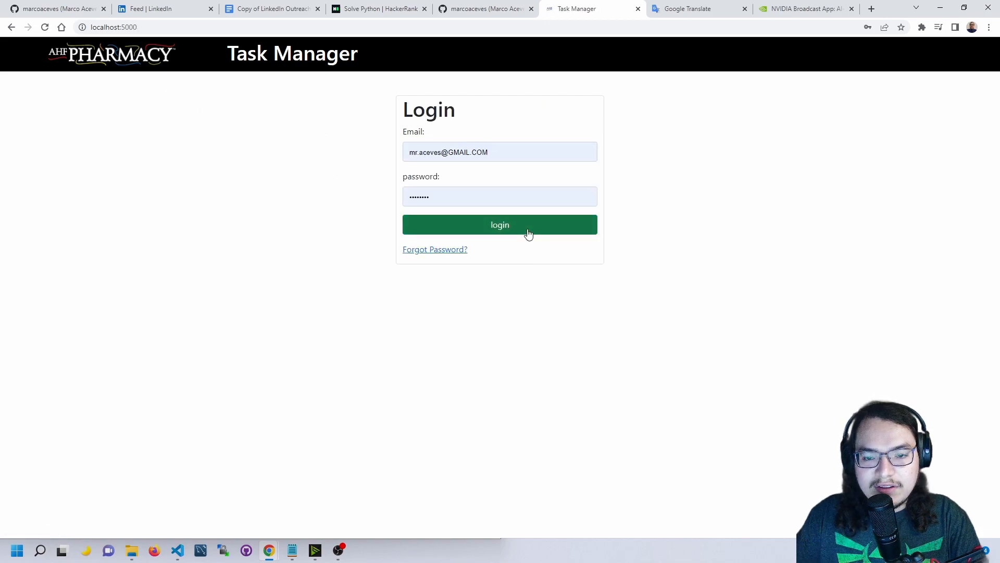
Step: Log in with the saved credentials to reach the admin Dashboard of team task counts
click(500, 224)
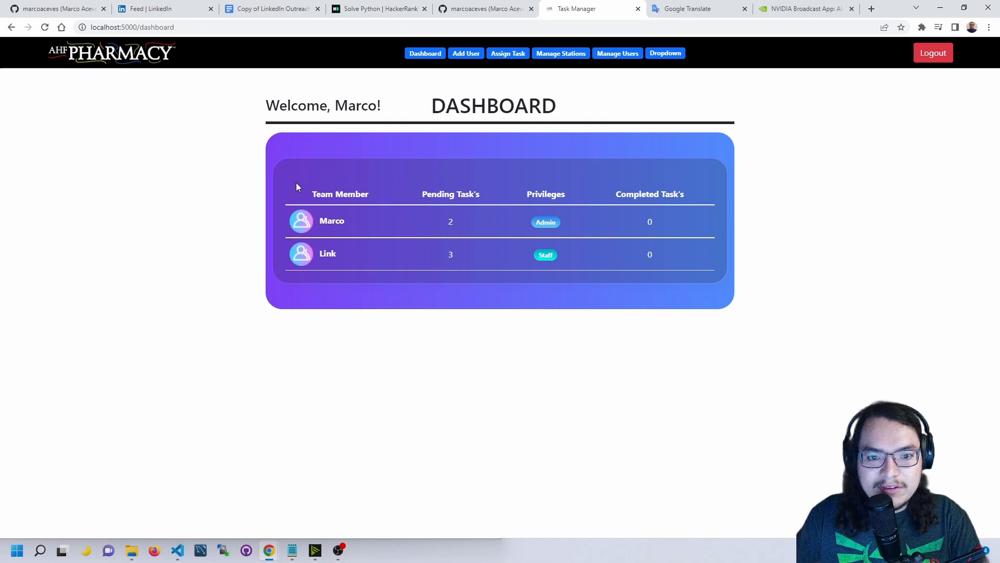
mouse_move(554, 445)
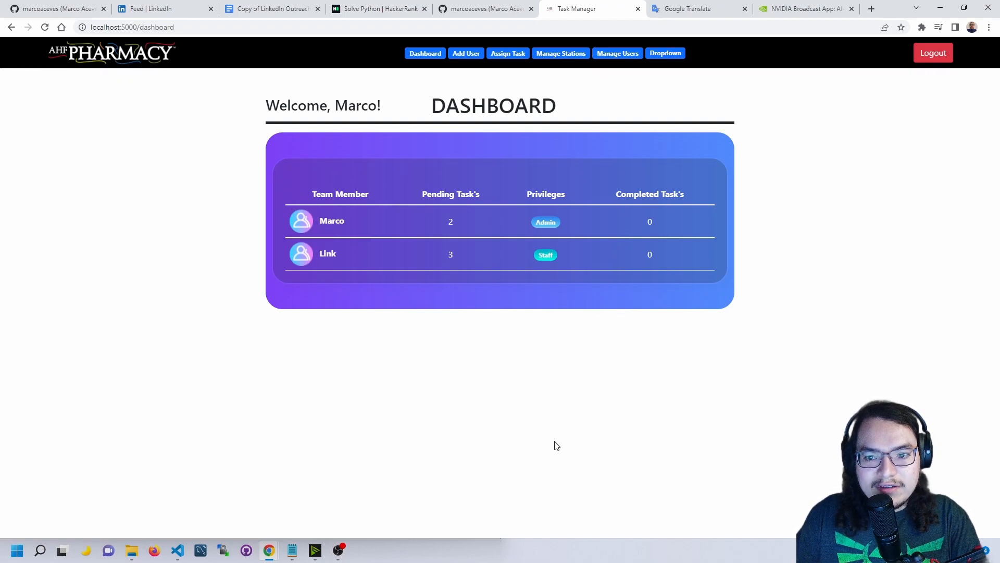
mouse_move(564, 229)
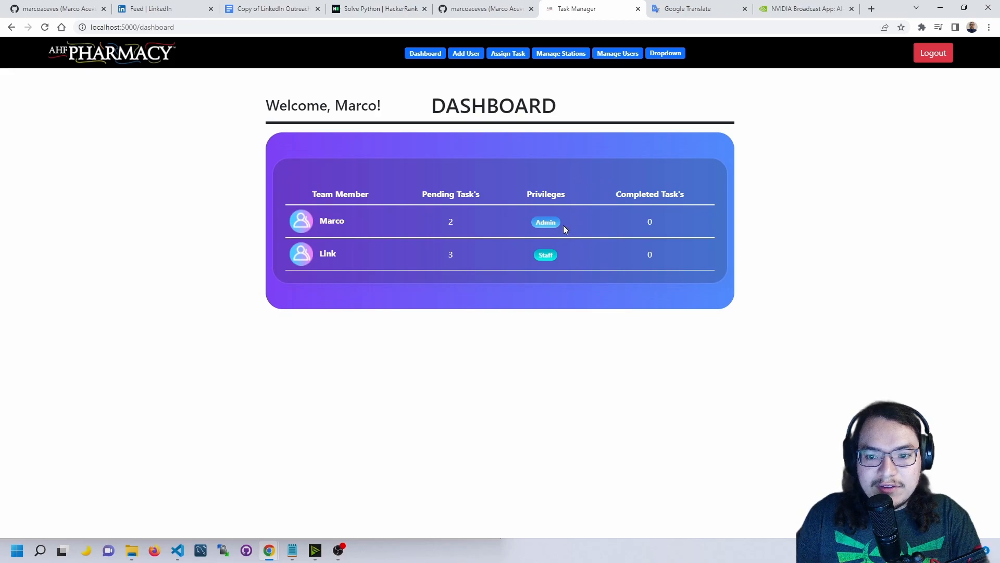
mouse_move(568, 224)
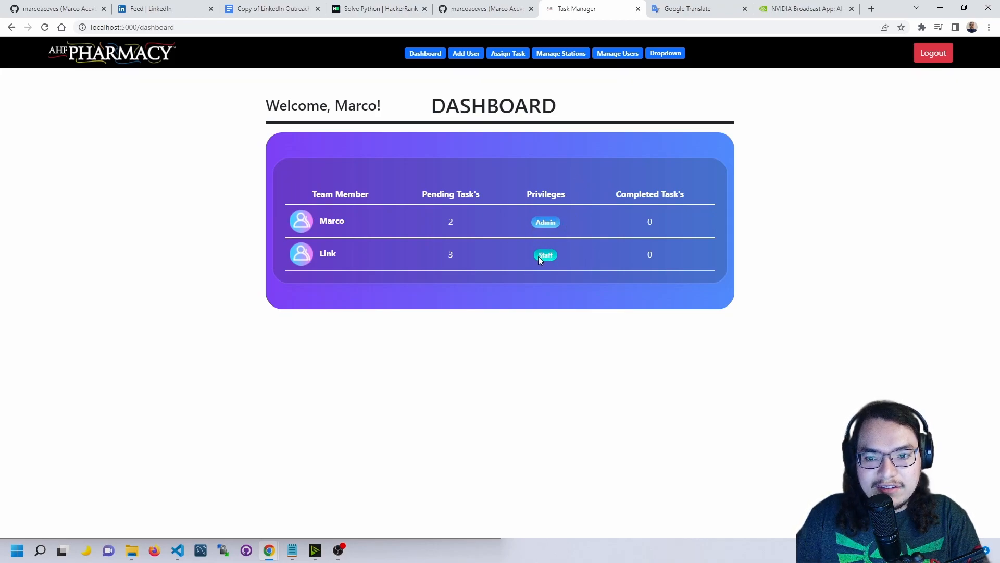
mouse_move(600, 270)
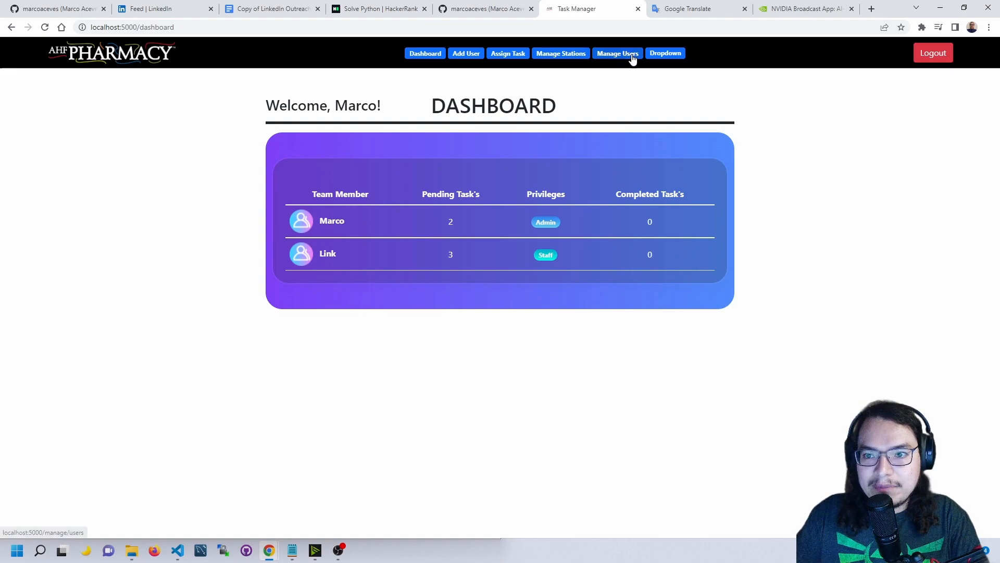
Step: Change Link's role to Admin in Manage Users and confirm it on the Dashboard
click(617, 53)
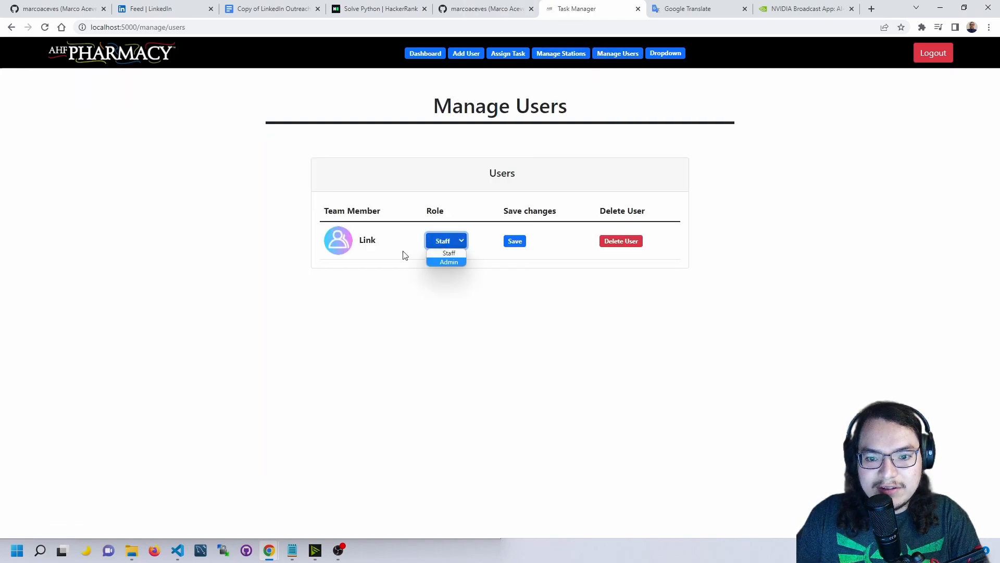
click(446, 261)
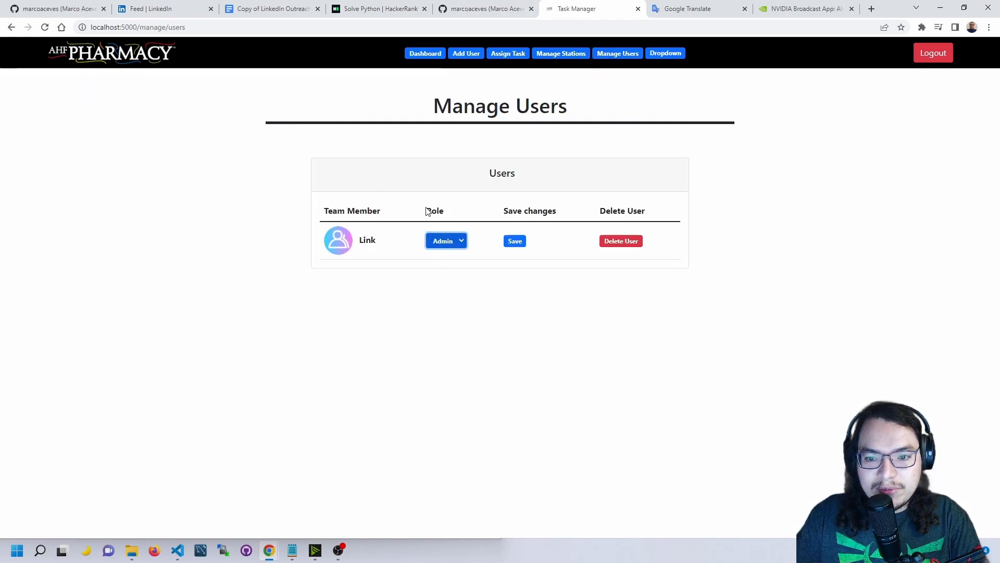
click(514, 241)
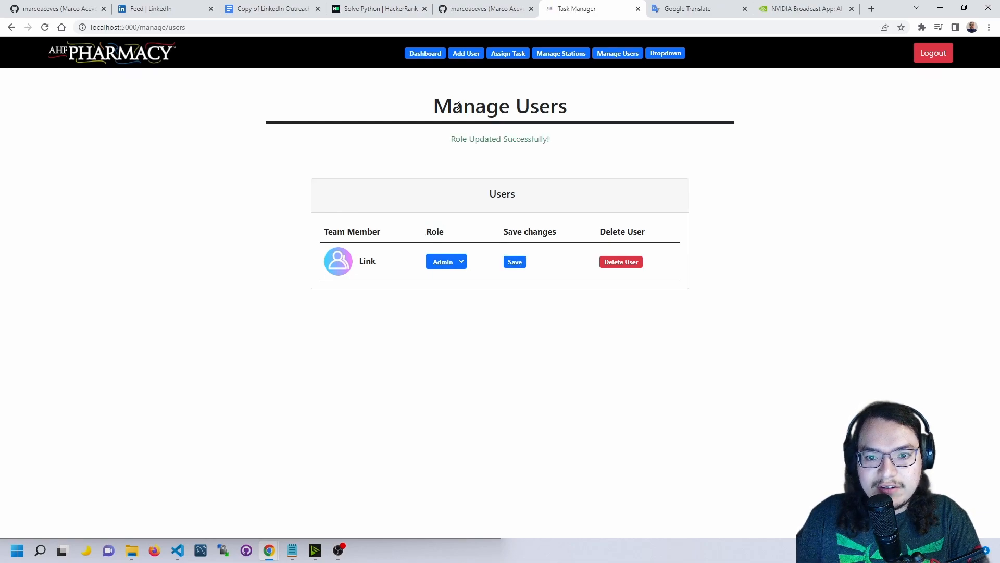
click(425, 53)
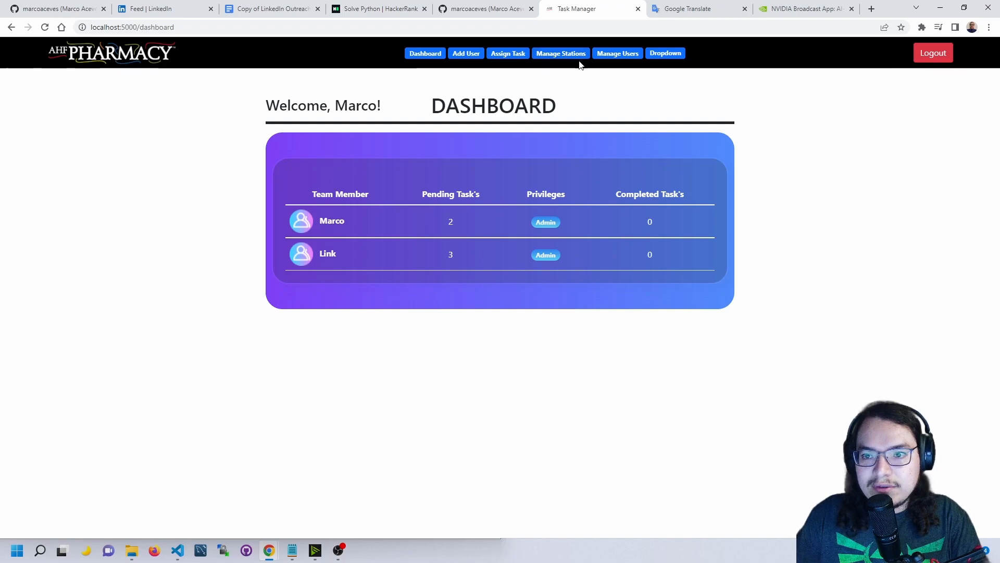
Step: Set Link's role back to Staff in Manage Users and save
click(617, 53)
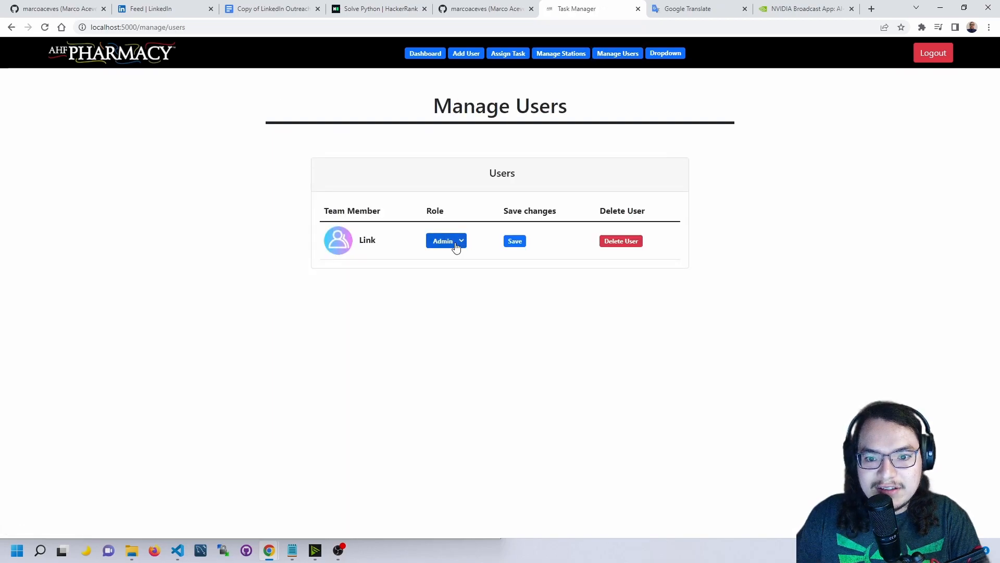
click(515, 241)
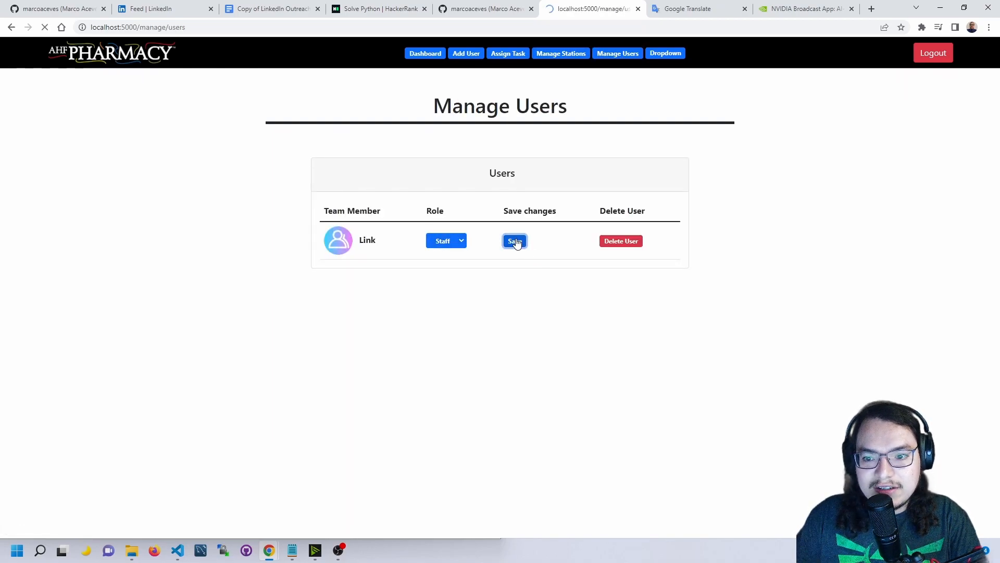
click(515, 240)
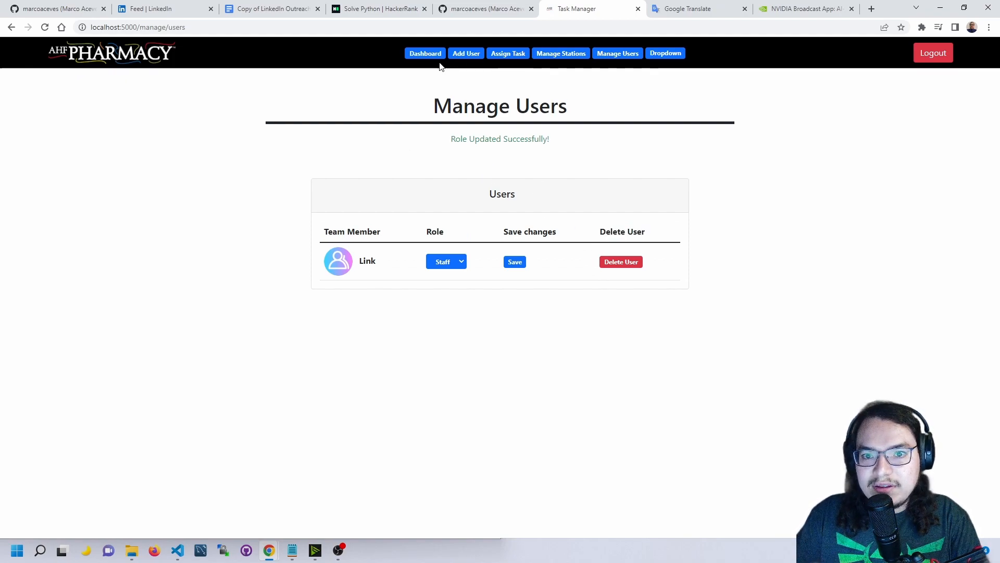
Step: Mark all three of Link's assigned tasks completed and submit the update
click(425, 53)
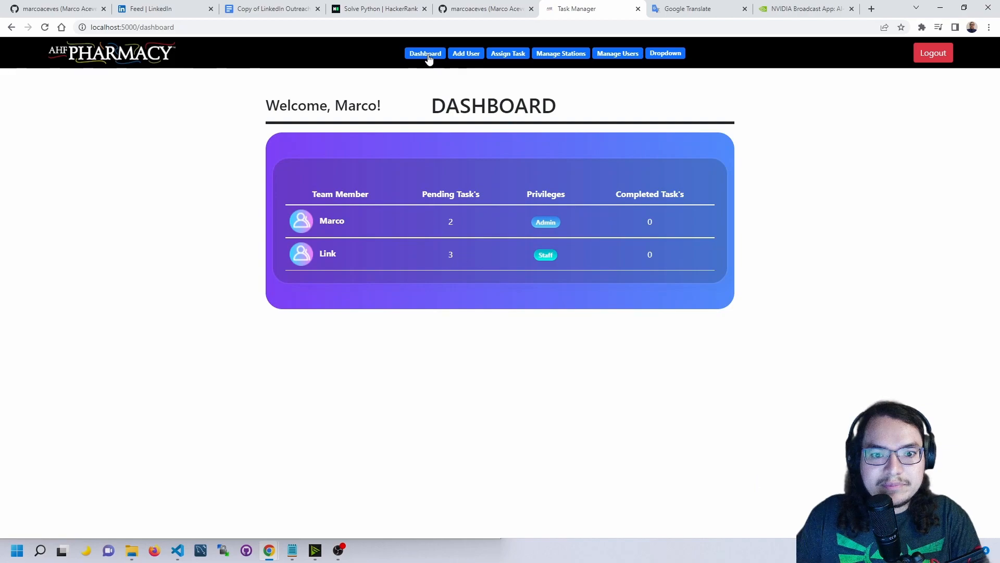
mouse_move(327, 225)
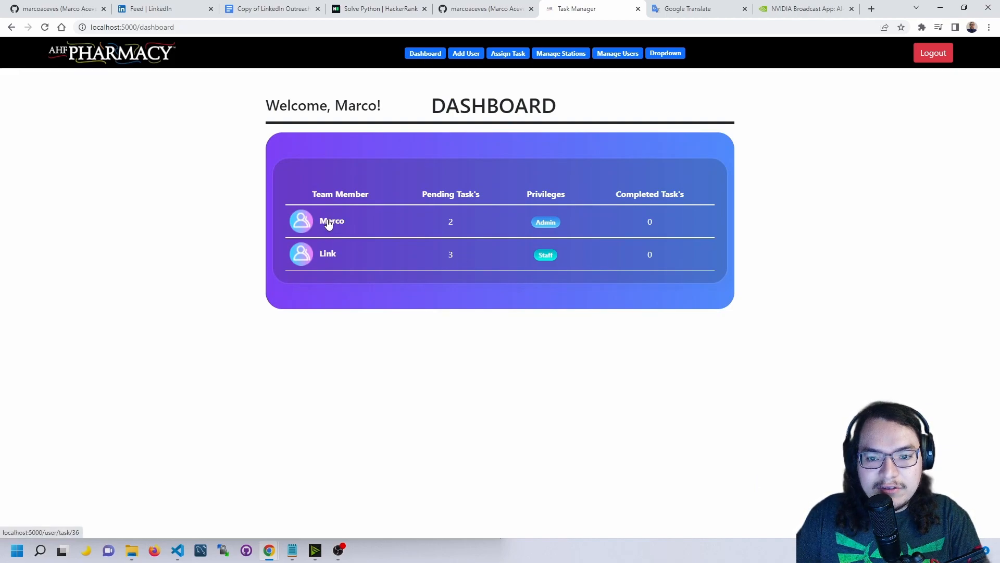
mouse_move(427, 224)
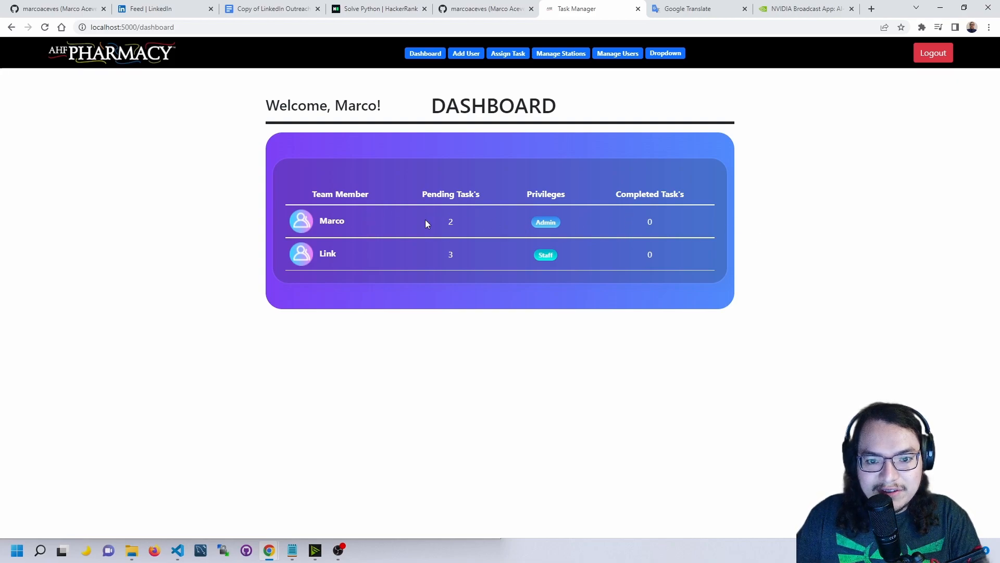
mouse_move(329, 256)
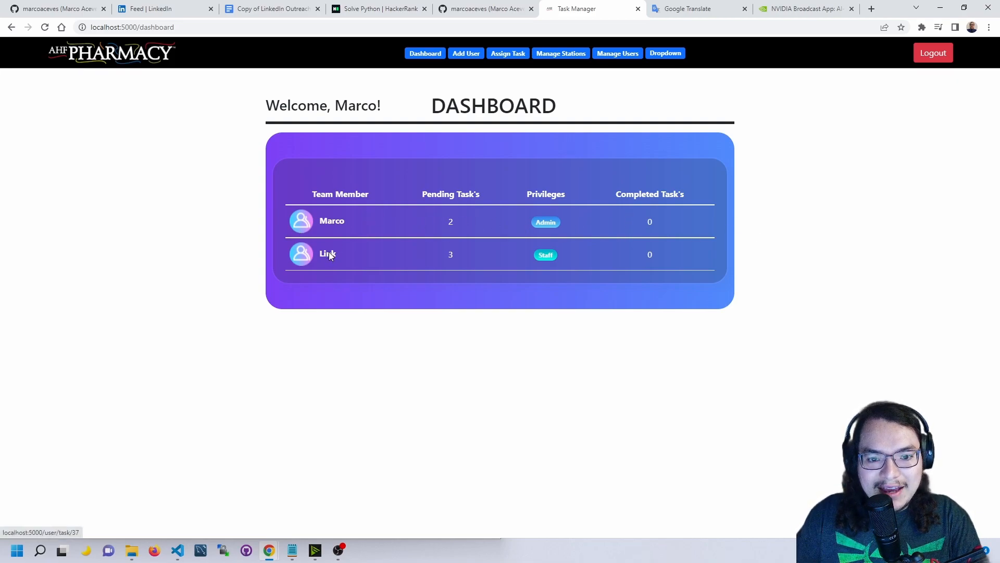
click(325, 254)
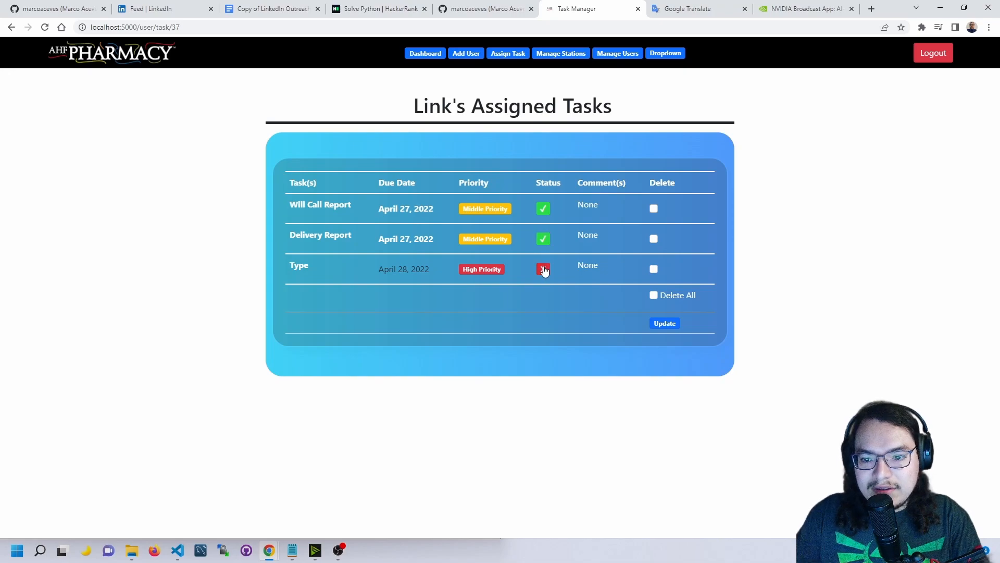
click(542, 269)
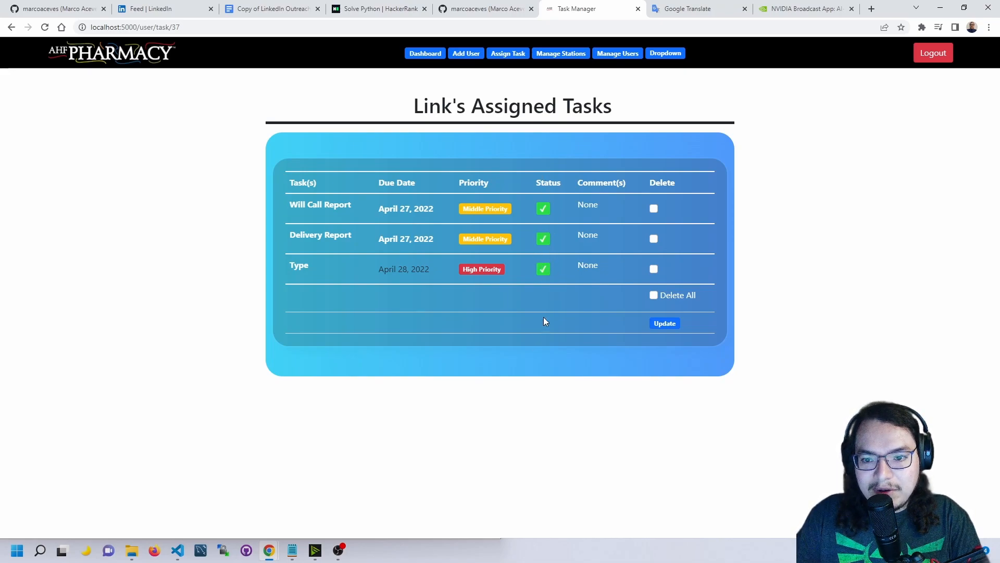
click(665, 323)
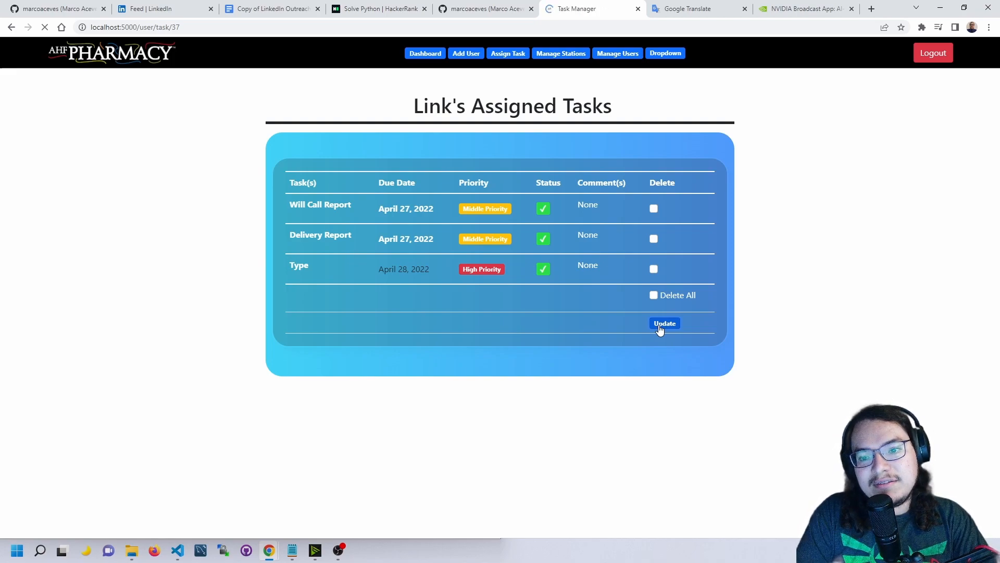
click(664, 323)
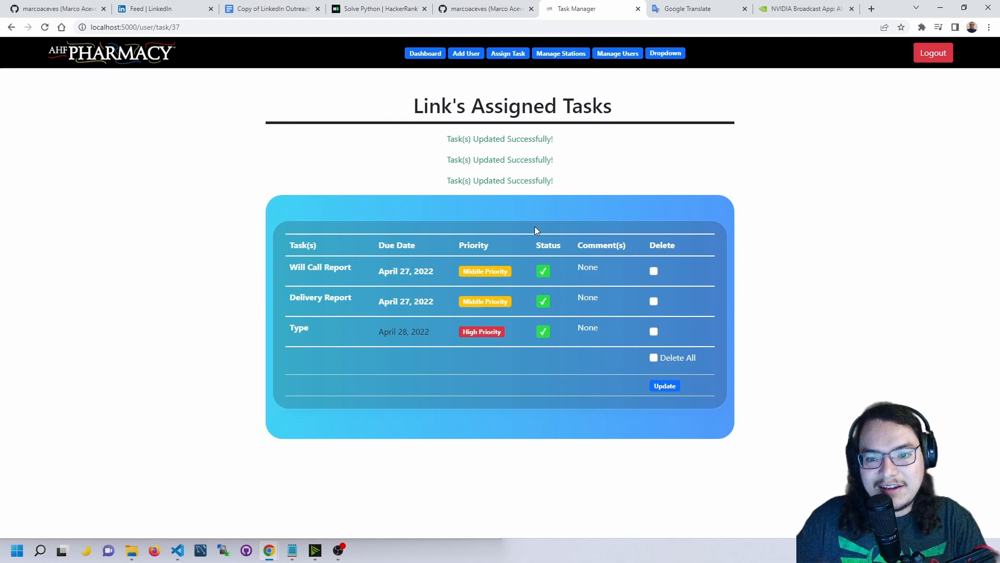
mouse_move(459, 56)
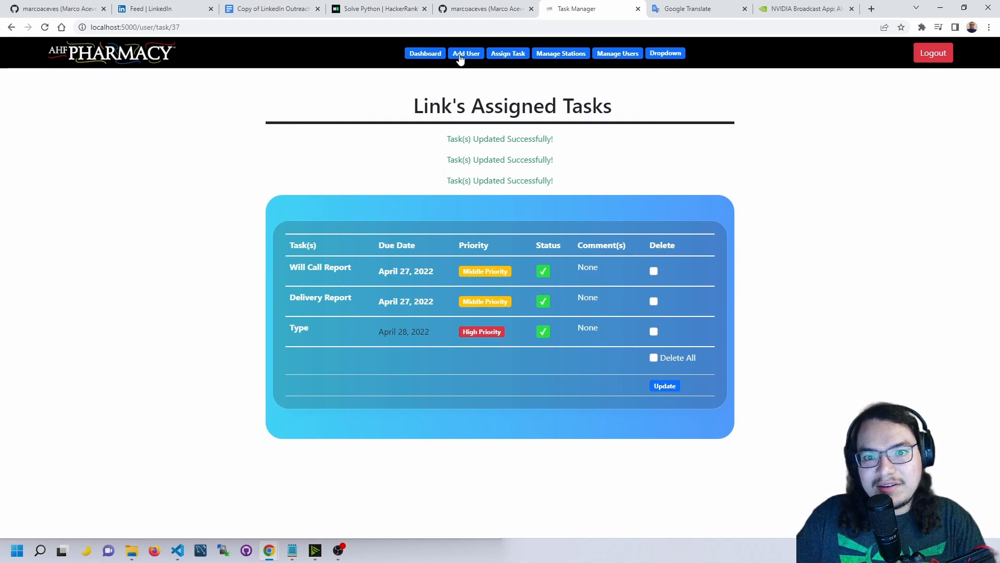
mouse_move(118, 58)
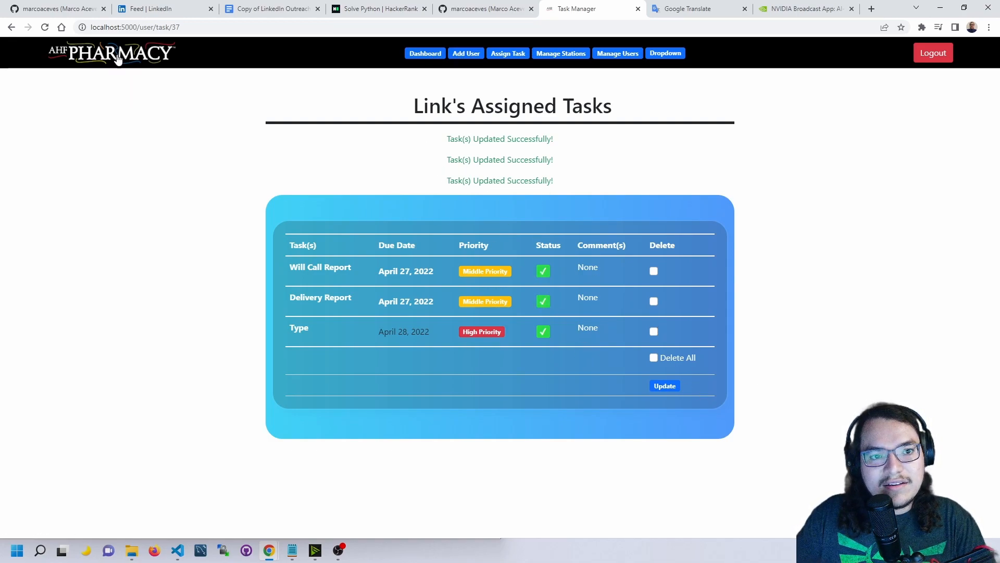
Step: Mark Marco's Delivery Report as completed and save the update
click(425, 53)
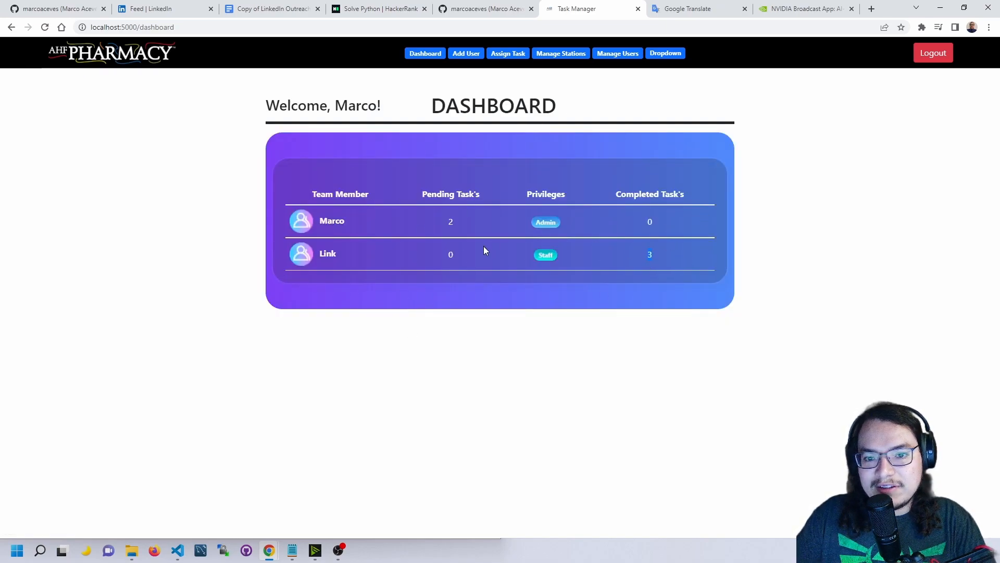
mouse_move(392, 228)
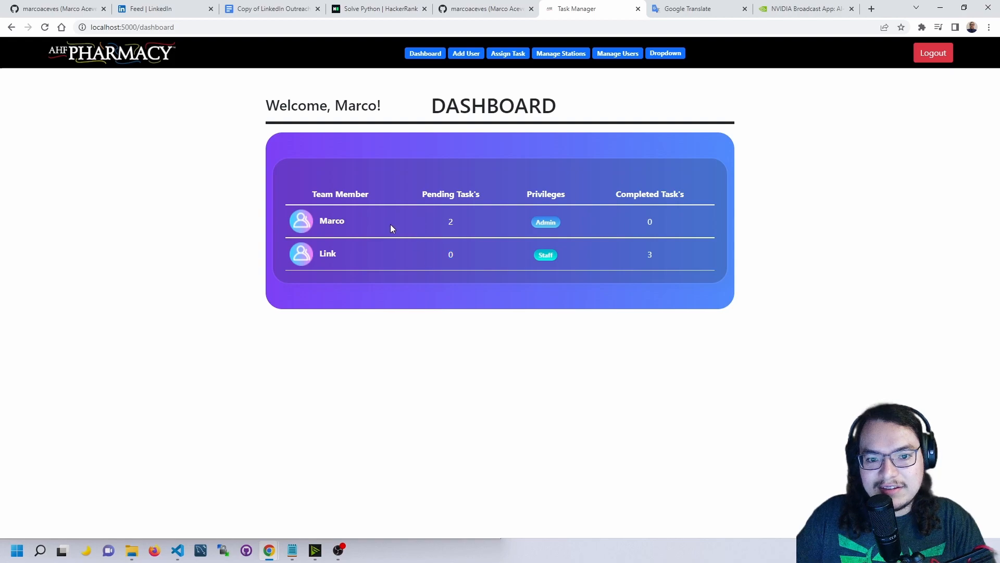
click(332, 220)
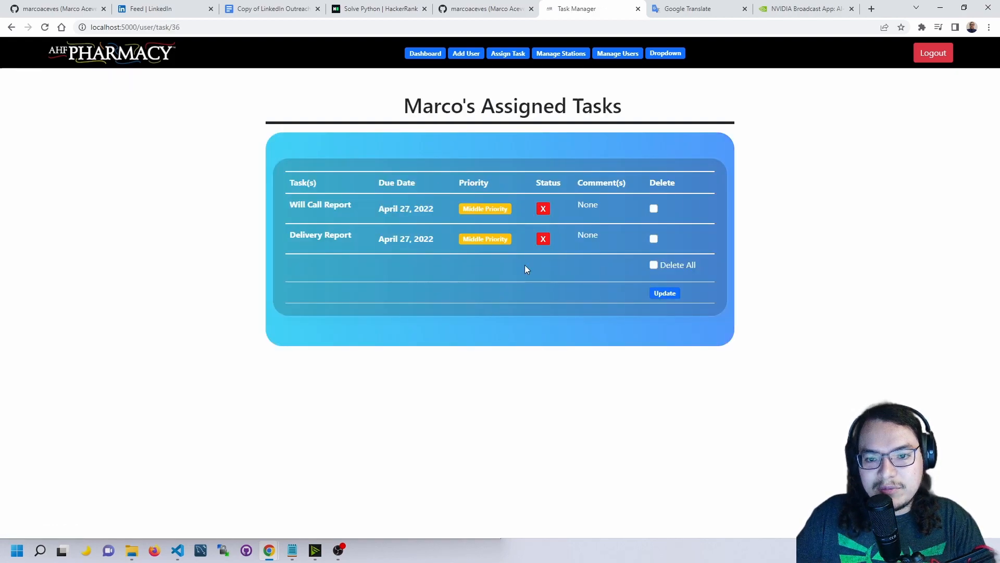
click(543, 238)
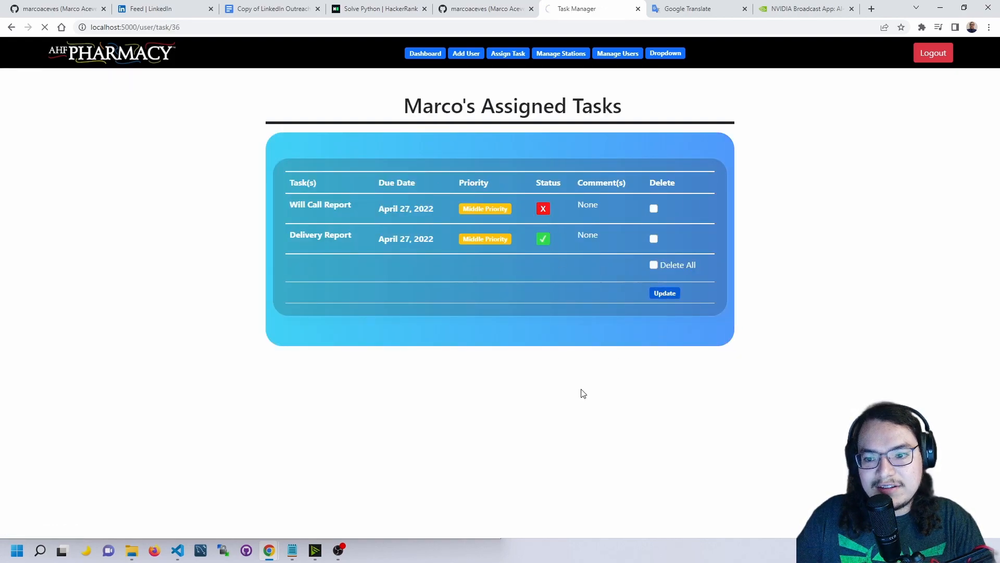
click(664, 293)
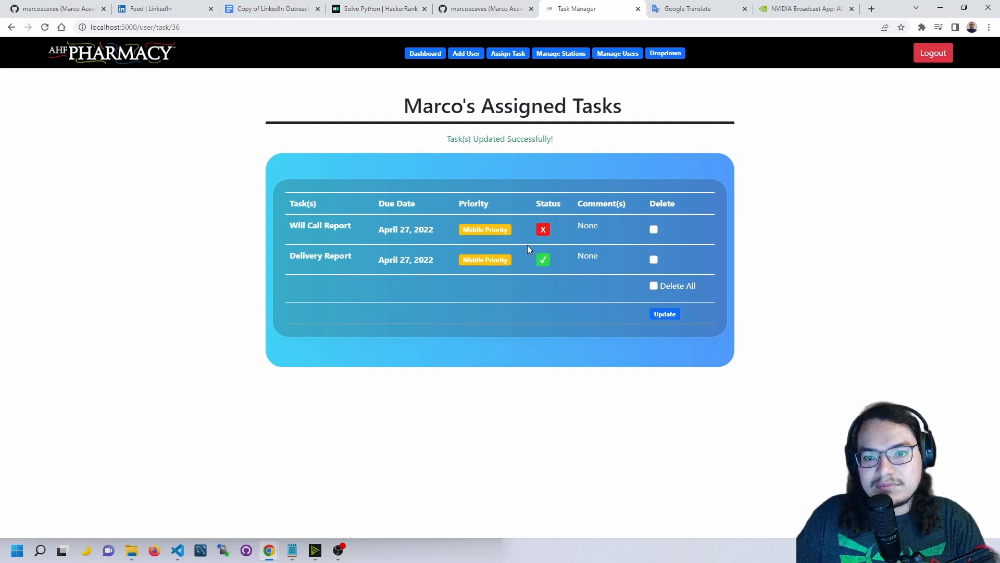
Step: Delete all of Link's assigned tasks
click(425, 53)
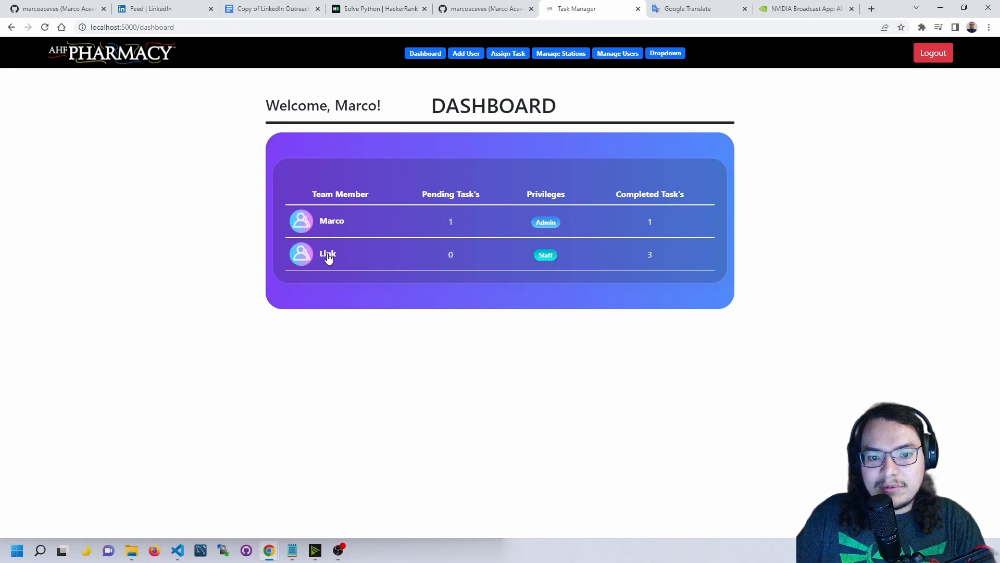
click(327, 253)
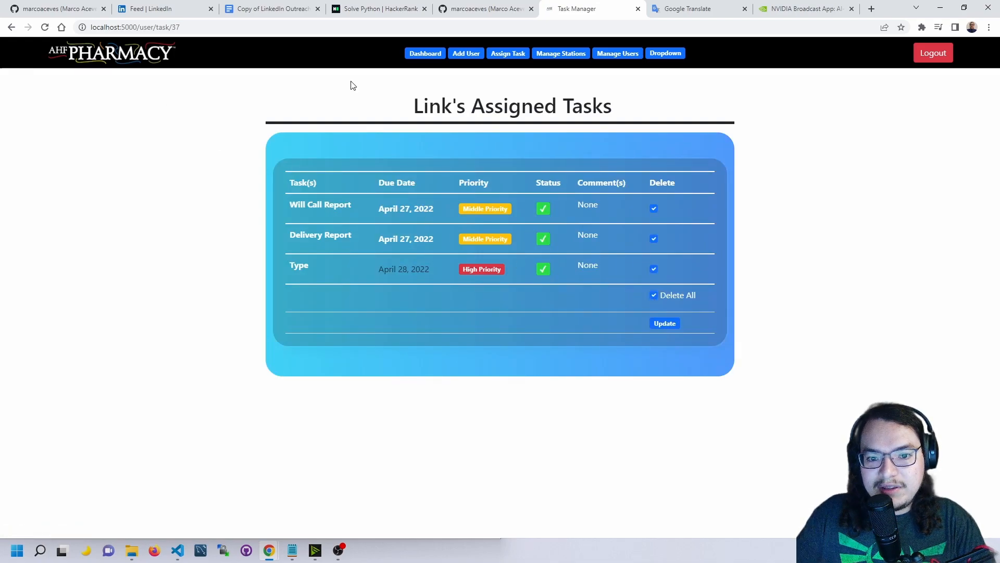
click(665, 323)
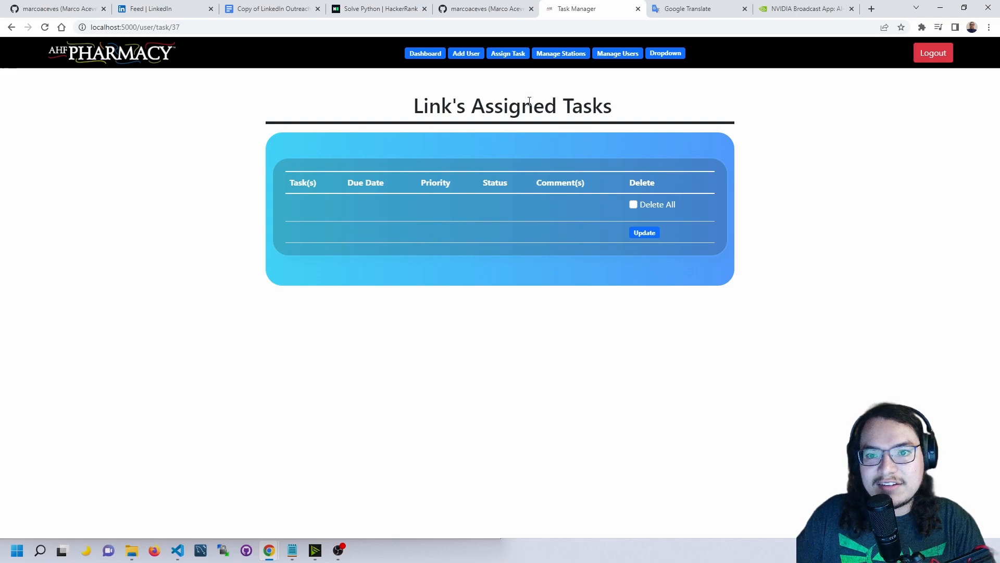
mouse_move(520, 80)
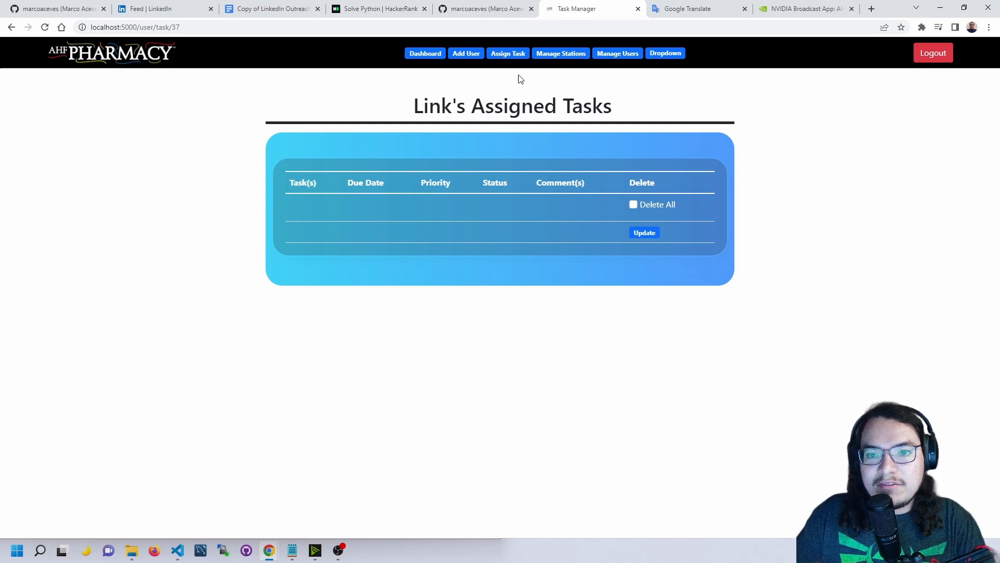
Step: Add a Low Priority task 'type' for Marco, due 04/27/2022
click(508, 53)
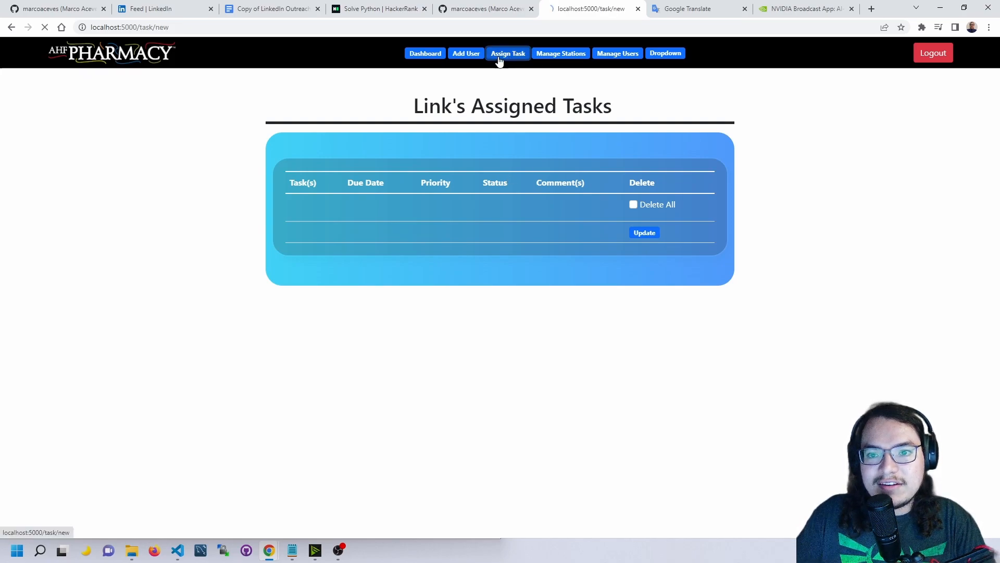
click(507, 53)
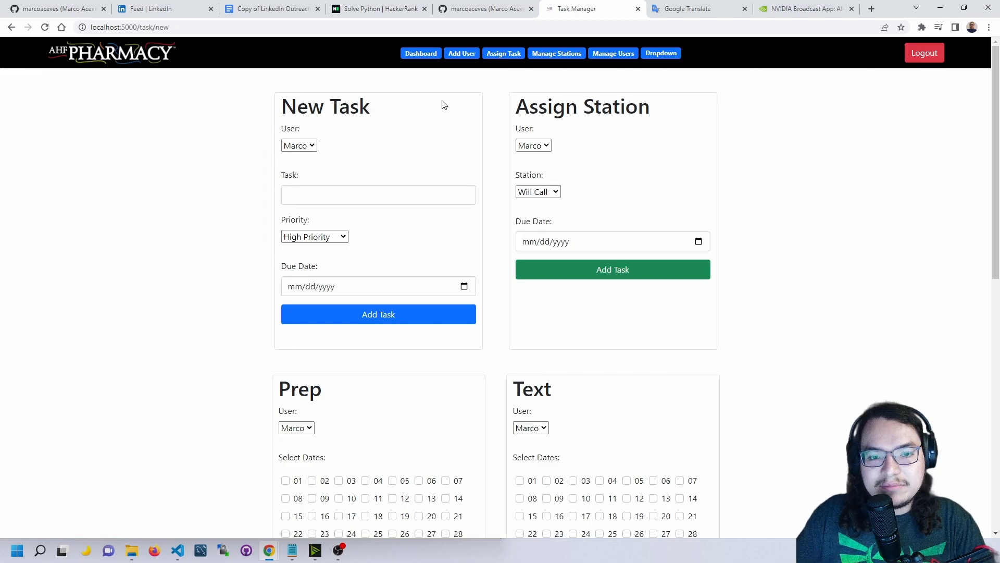
mouse_move(429, 166)
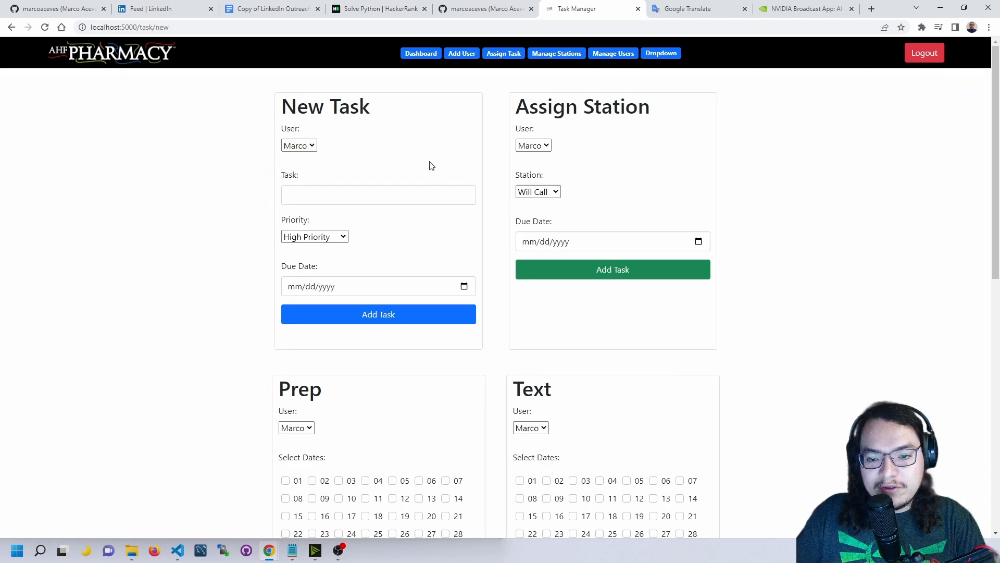
scroll(down, 3)
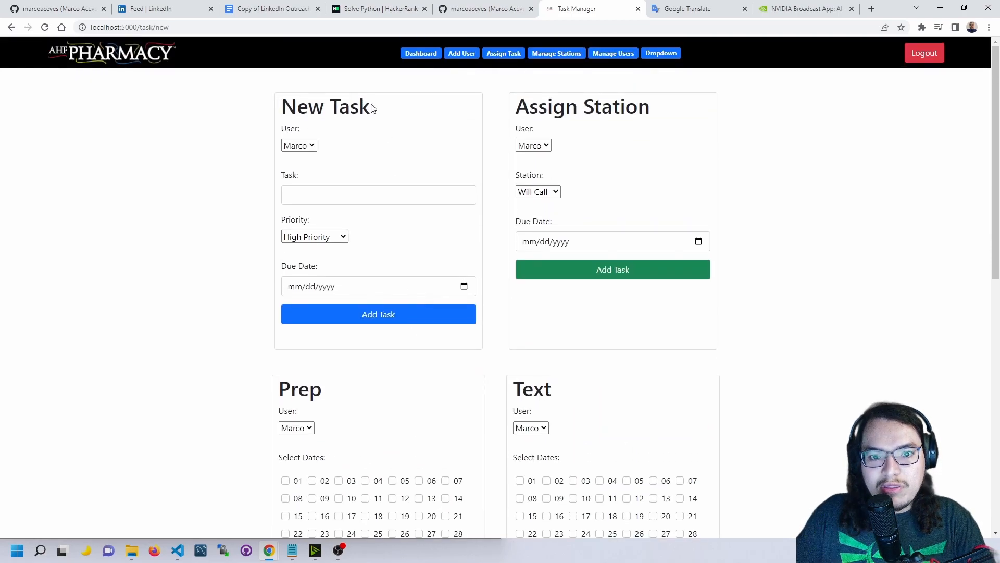
click(378, 195)
text(type)
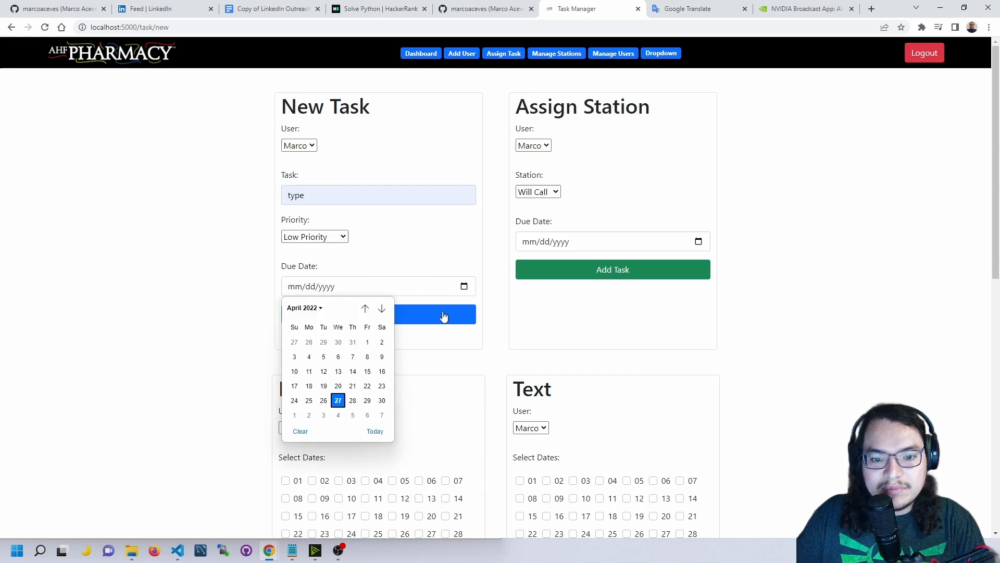
click(338, 400)
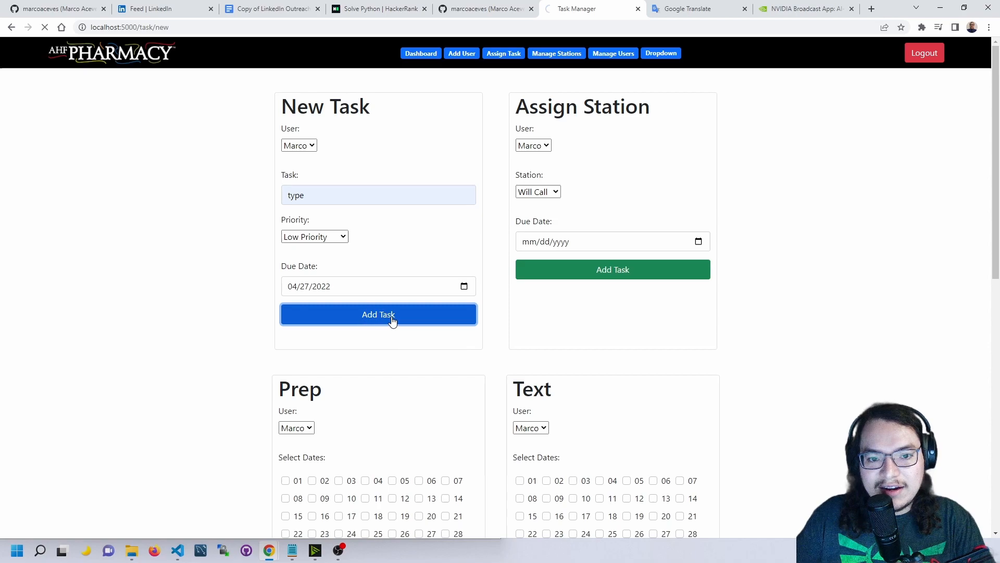
click(378, 314)
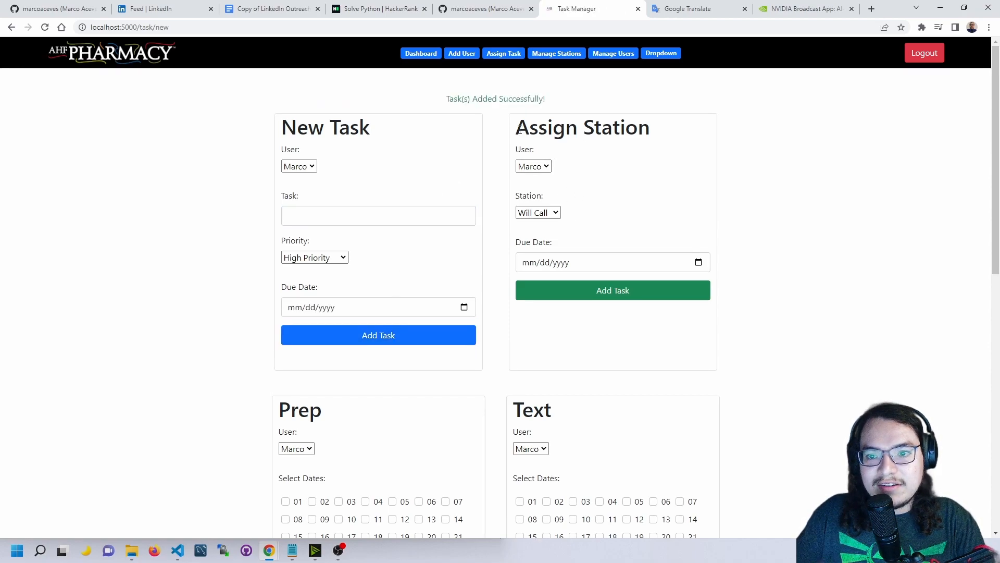
mouse_move(591, 154)
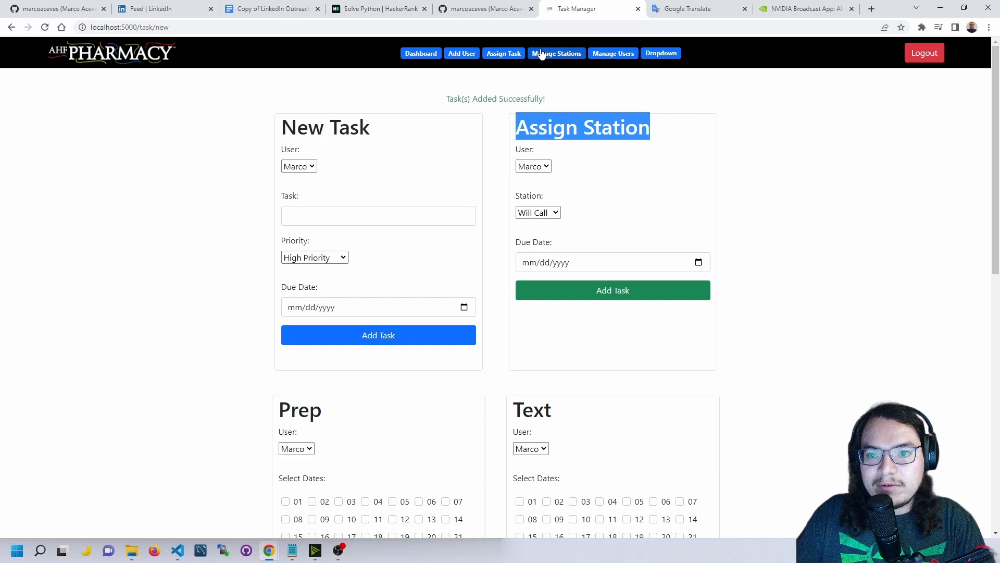
click(556, 53)
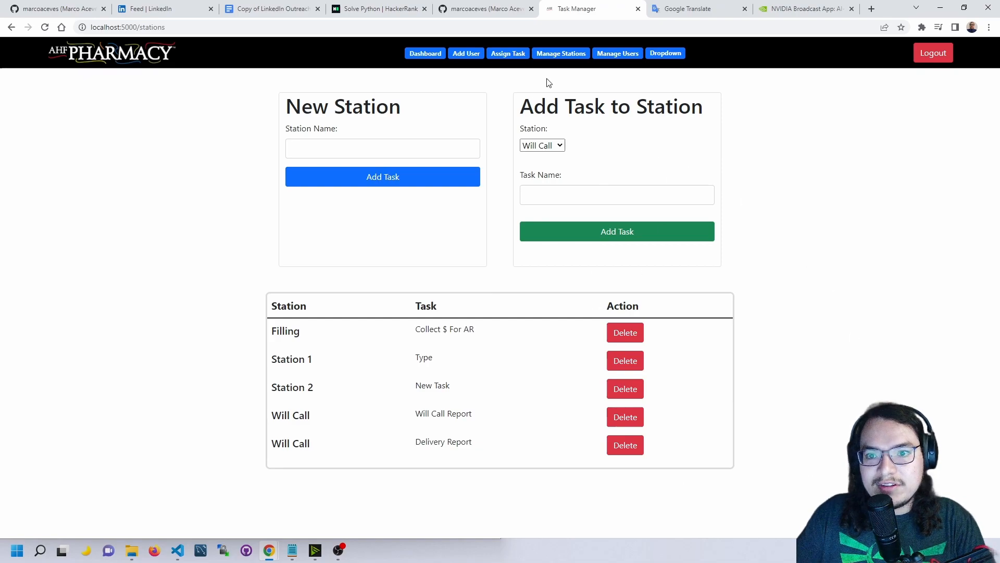
mouse_move(513, 56)
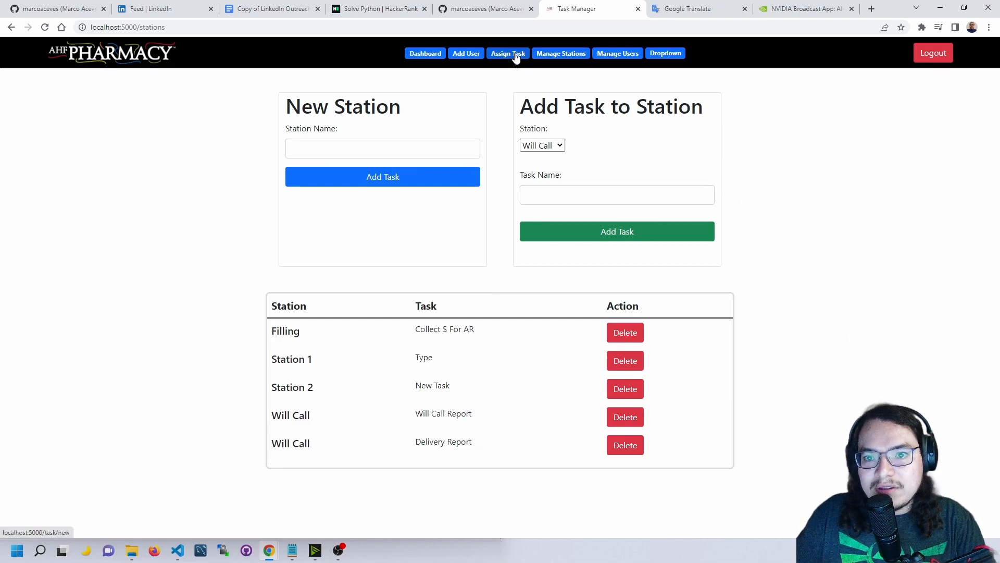
Step: Assign the Will Call station to Marco with due date 04/28/2022
click(507, 53)
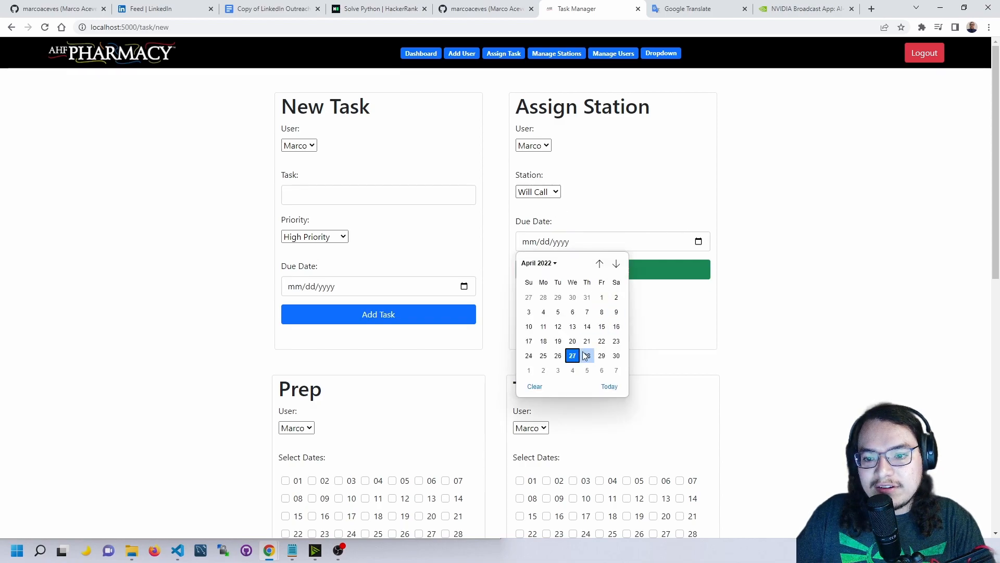
click(586, 356)
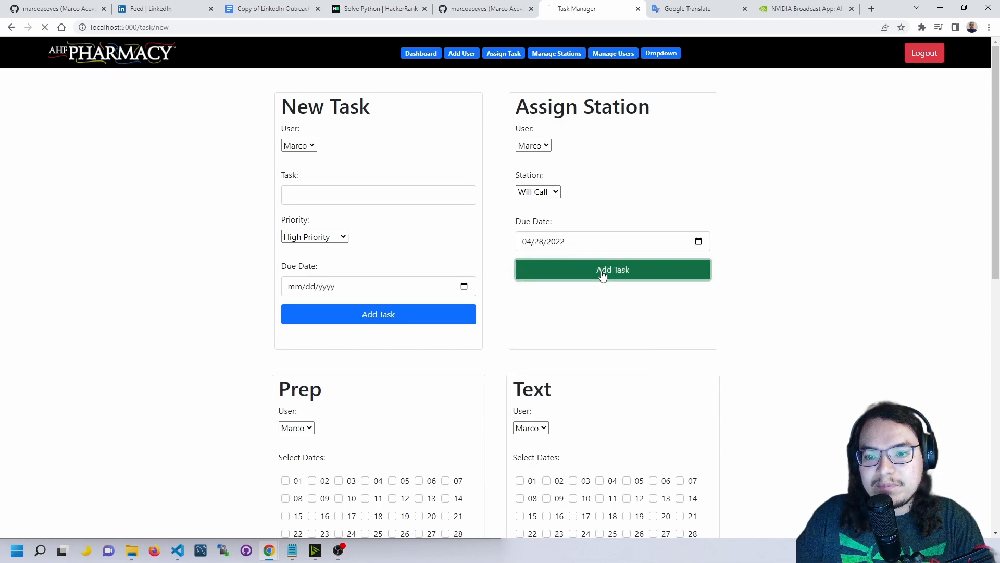
click(612, 270)
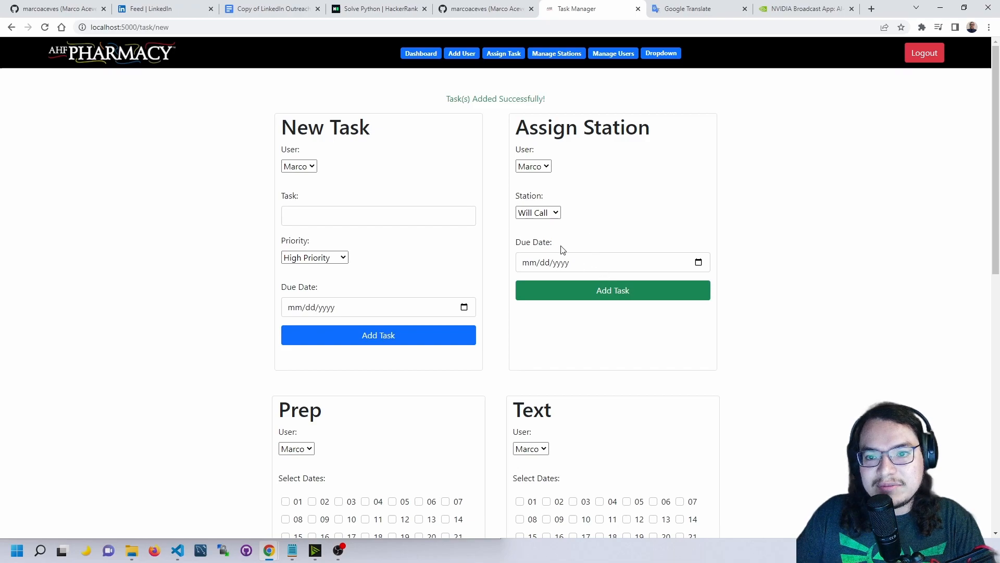
mouse_move(425, 68)
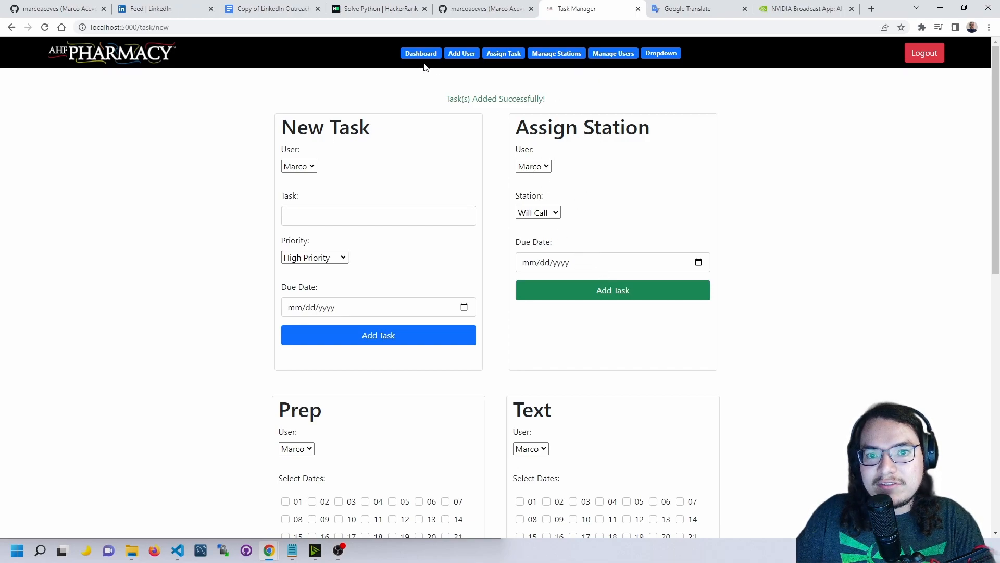
Step: Review Marco's five assigned tasks, including Will Call, then return to the Dashboard
click(421, 53)
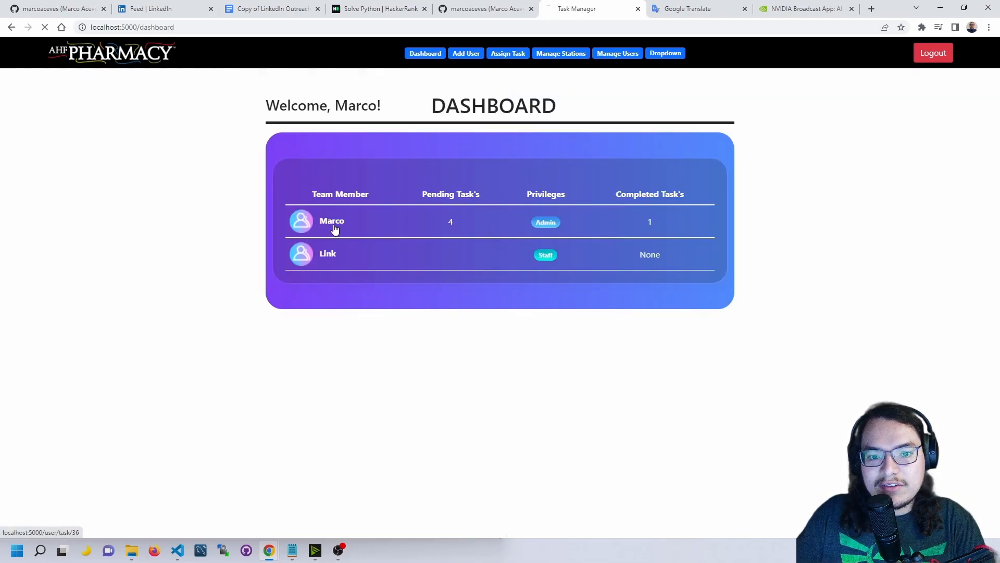
click(331, 221)
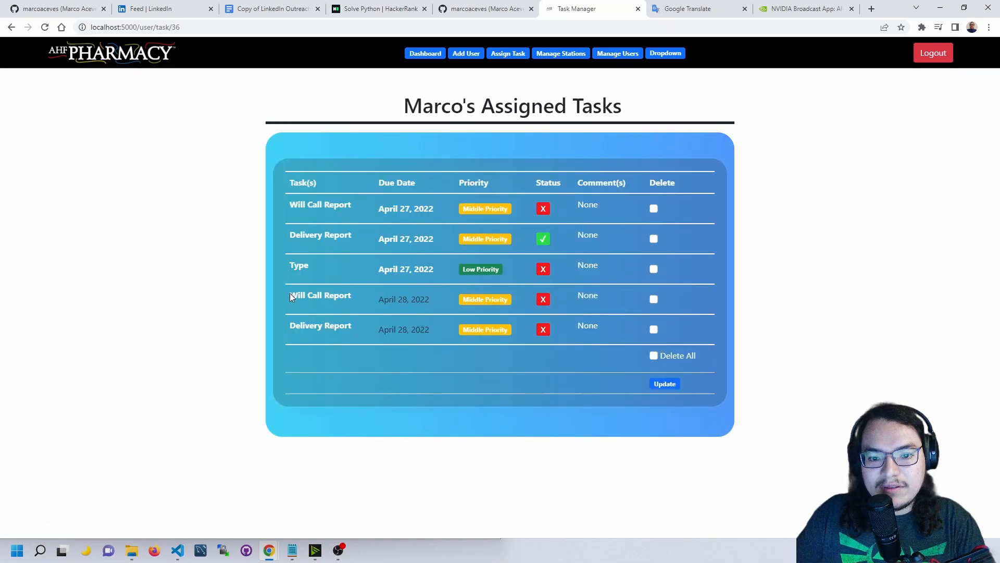
mouse_move(401, 342)
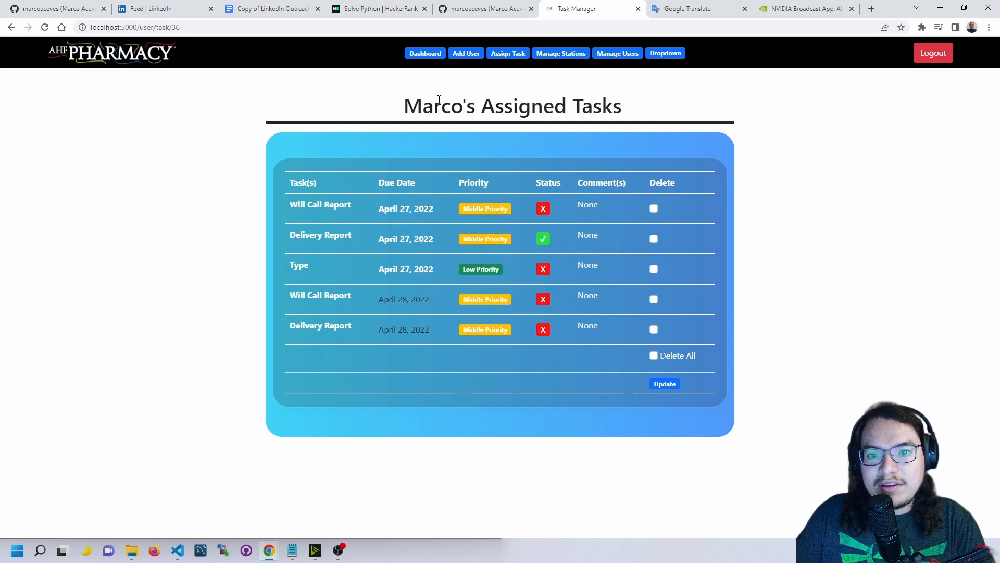
click(425, 53)
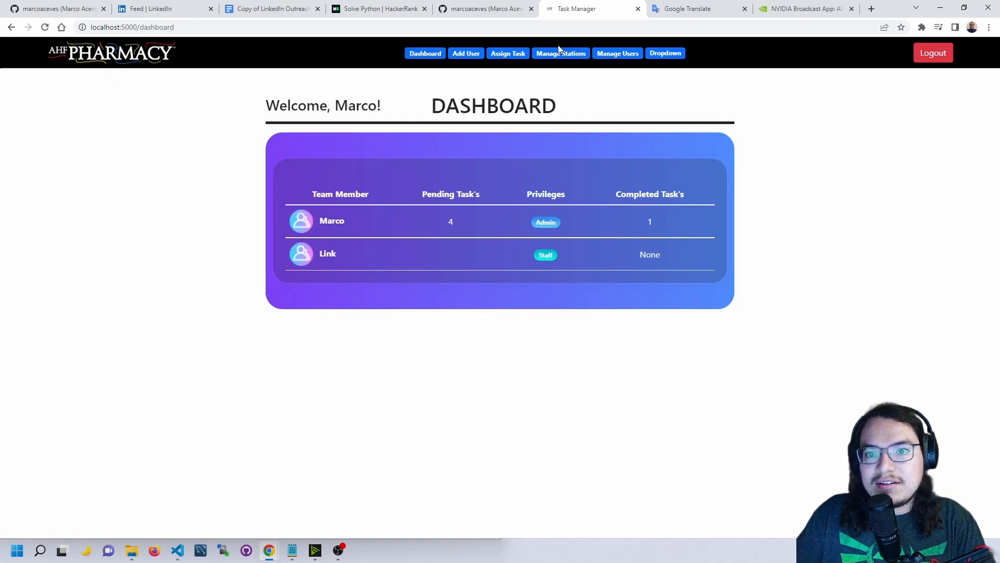
Step: Submit high-priority Prep tasks for Link on days 01–05 and 17–19, due 04/27/2022
click(507, 53)
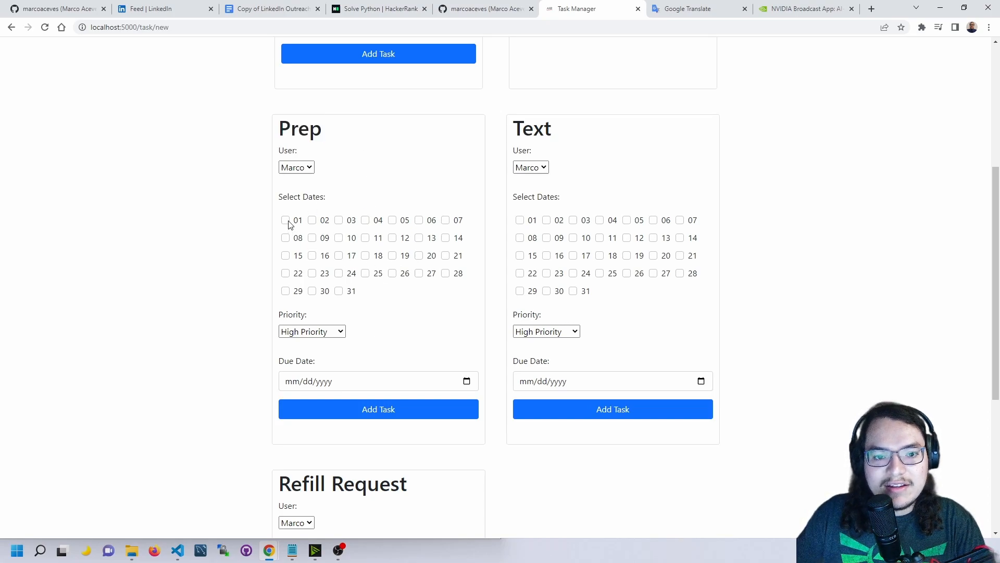
click(338, 220)
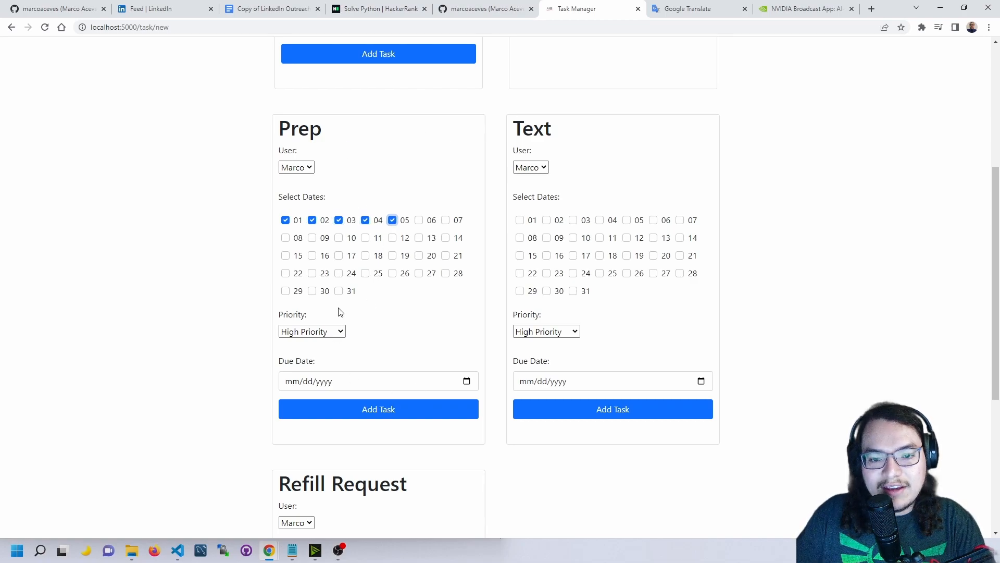
mouse_move(322, 277)
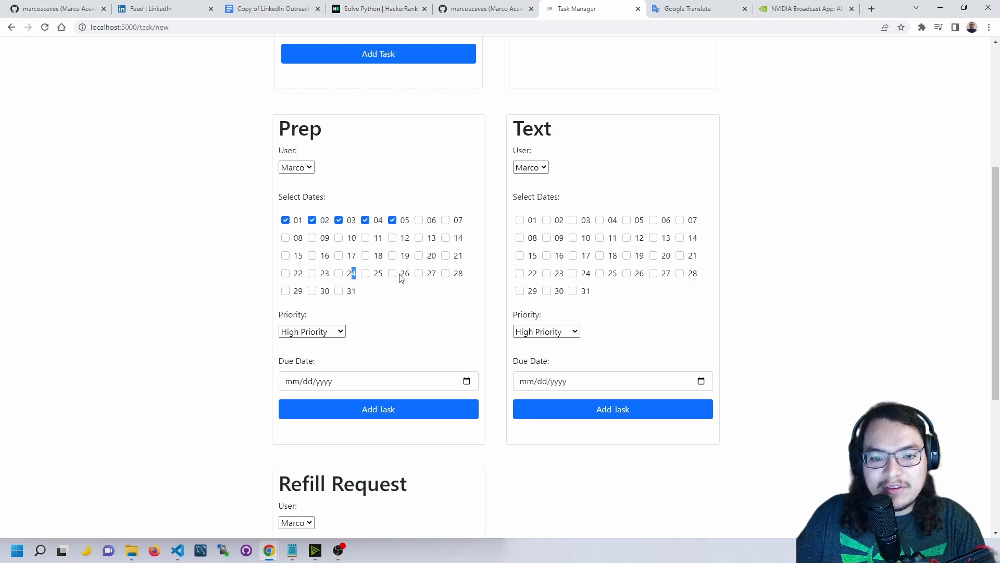
click(311, 331)
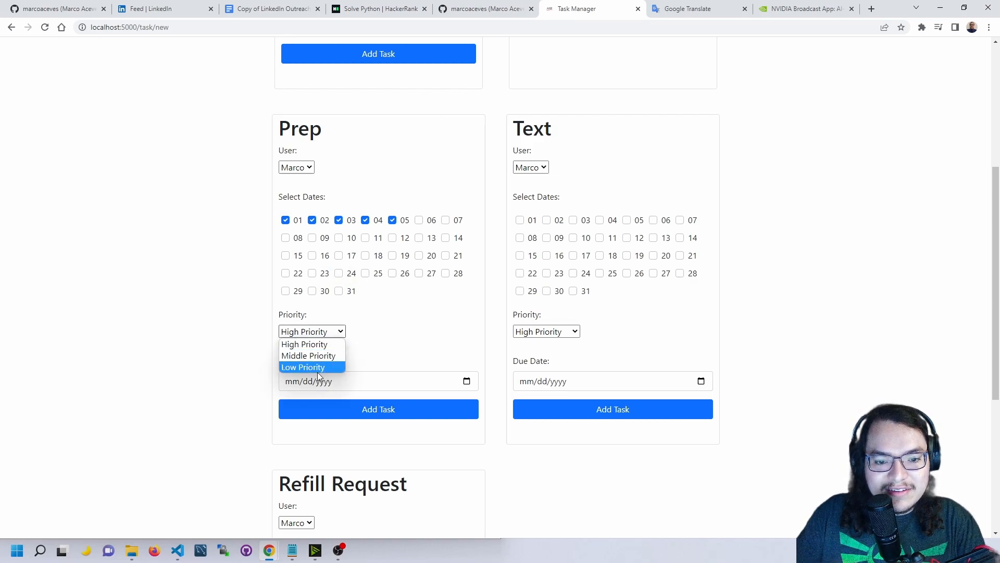
click(338, 255)
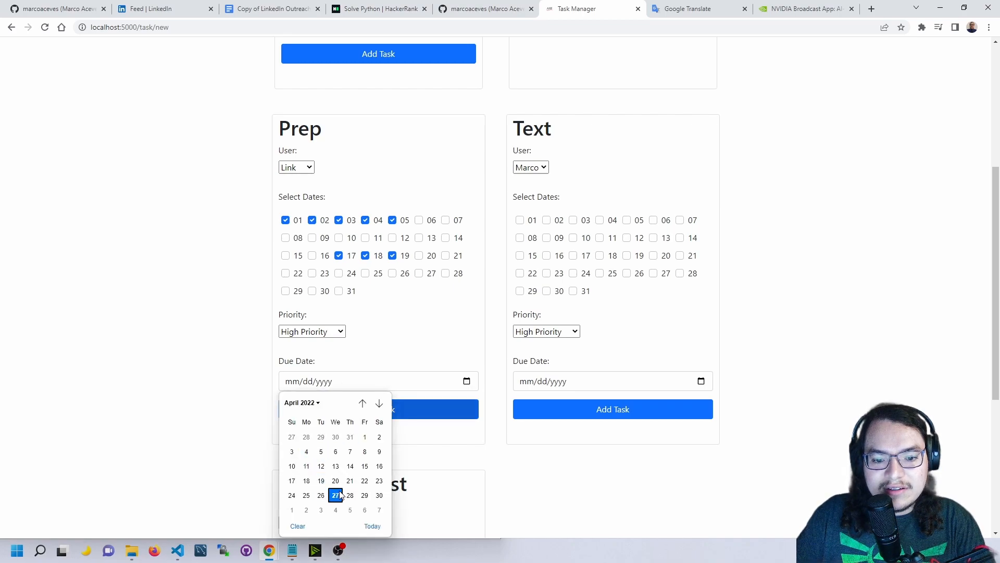
click(335, 494)
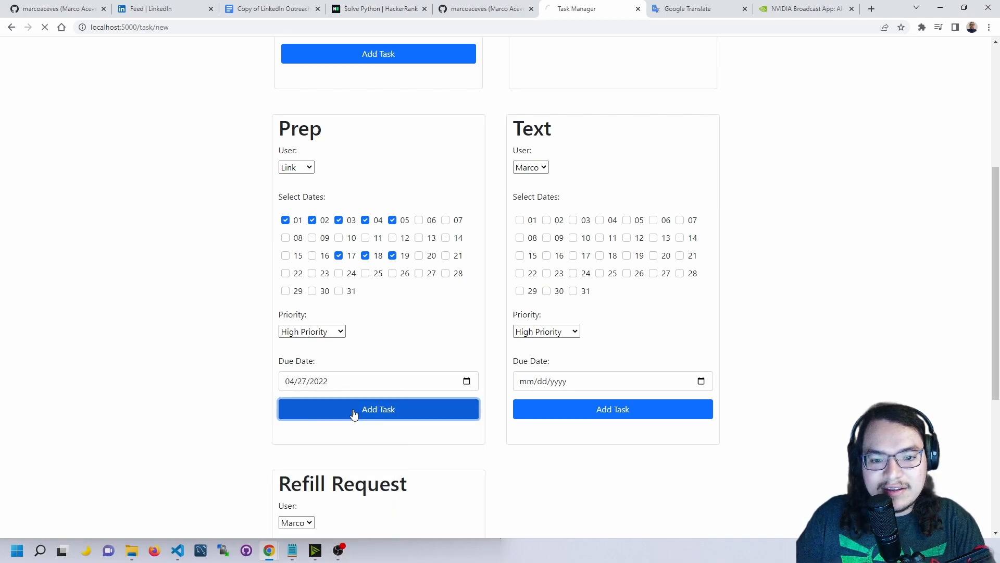
click(378, 409)
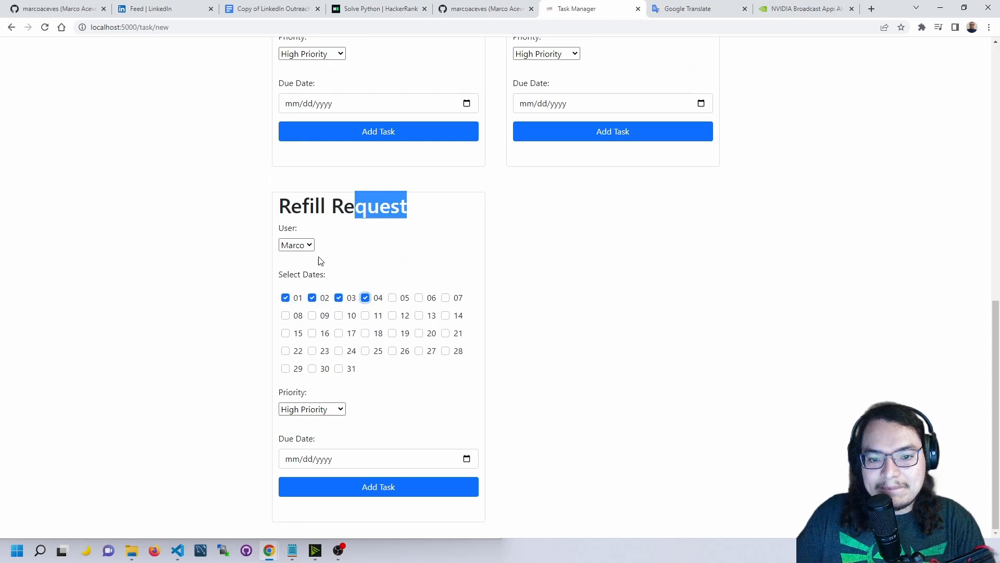
Step: Submit Link's low-priority Refill Request tasks for days 01–04, due 04/28/2022
click(296, 245)
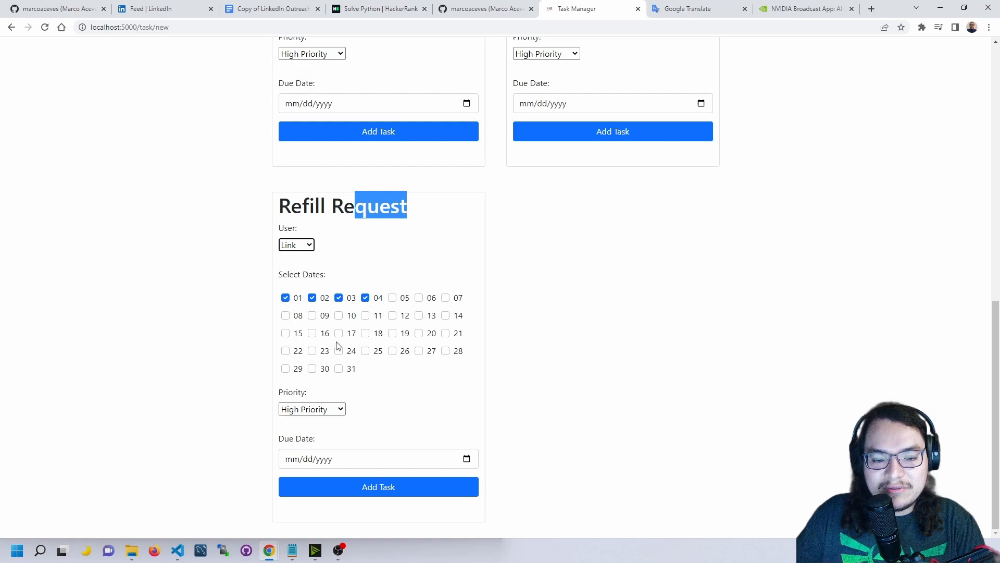
click(311, 409)
text(04/28/2022)
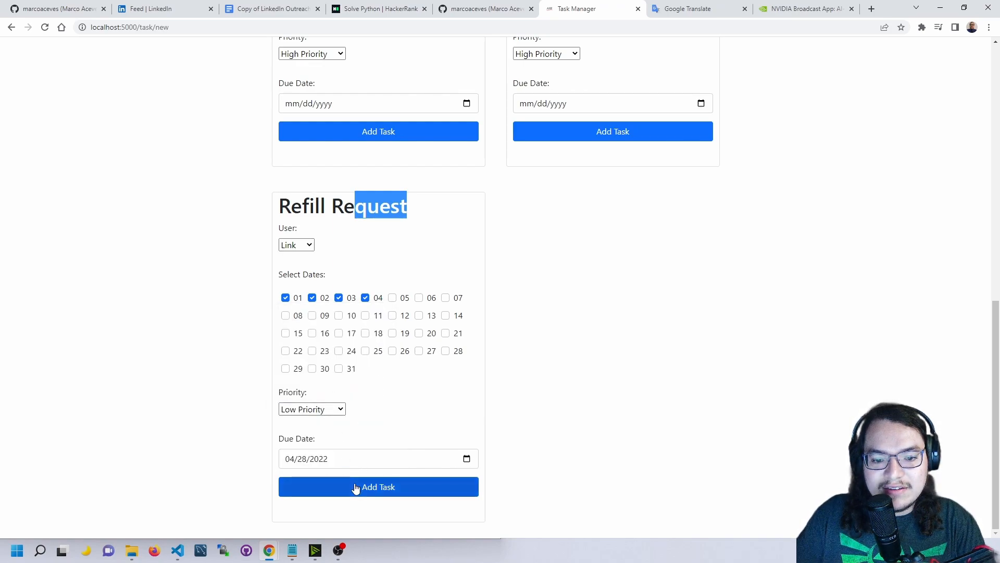
click(378, 487)
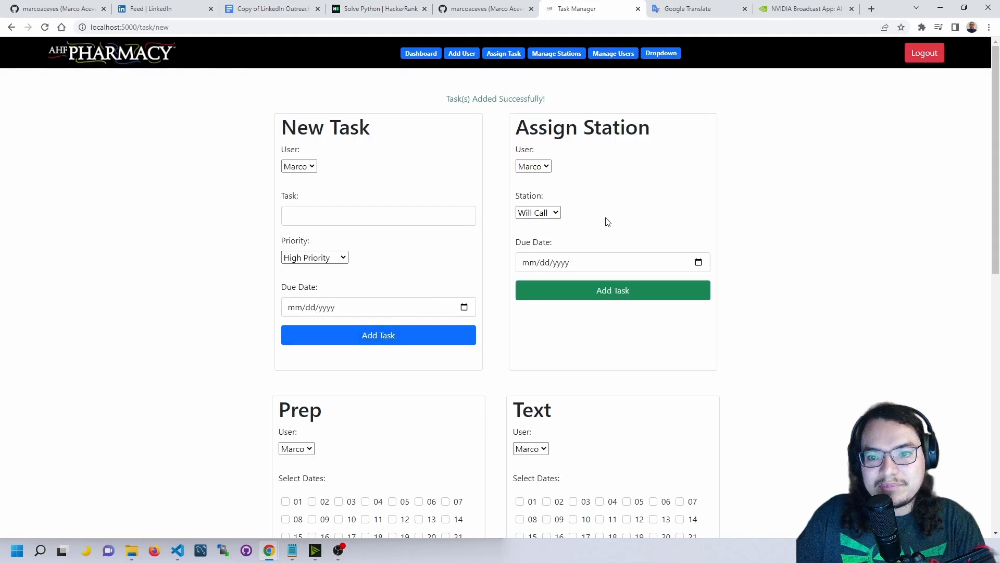
Step: Review Link's twelve tasks (eight Prep, four Refill Requests), then go back to the dashboard
click(421, 53)
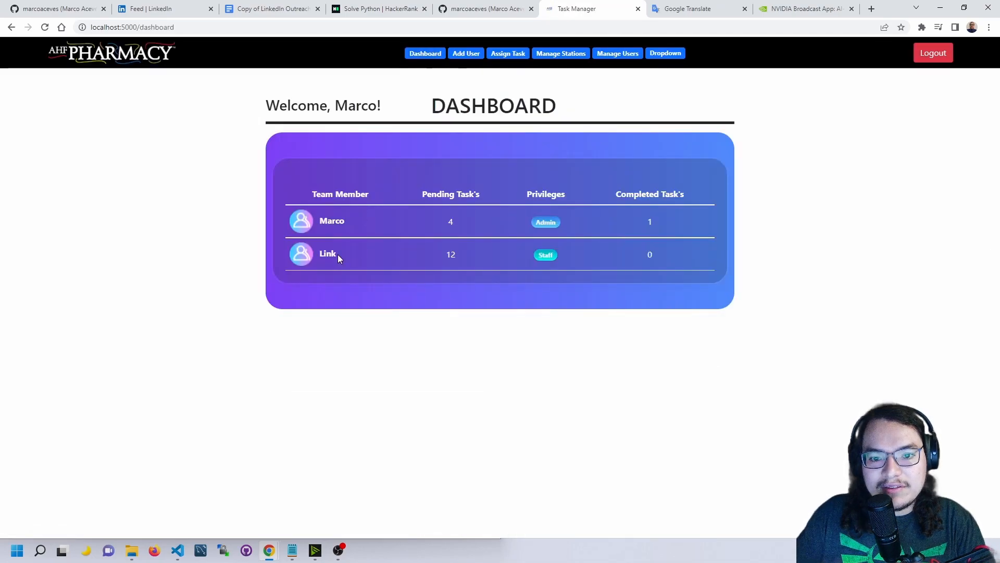
click(326, 253)
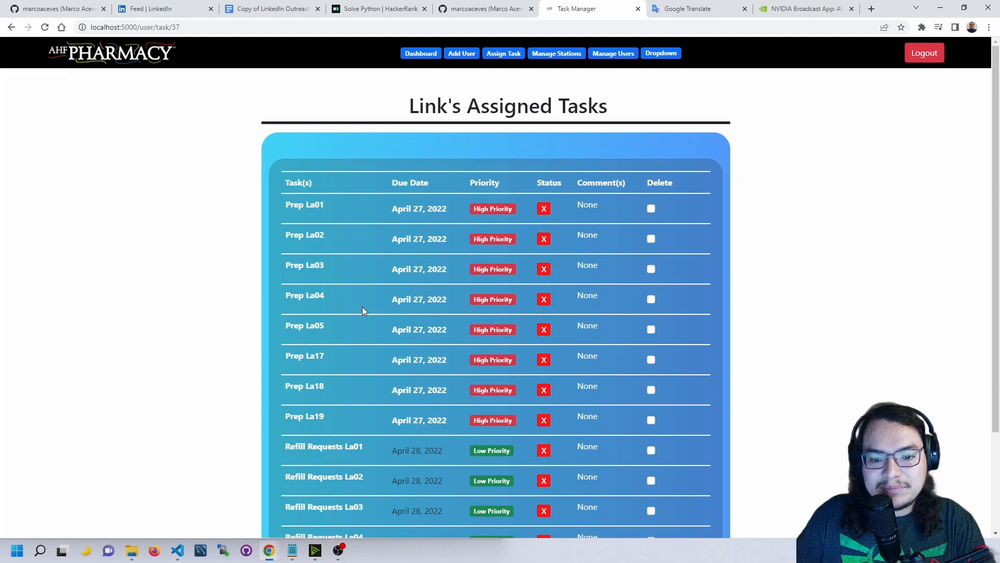
scroll(down, 3)
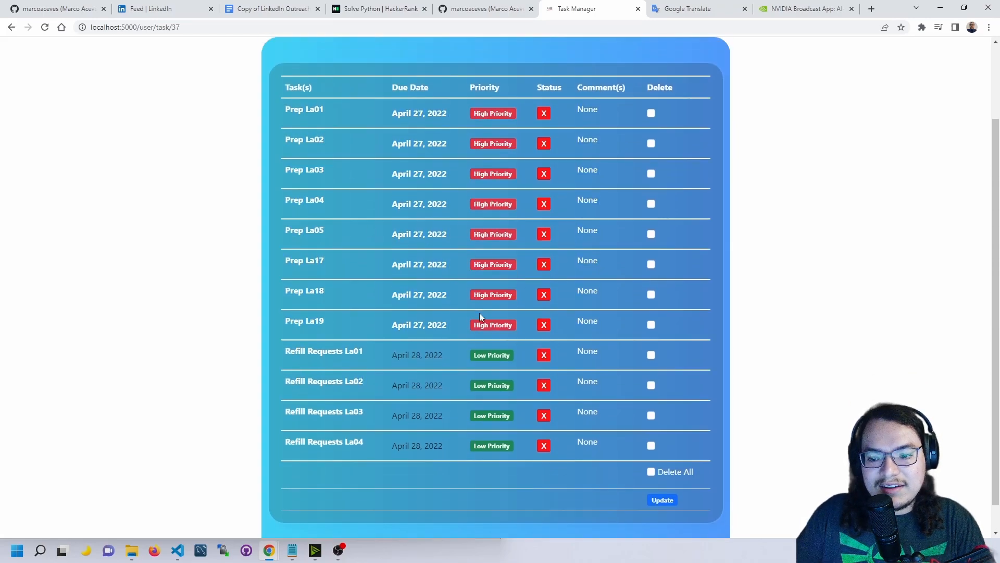
scroll(down, 3)
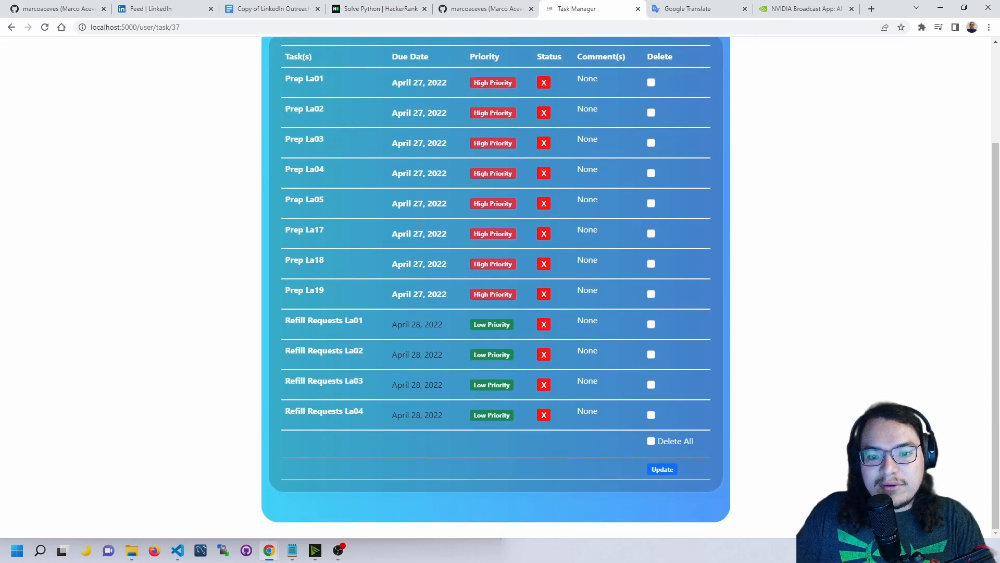
double_click(419, 82)
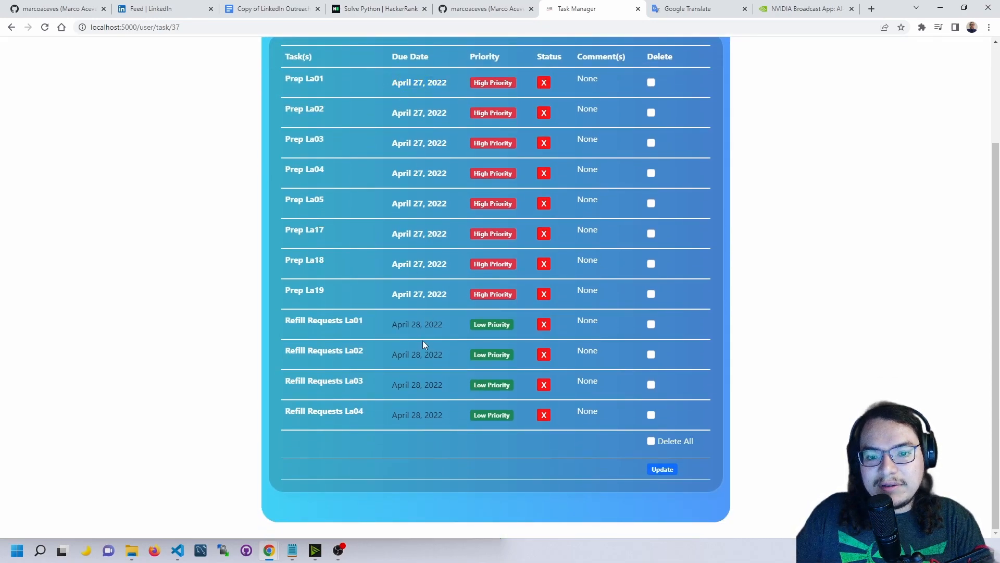
mouse_move(416, 368)
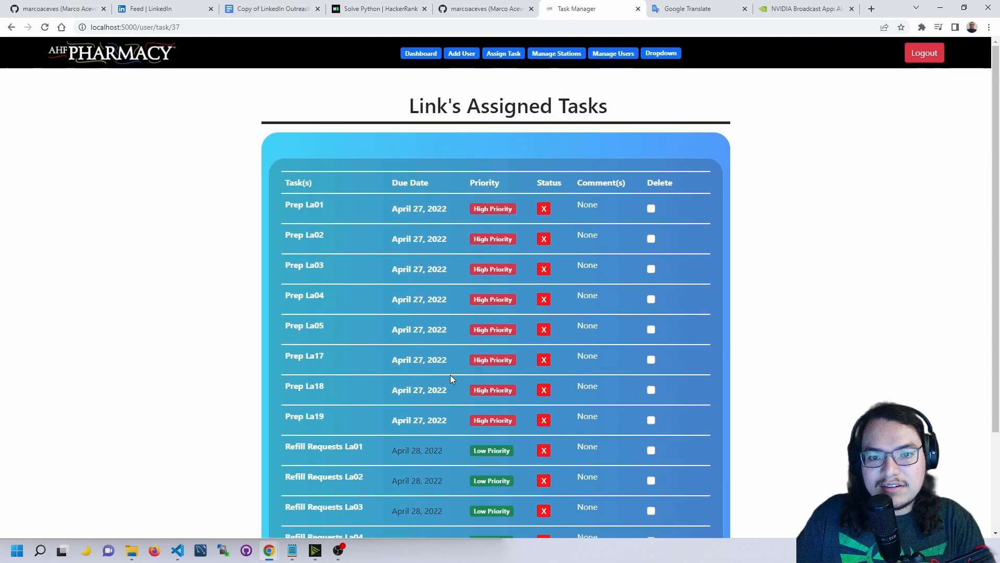
click(420, 53)
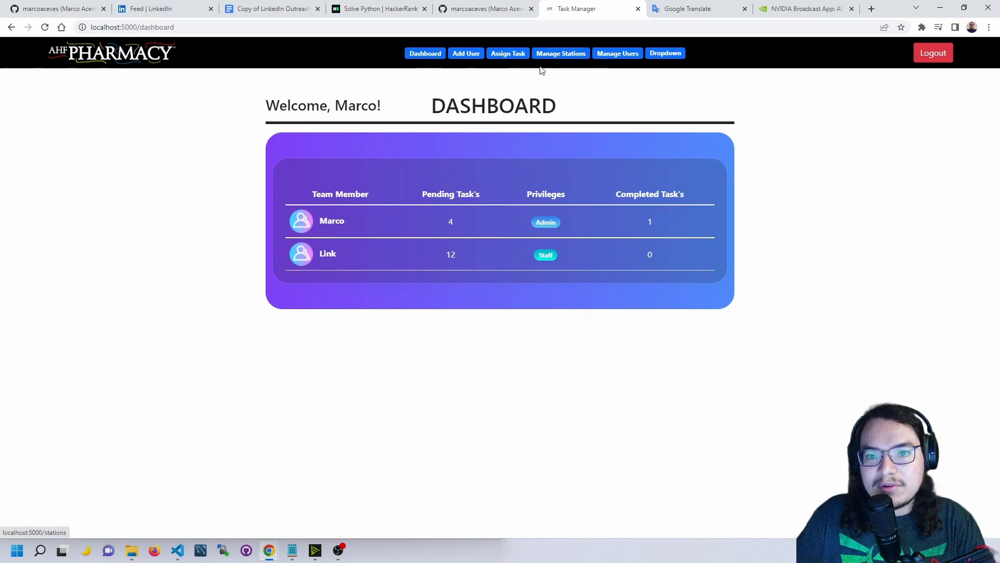
Step: Add a station named 'Phamarcist' on the Manage Stations page
click(507, 53)
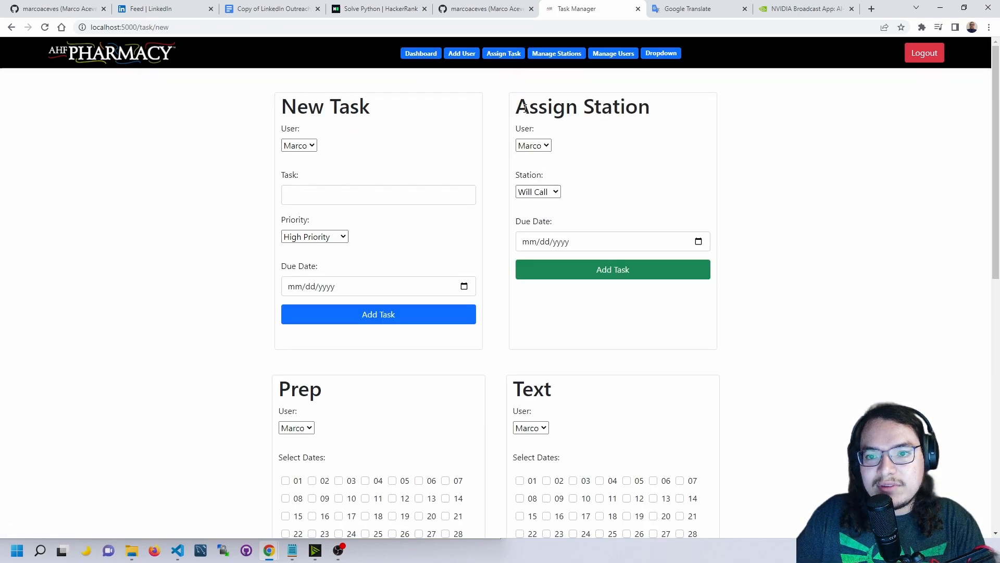
mouse_move(546, 72)
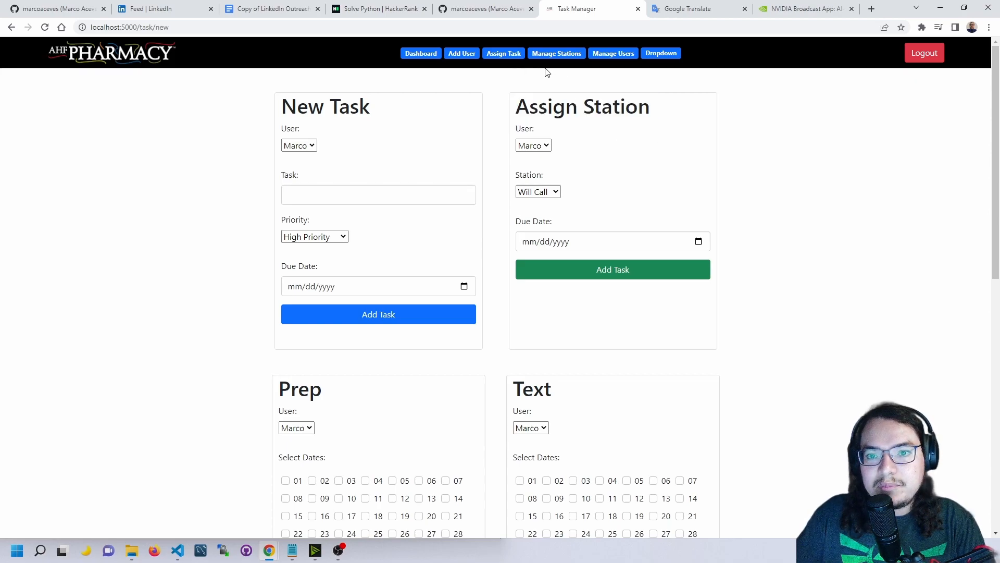
mouse_move(569, 57)
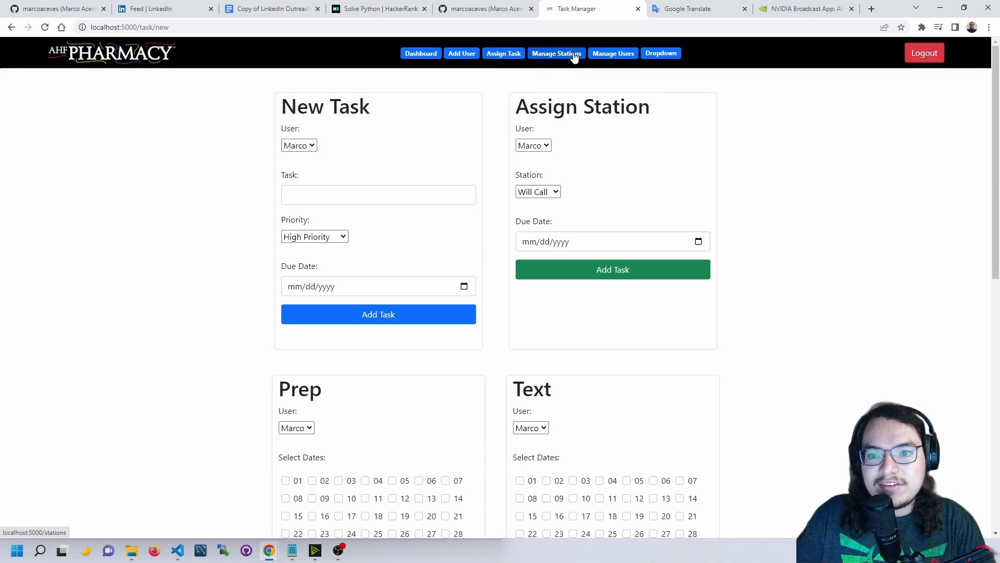
click(556, 53)
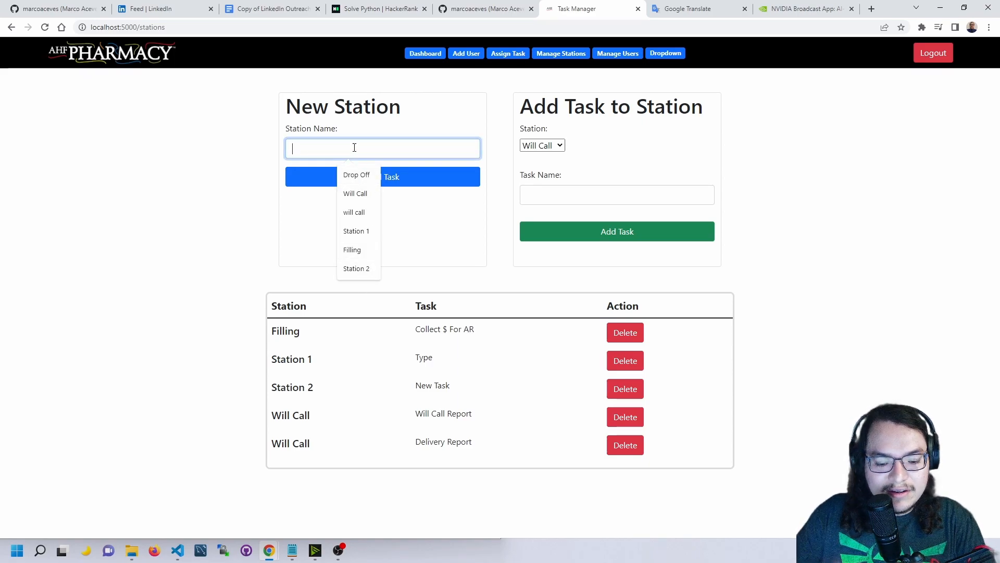
text(Phamarc)
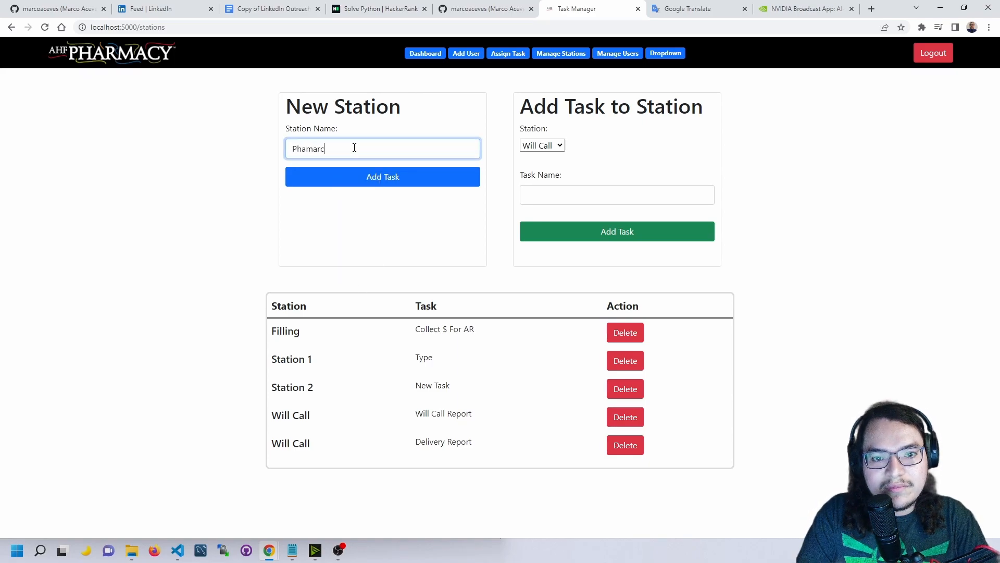
click(383, 177)
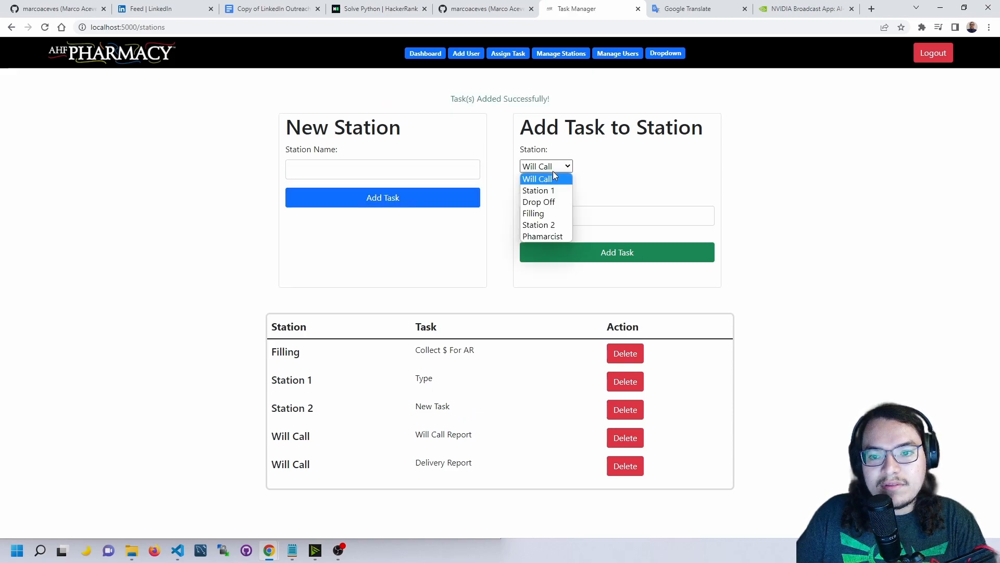
Step: Add a task named 'Task' to the Phamarcist station using Add Task to Station
click(546, 236)
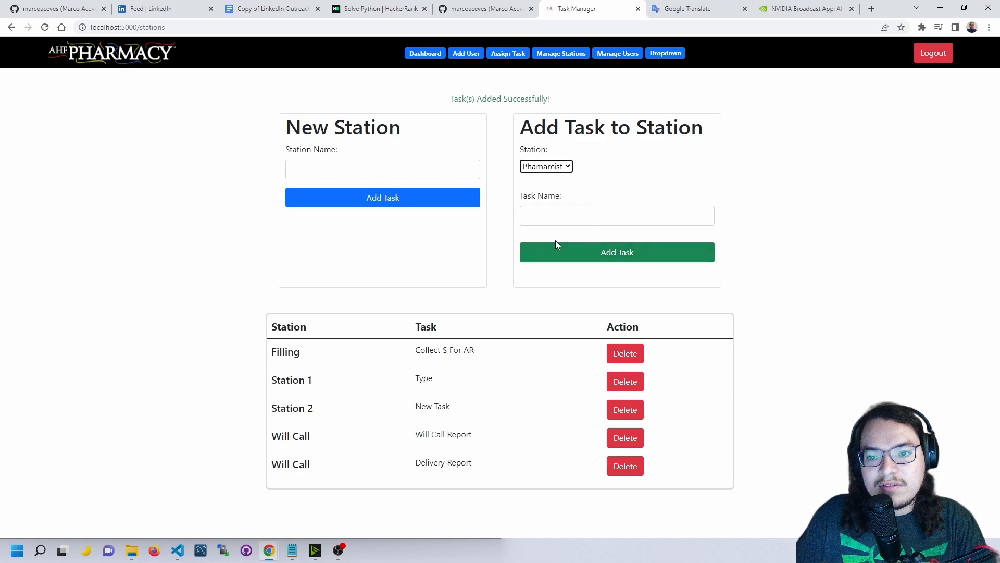
click(546, 166)
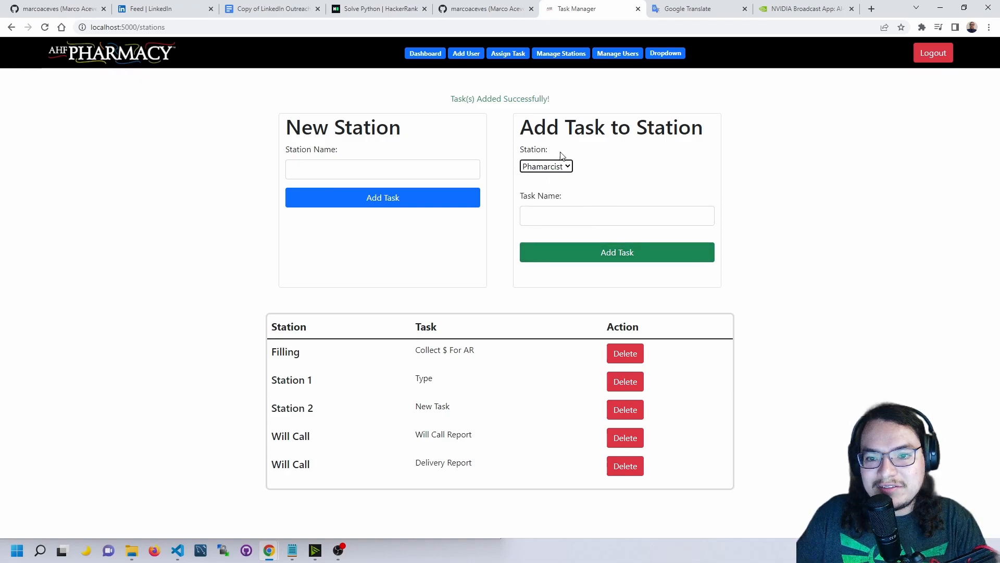
click(546, 166)
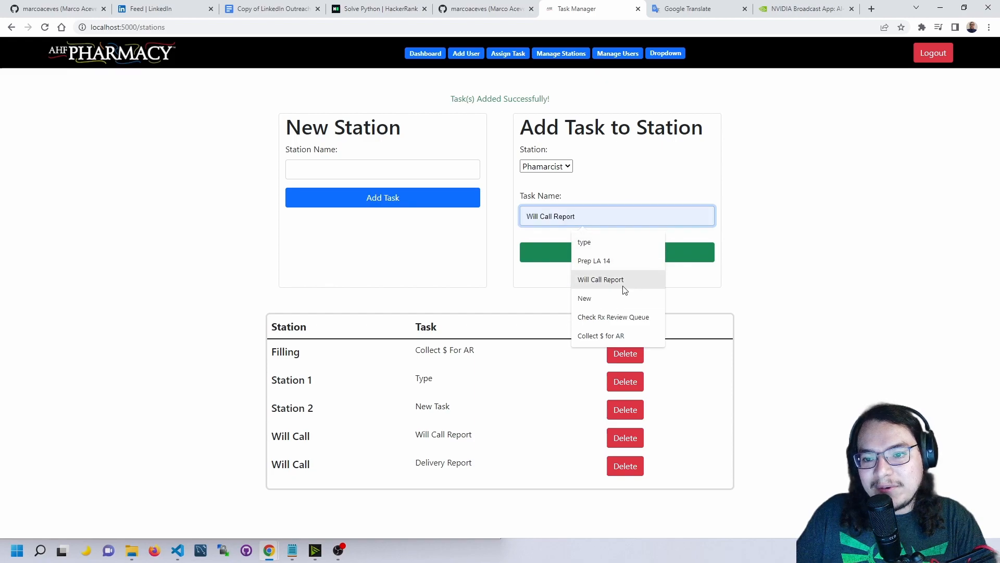
click(584, 298)
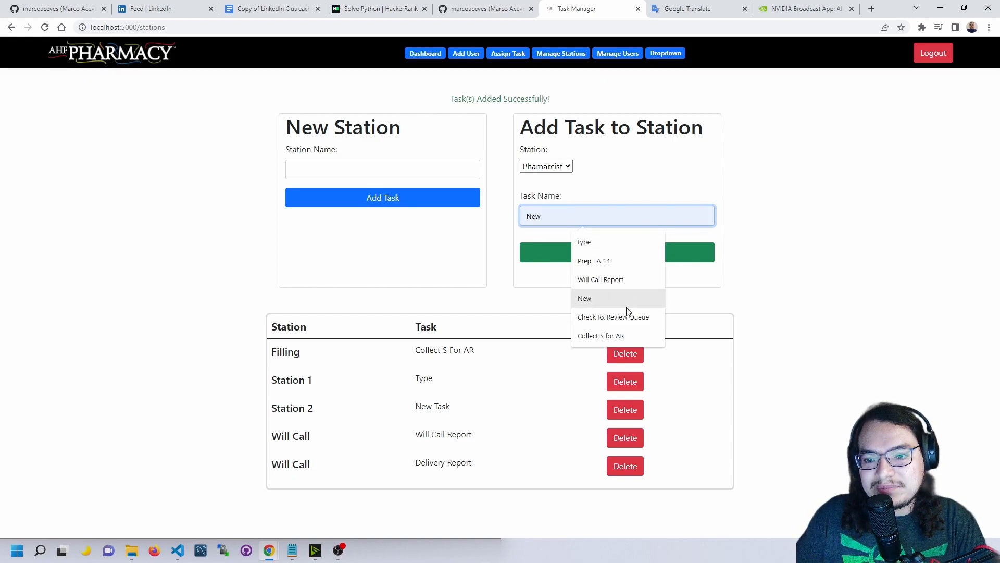
click(600, 279)
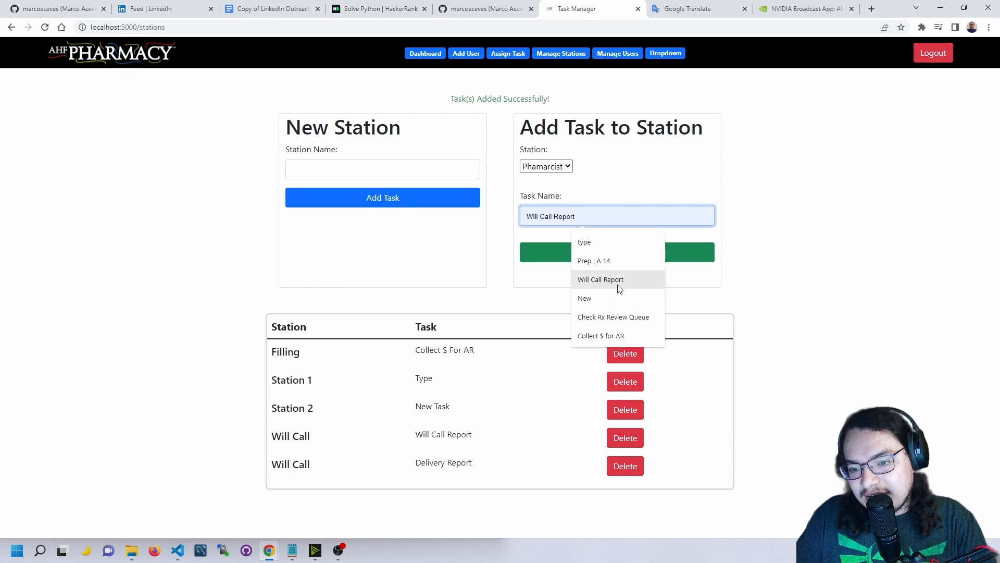
click(600, 279)
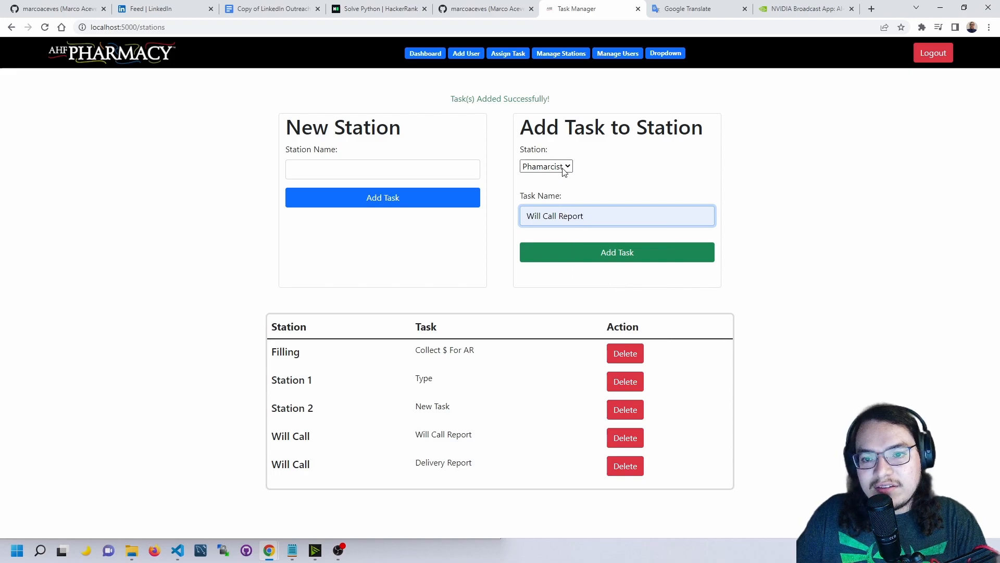
click(545, 166)
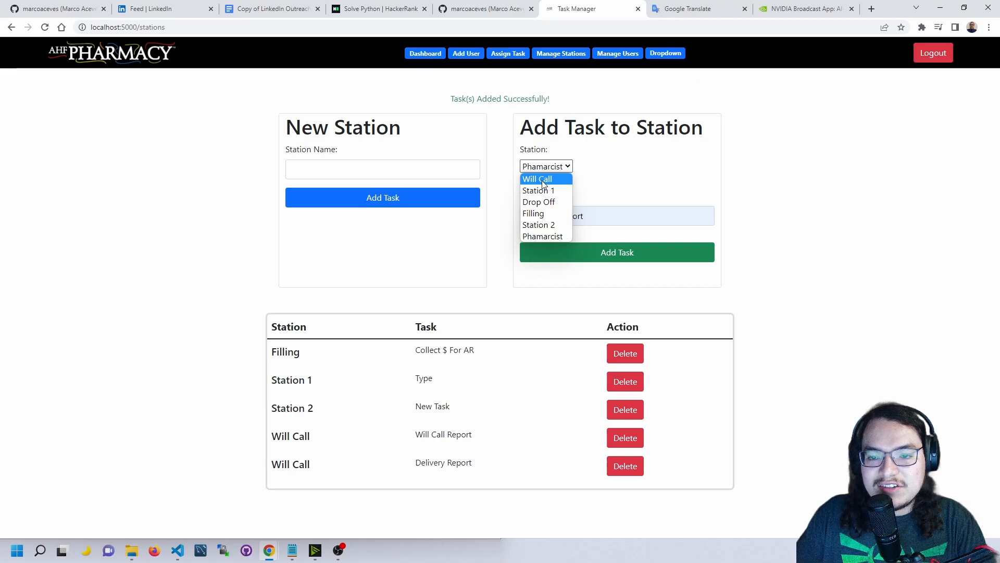
click(538, 178)
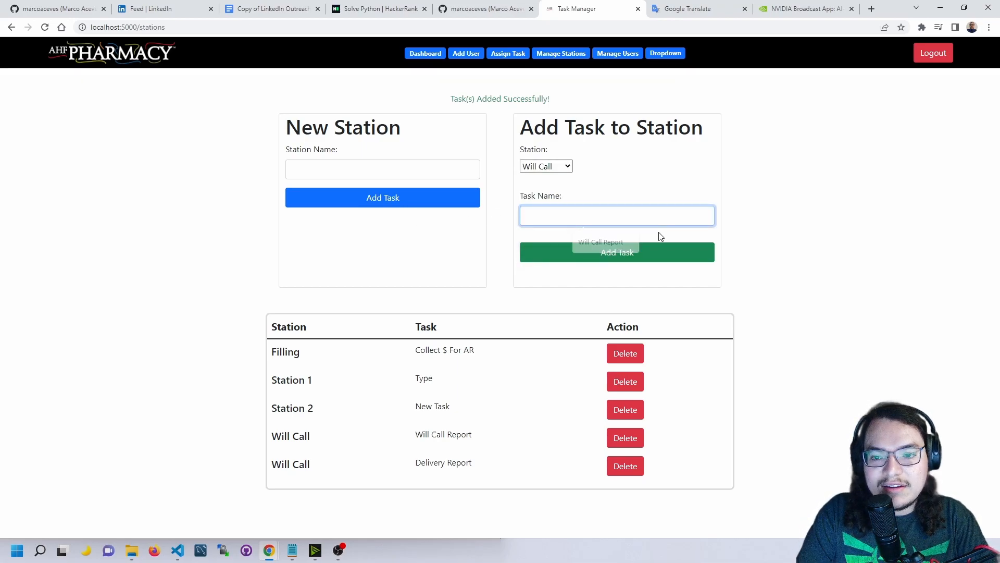
text(Task)
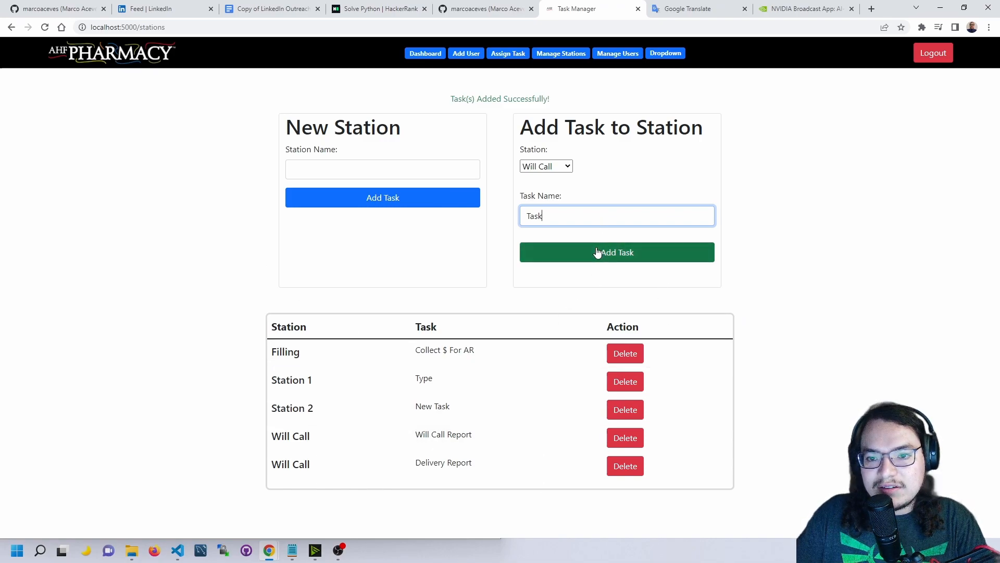
click(617, 252)
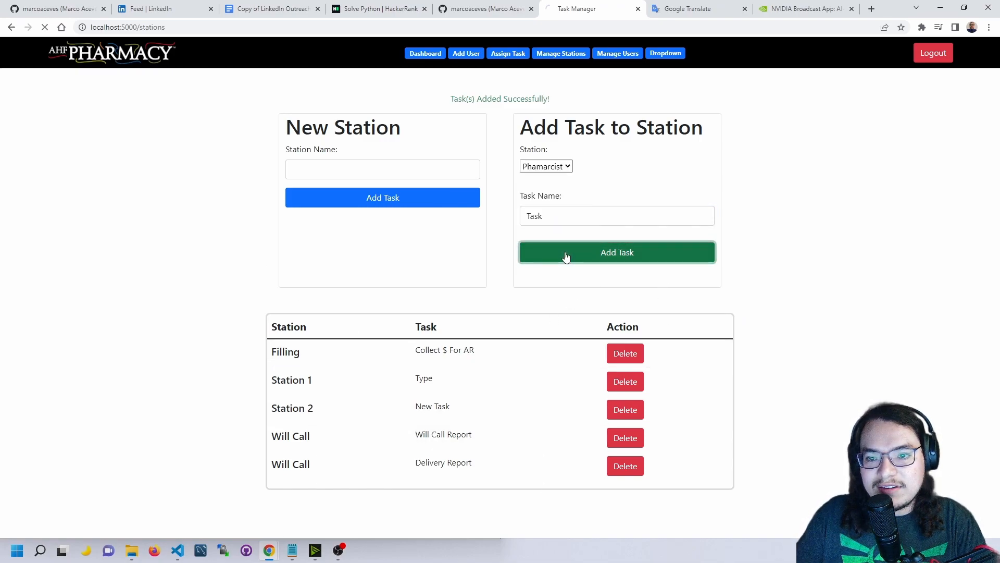
click(617, 252)
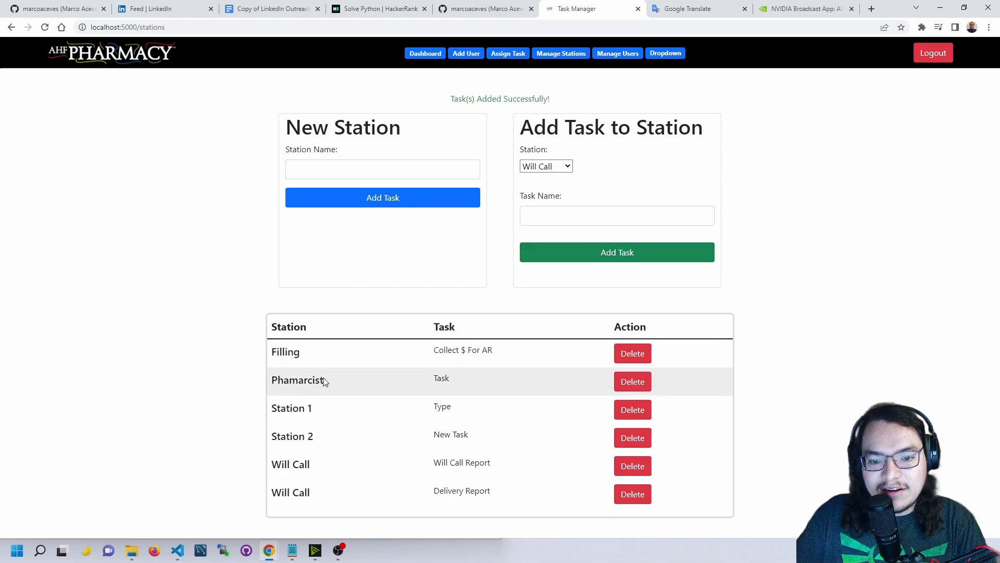
mouse_move(463, 386)
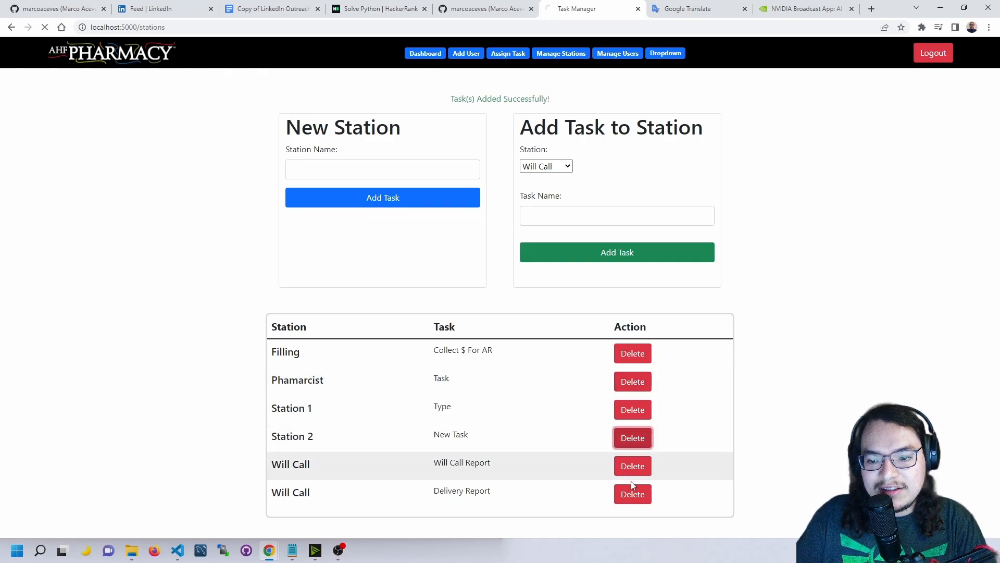
Step: Delete Station 2's task and Will Call's Delivery Report, then select Drop Off as station
click(633, 438)
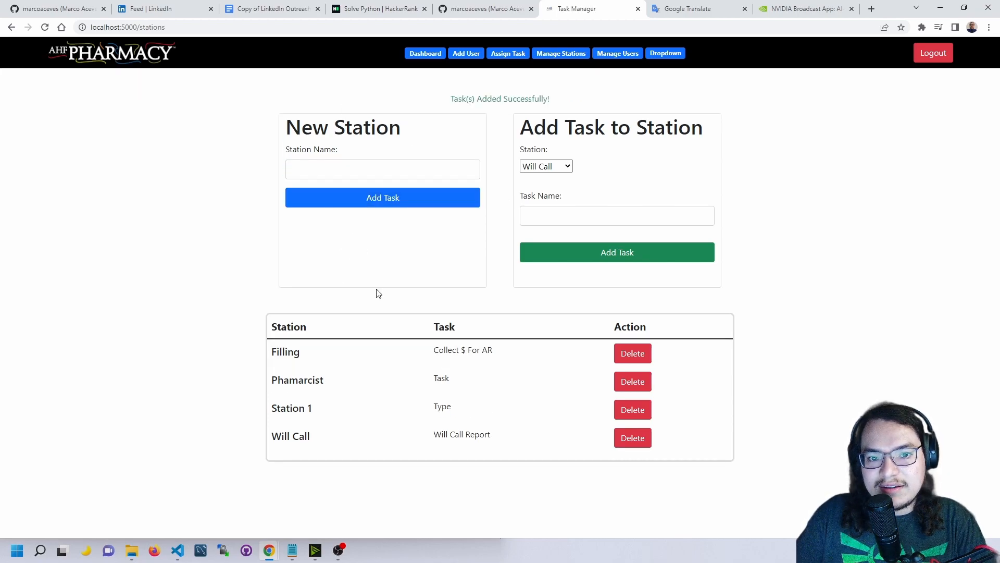
click(546, 166)
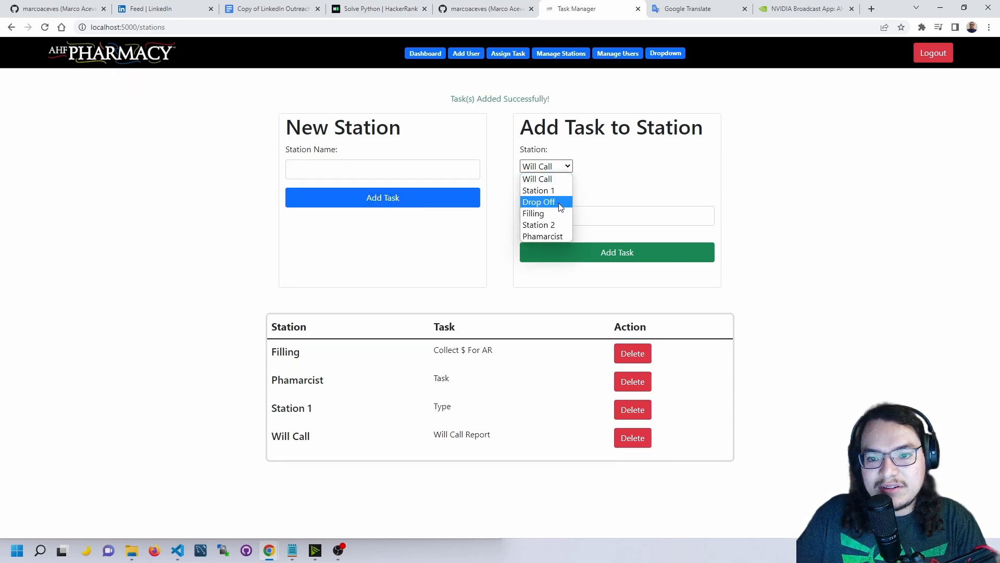
click(539, 202)
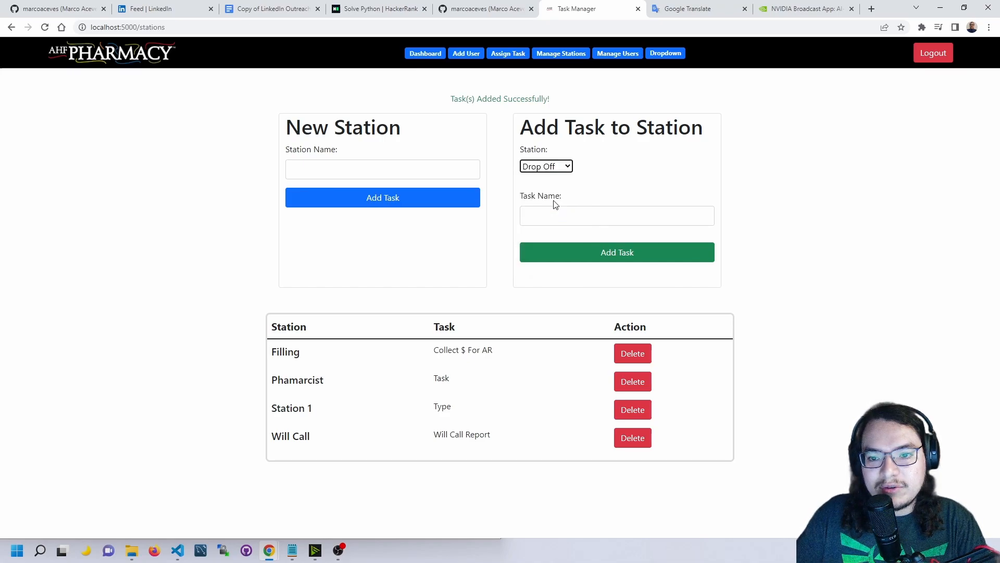
click(546, 166)
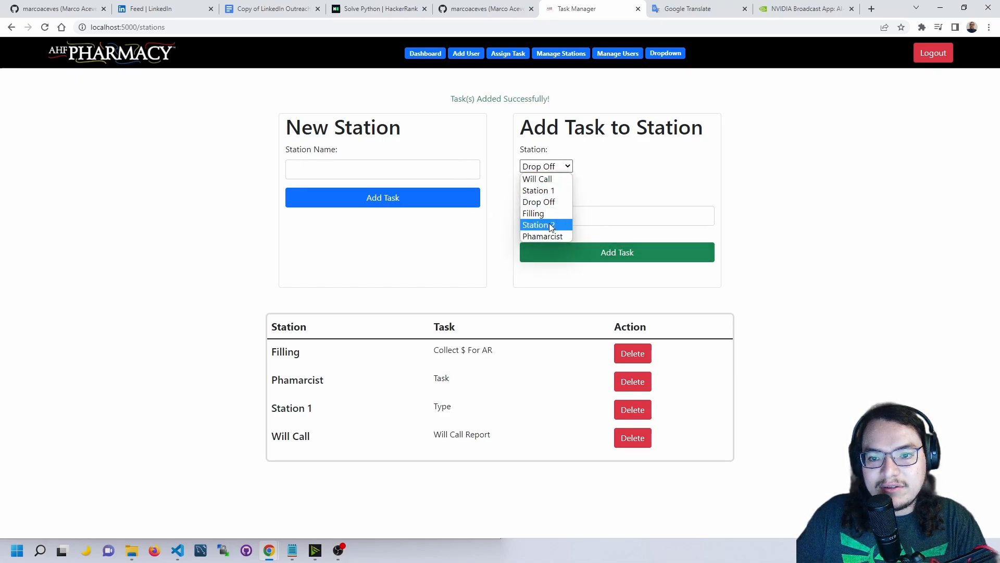
click(546, 166)
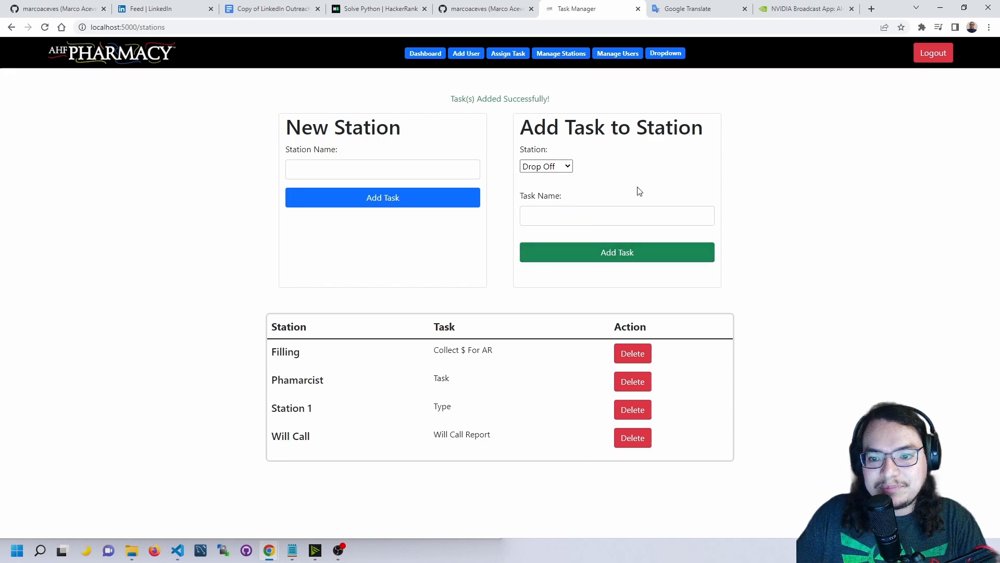
mouse_move(614, 64)
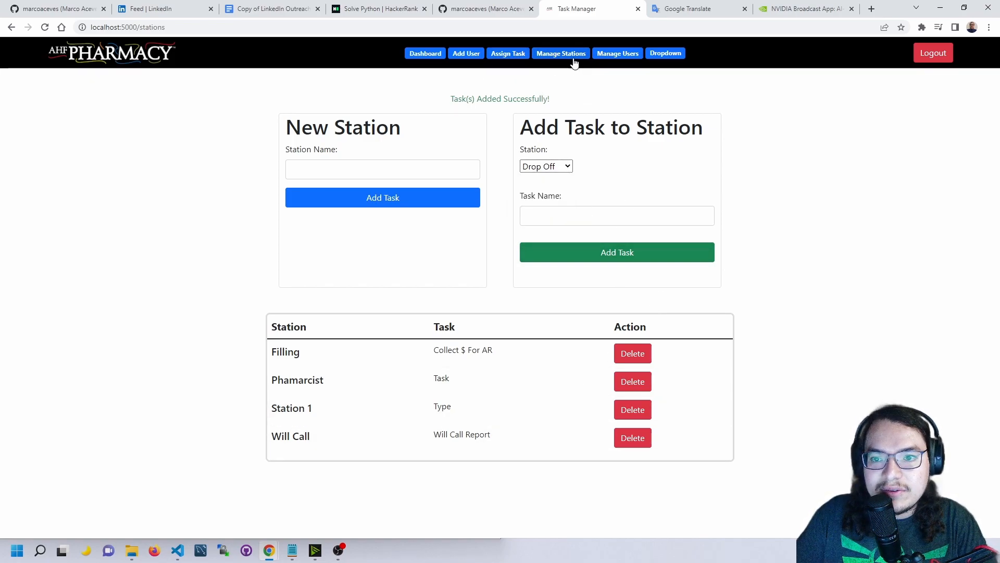
click(466, 53)
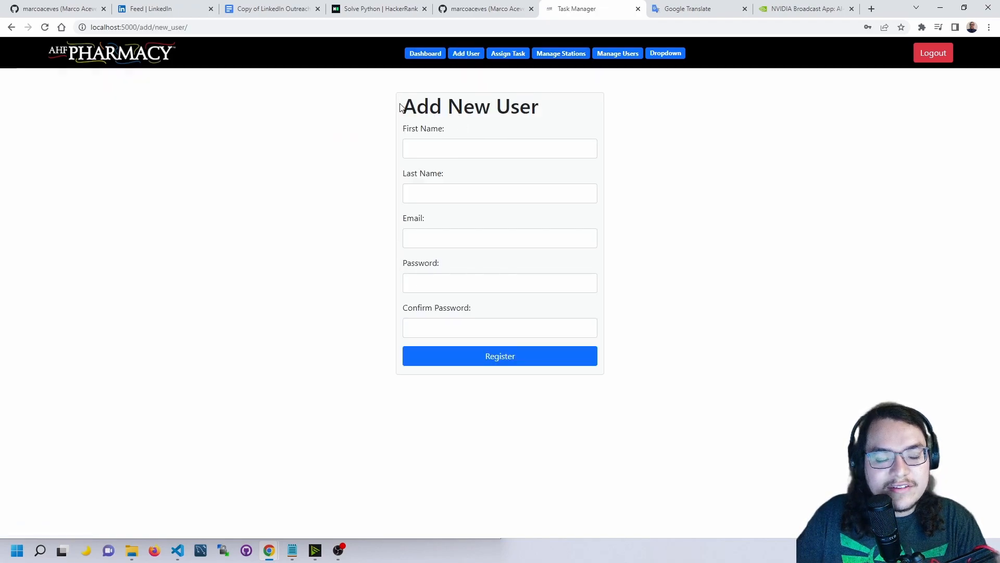
mouse_move(599, 300)
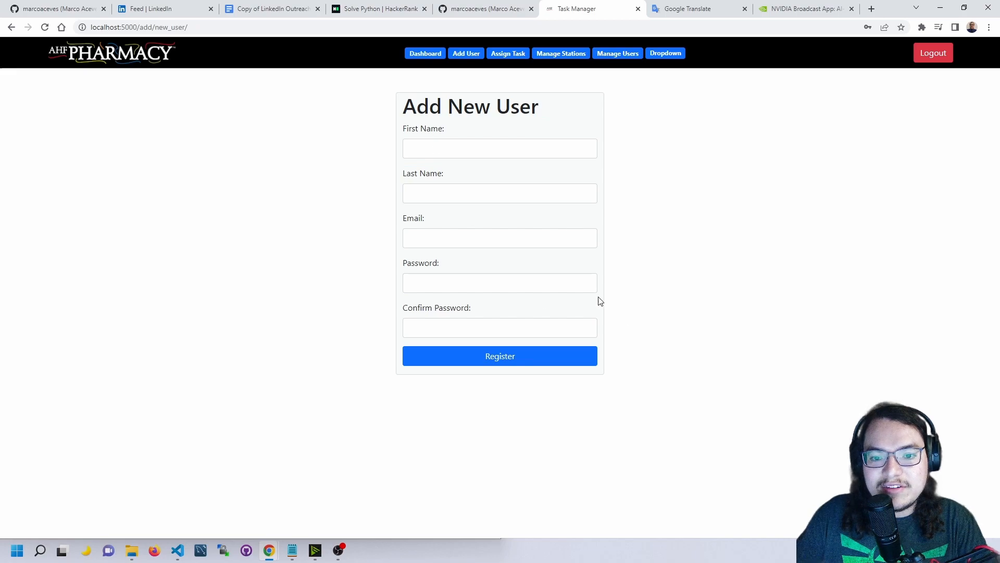
Step: Pass through Manage Users to the Links page and follow the ROADIE link
click(617, 53)
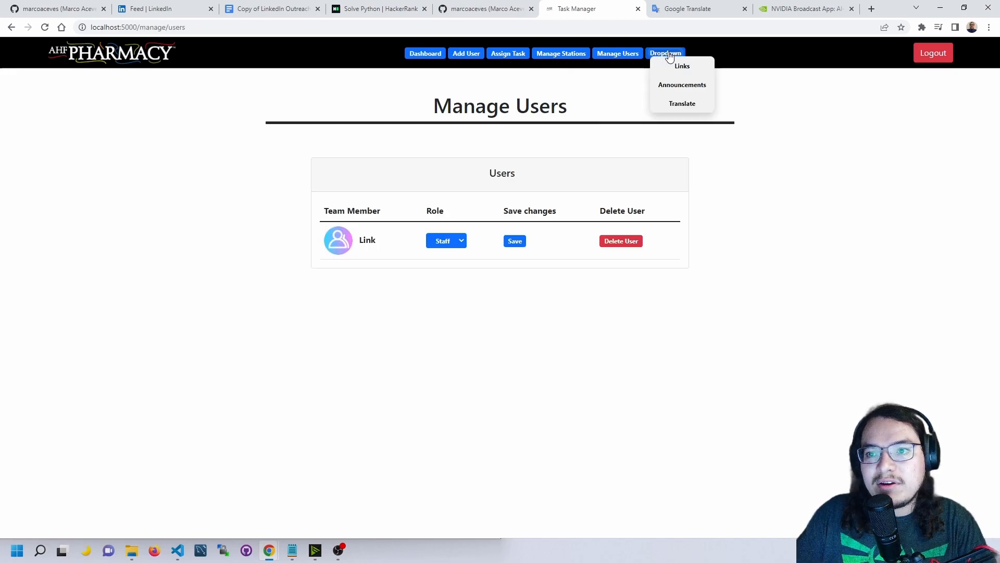
click(681, 65)
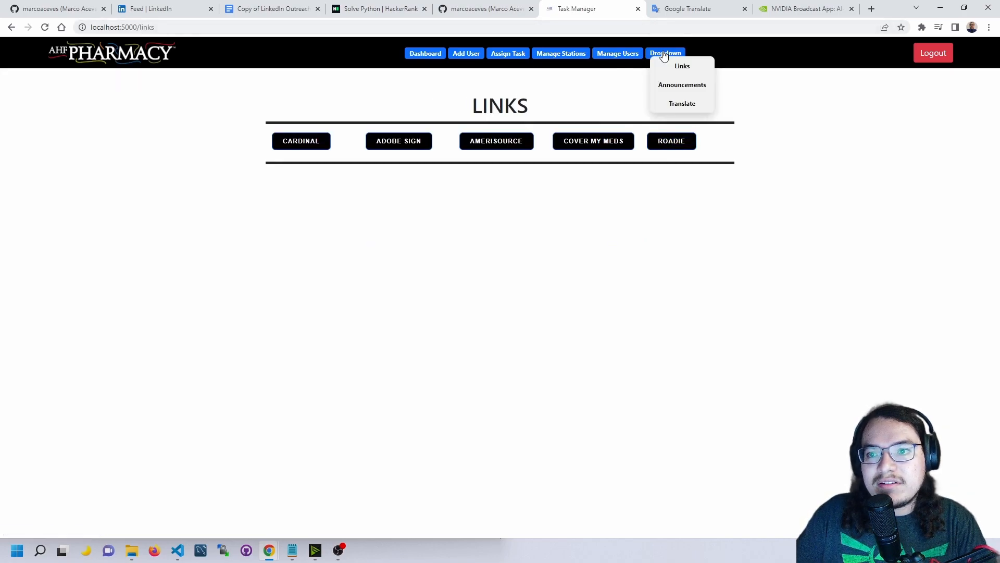
mouse_move(408, 150)
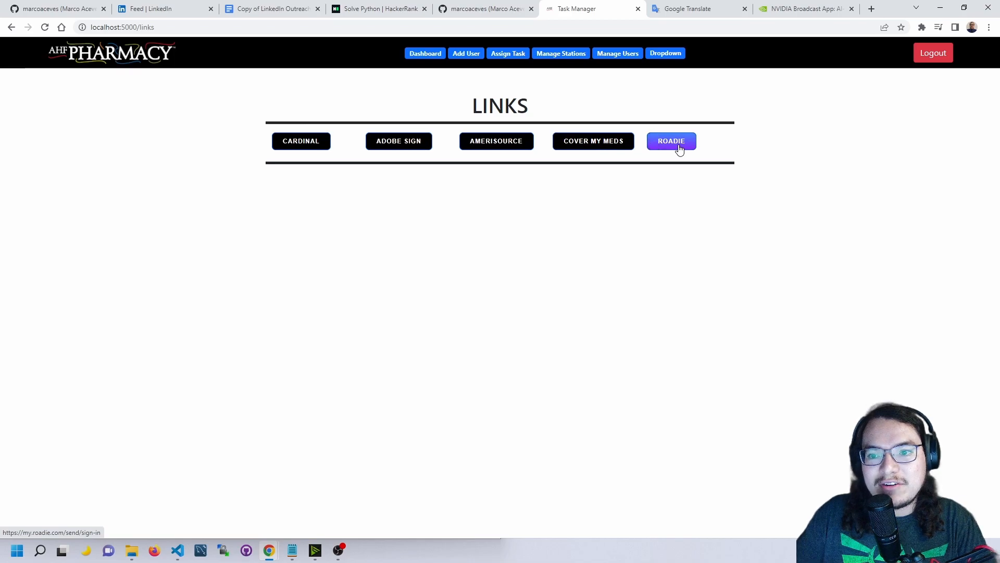
click(671, 141)
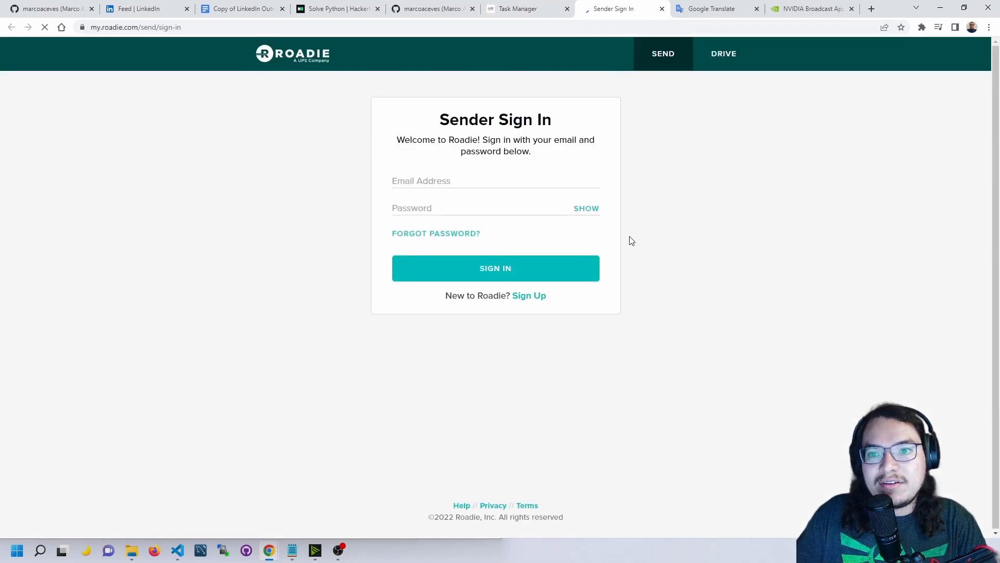
Step: Switch back to the Task Manager tab to reach the Announcements page
click(522, 8)
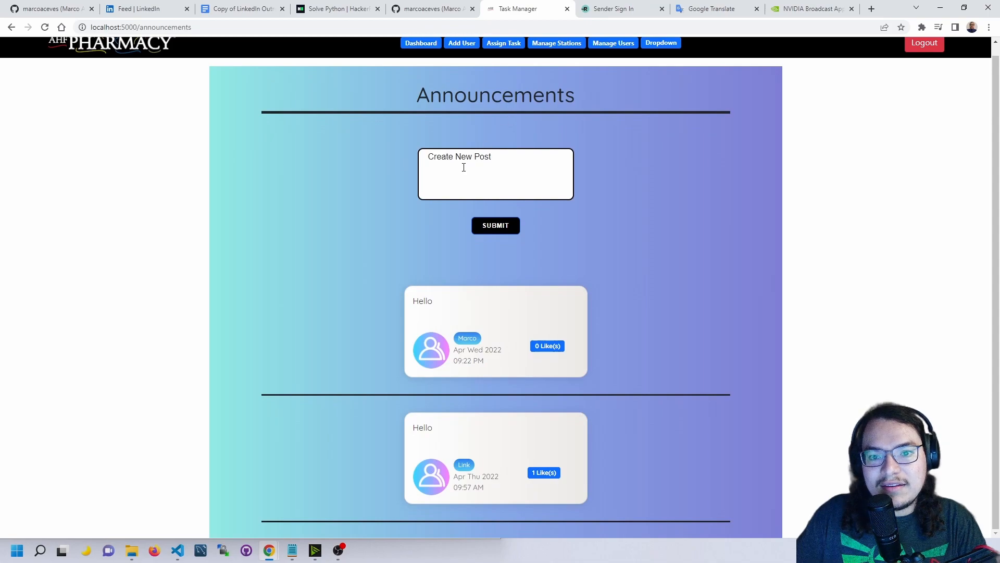
Step: Type and submit a 'Hello' post on the Announcements page
text(Hell)
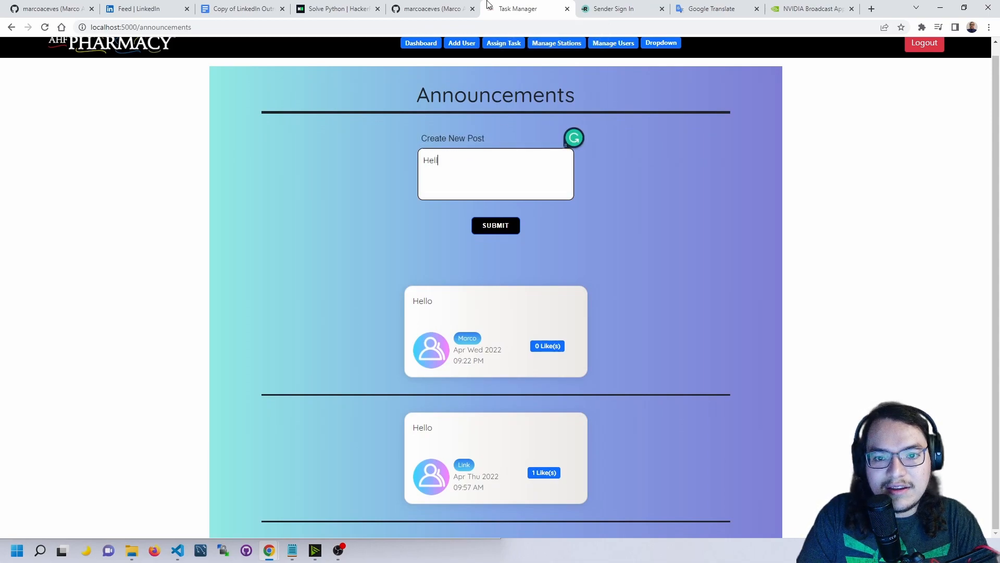
click(495, 226)
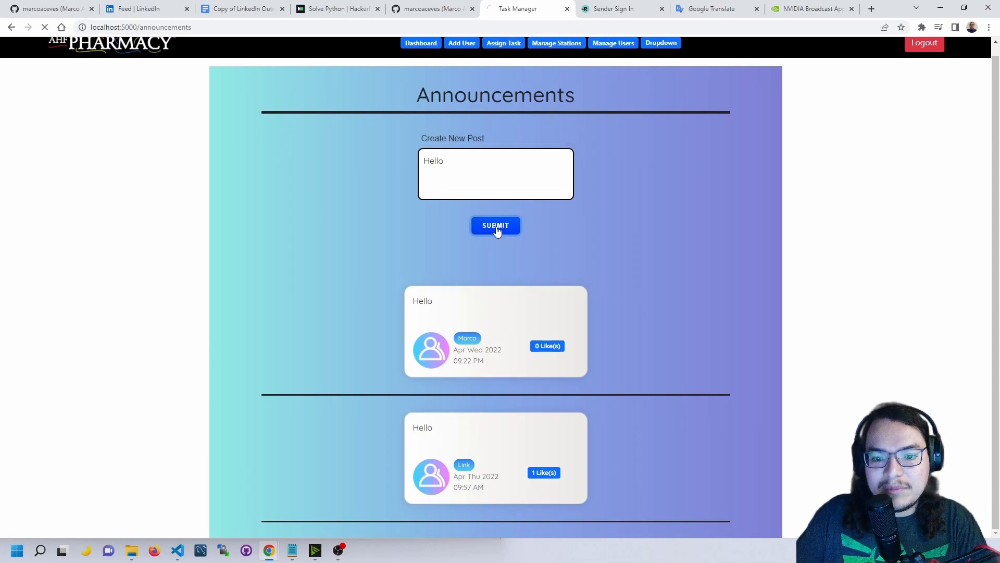
click(495, 225)
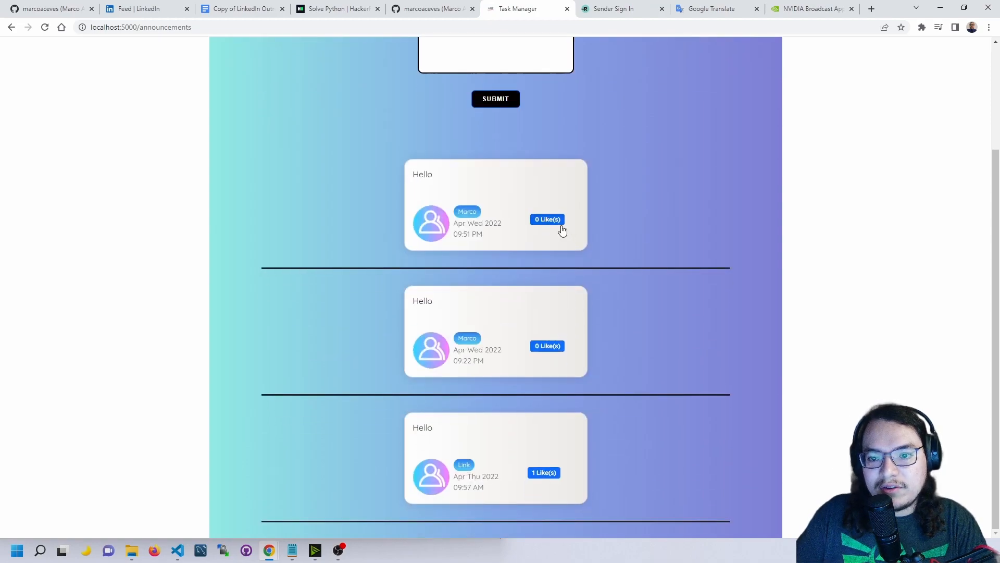
click(547, 219)
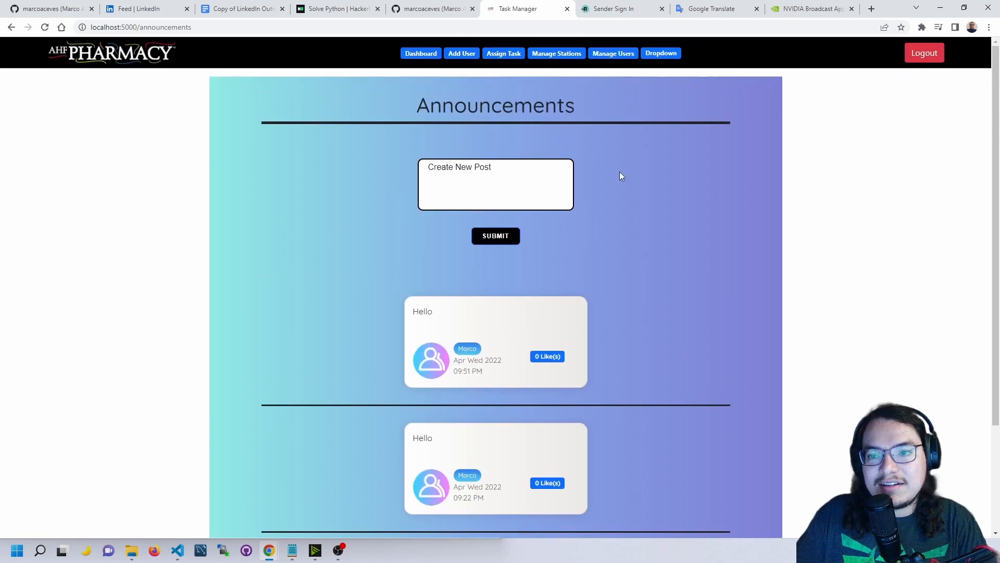
click(661, 53)
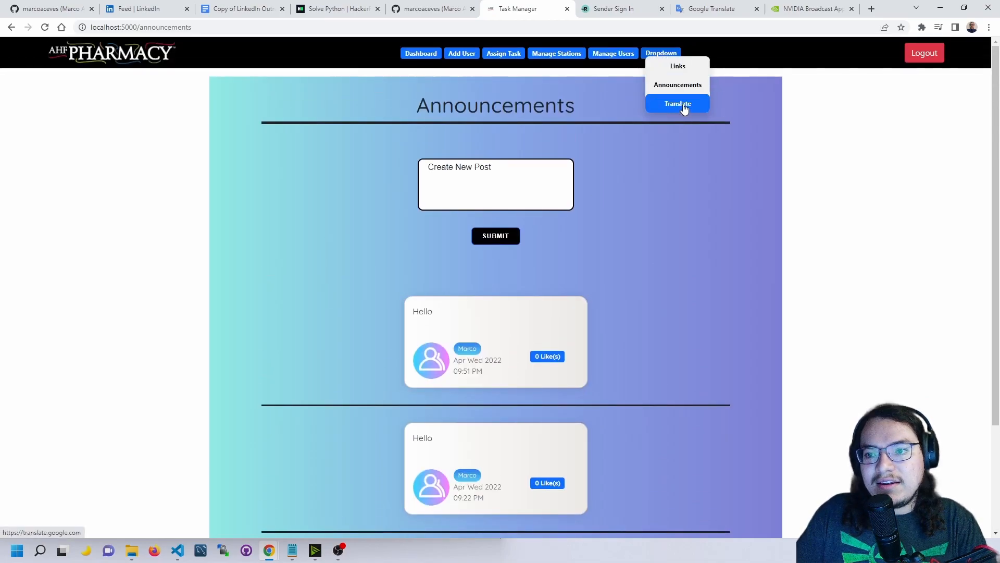
Step: Follow the Translate link and switch to the Google Translate browser tab
click(677, 103)
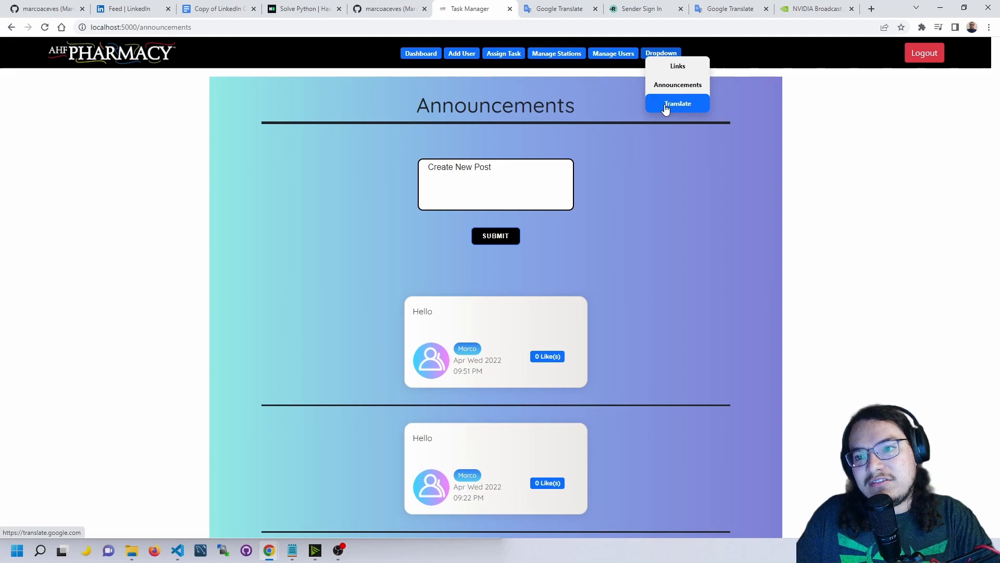
mouse_move(654, 104)
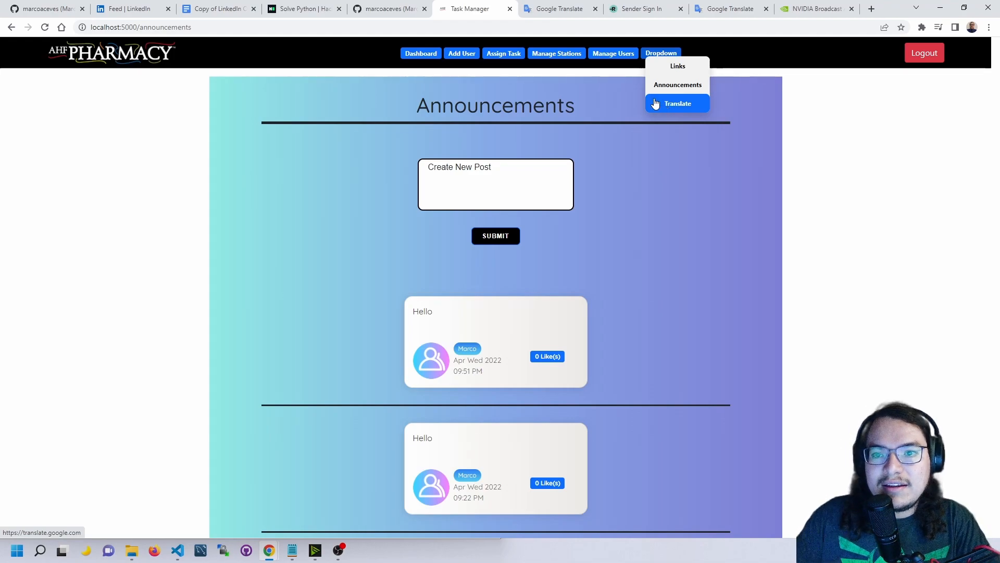
click(678, 103)
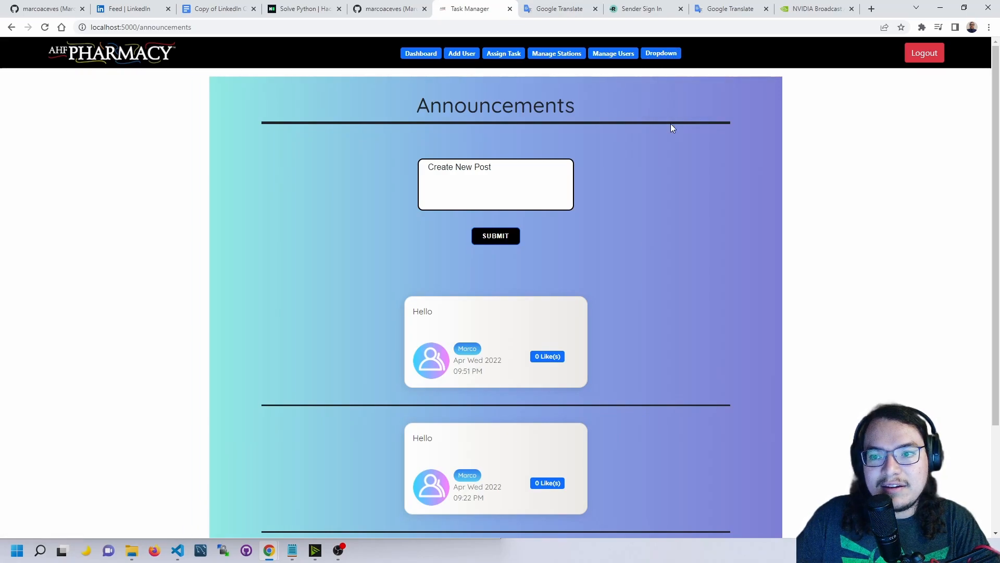
click(661, 53)
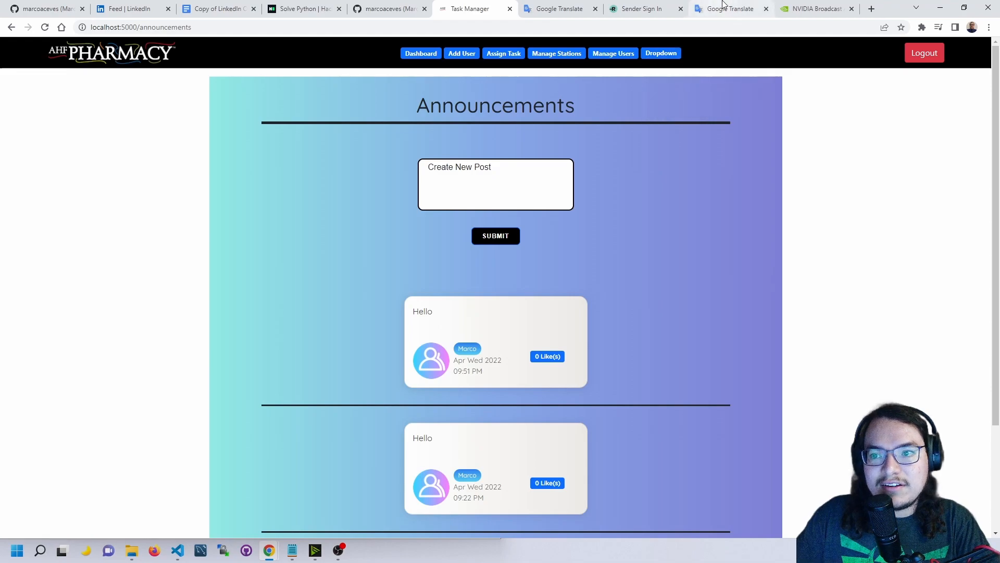
click(562, 9)
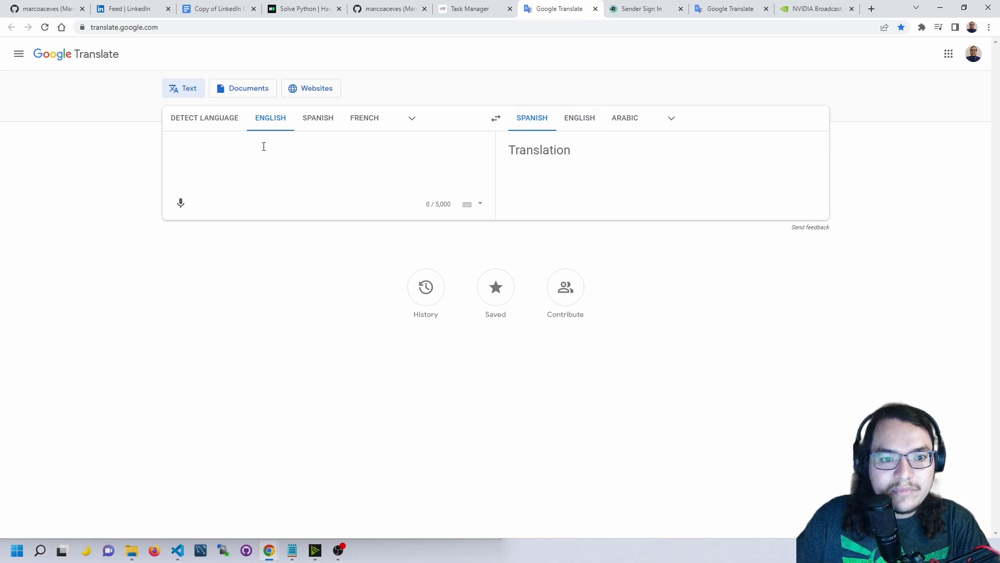
mouse_move(208, 148)
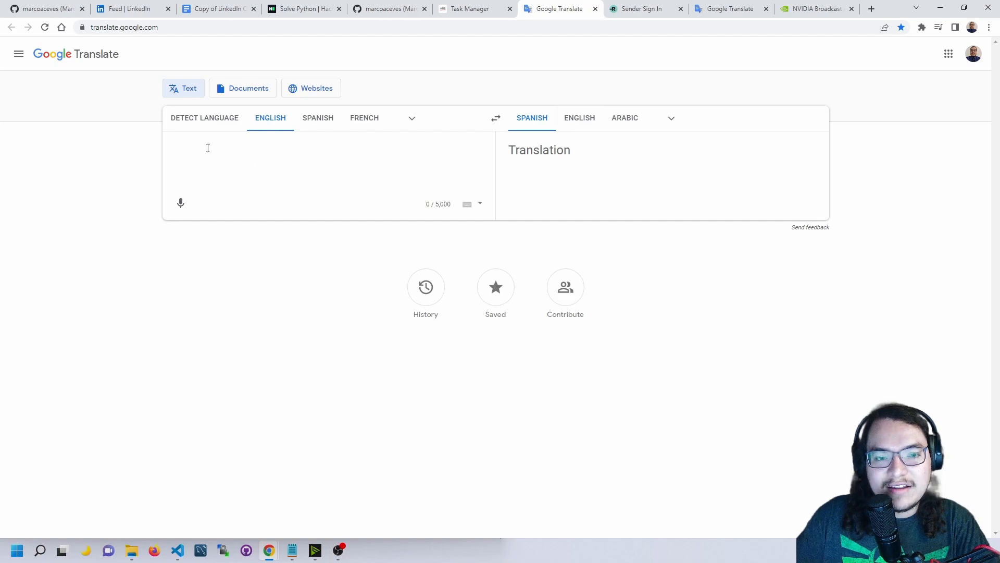
mouse_move(623, 60)
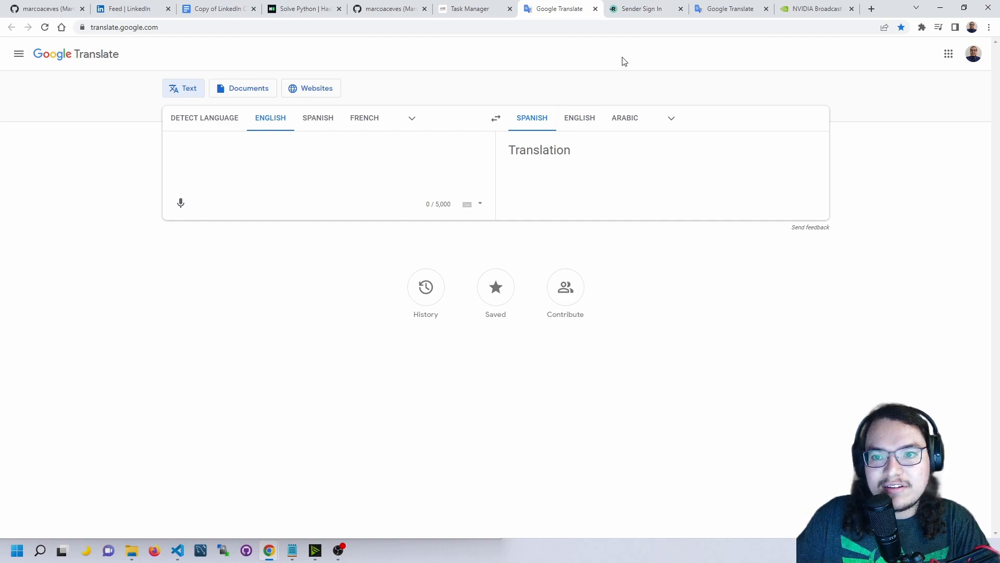
Step: Log out of the admin account and sign in as Link using a saved autofill login
click(469, 9)
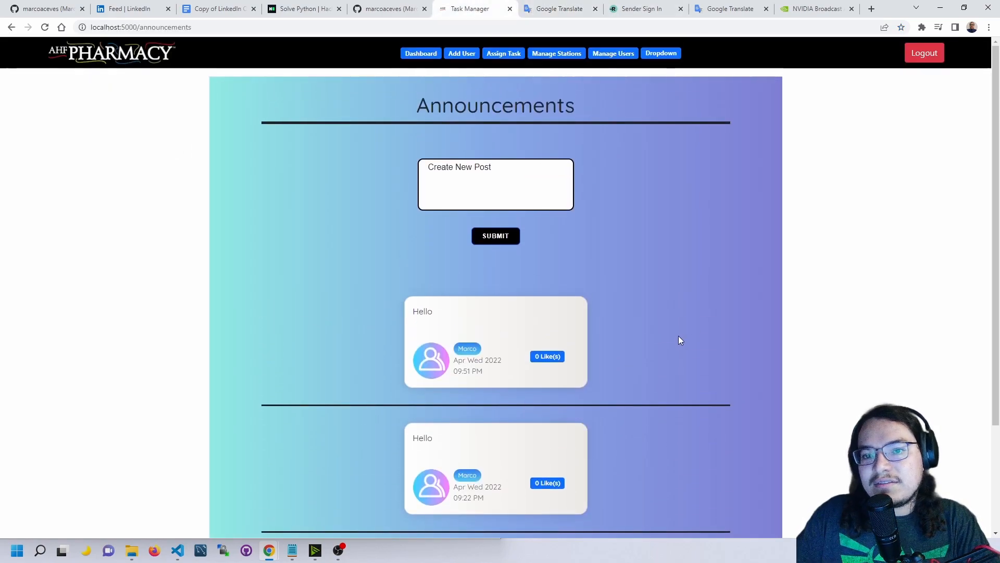
click(421, 53)
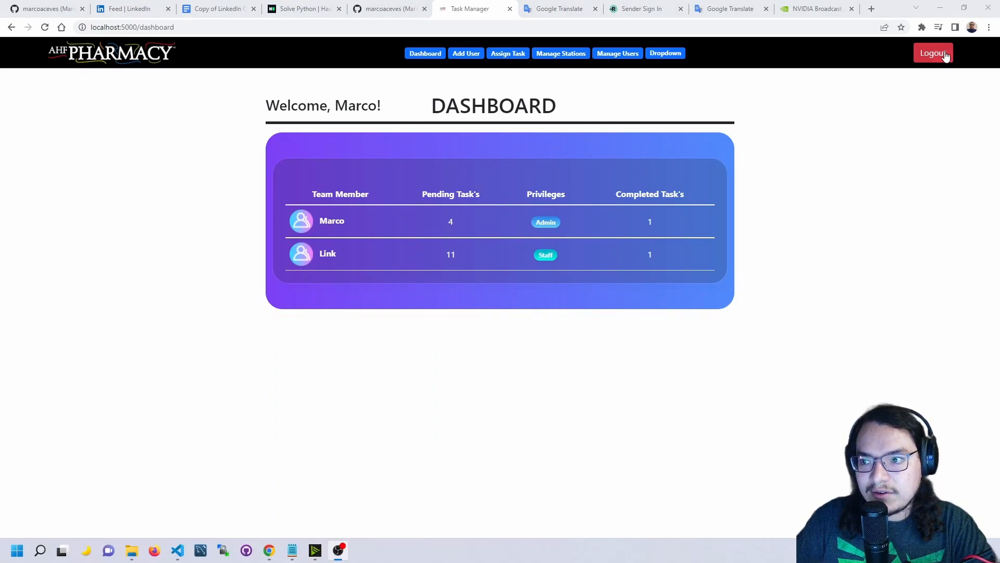
click(933, 53)
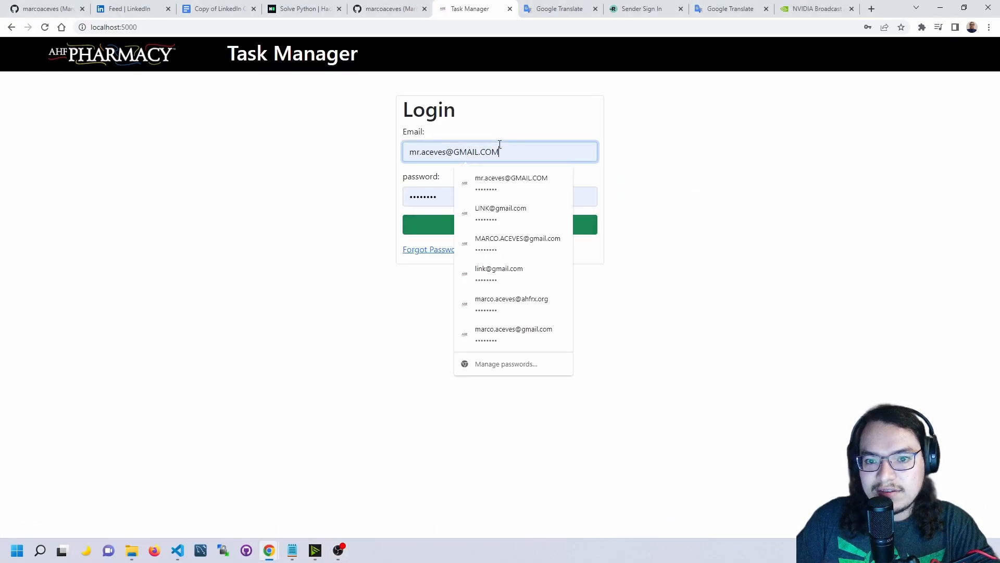
click(511, 303)
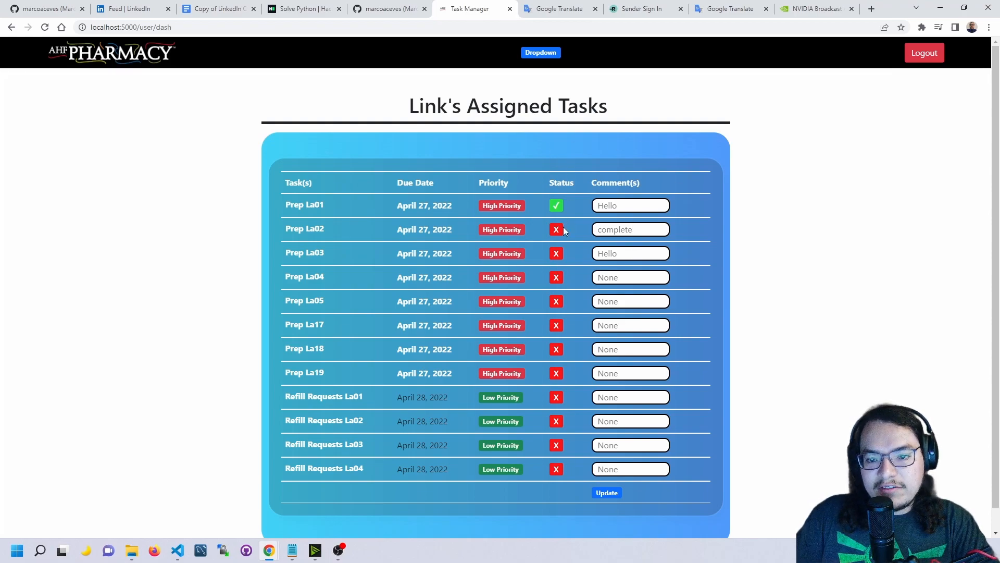
mouse_move(277, 76)
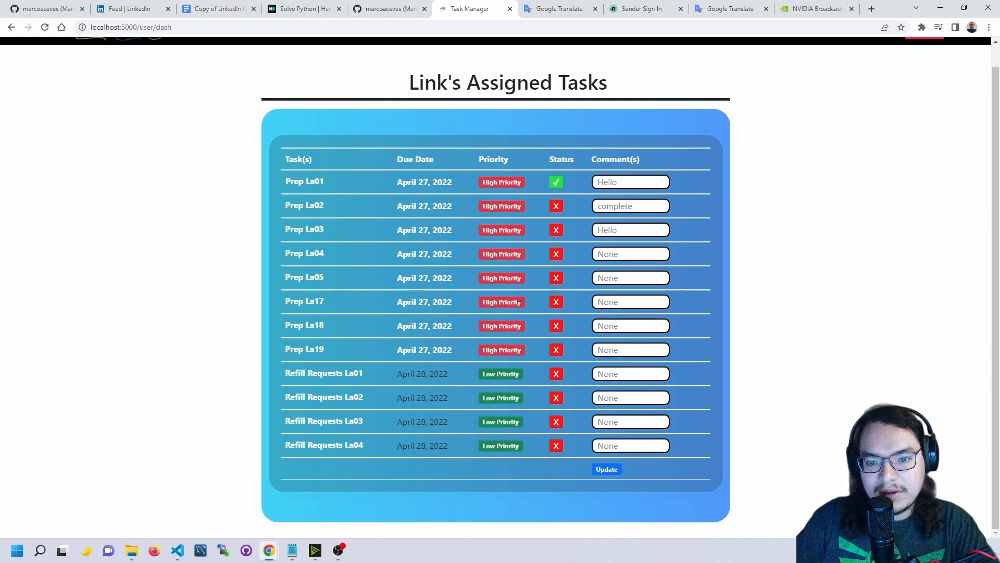
Step: Switch Prep La02's red X to a green check and save with Update
click(556, 206)
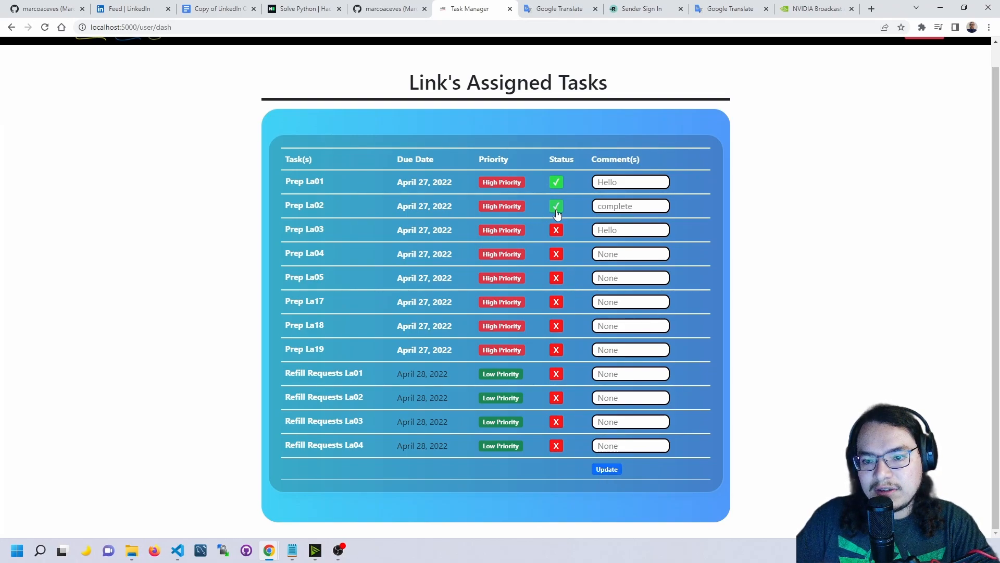
click(606, 469)
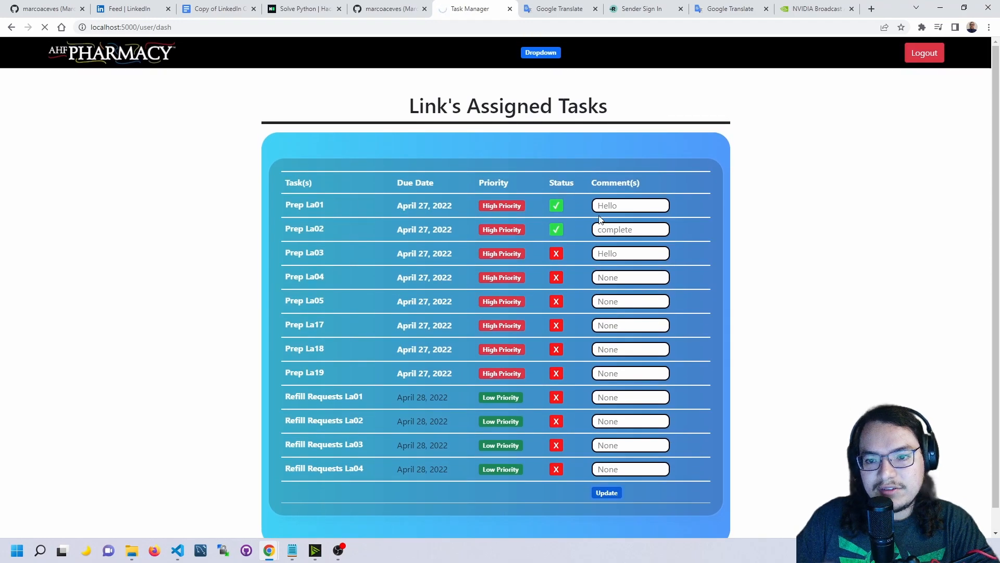
click(606, 492)
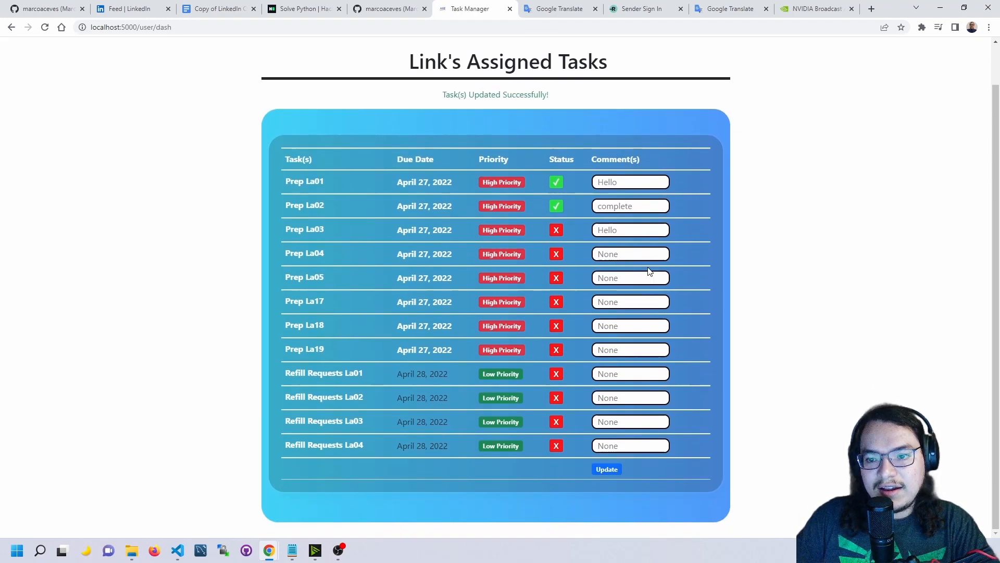
Step: Comment 'This one is hard' on Prep La04 and 'report is clear' on Prep La05, and save
click(630, 254)
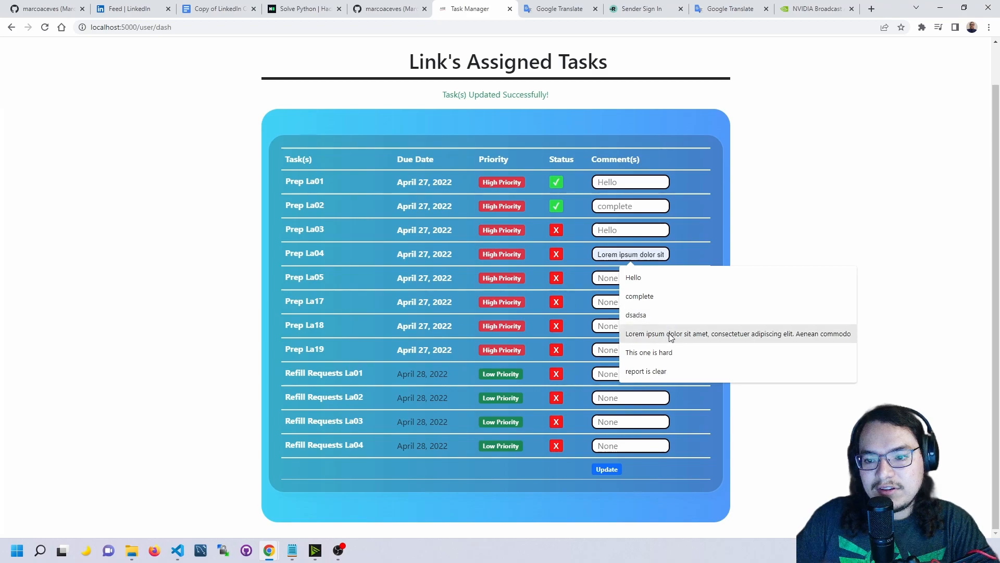
click(649, 352)
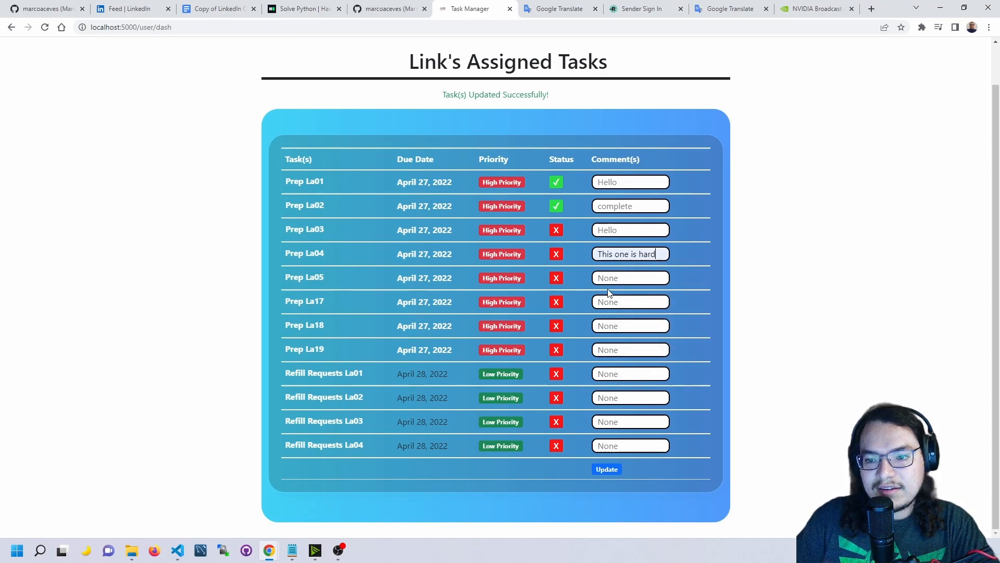
text(report is clear)
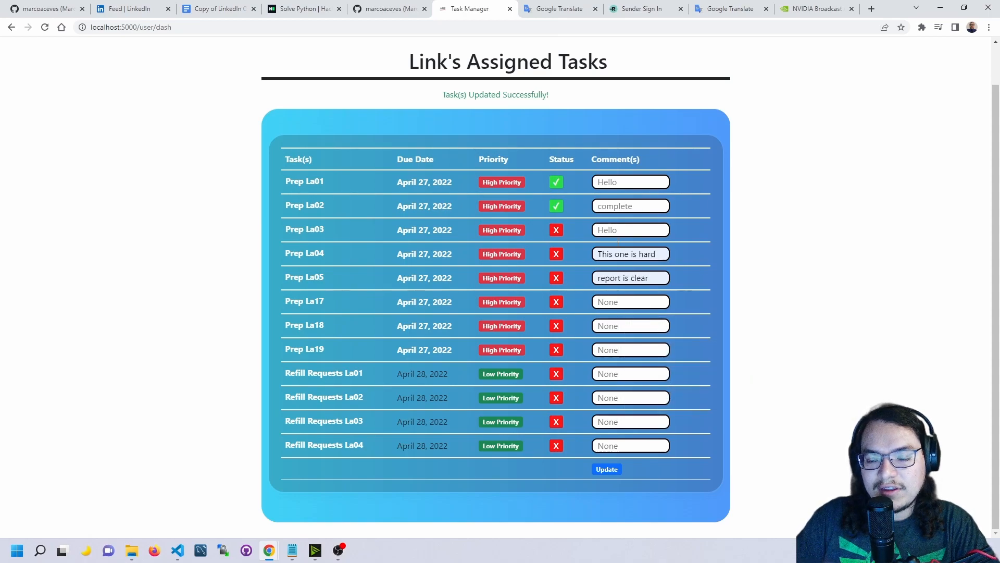
click(607, 469)
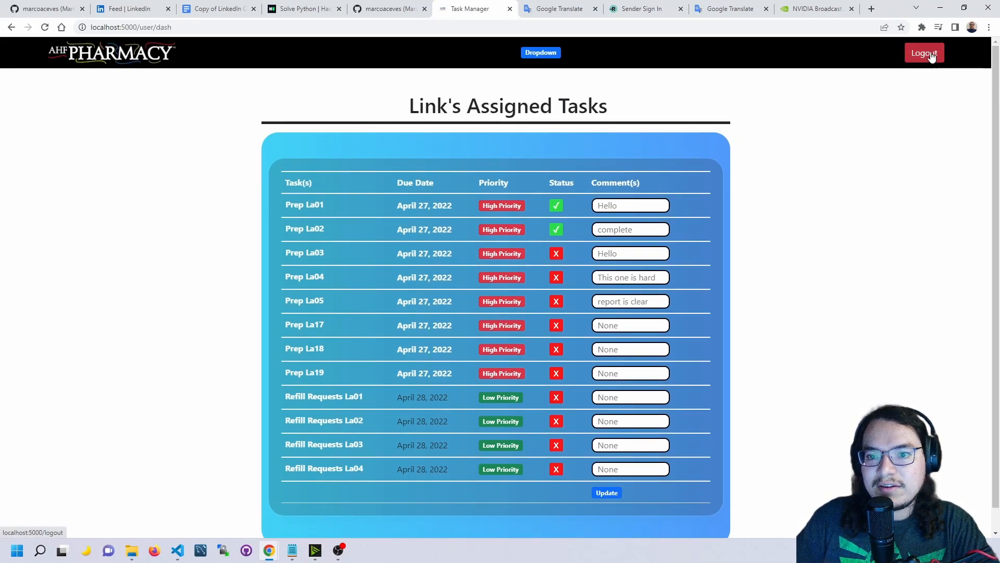
Step: Log out, sign in as admin Marco, and mark all of Link's tasks for deletion
click(923, 52)
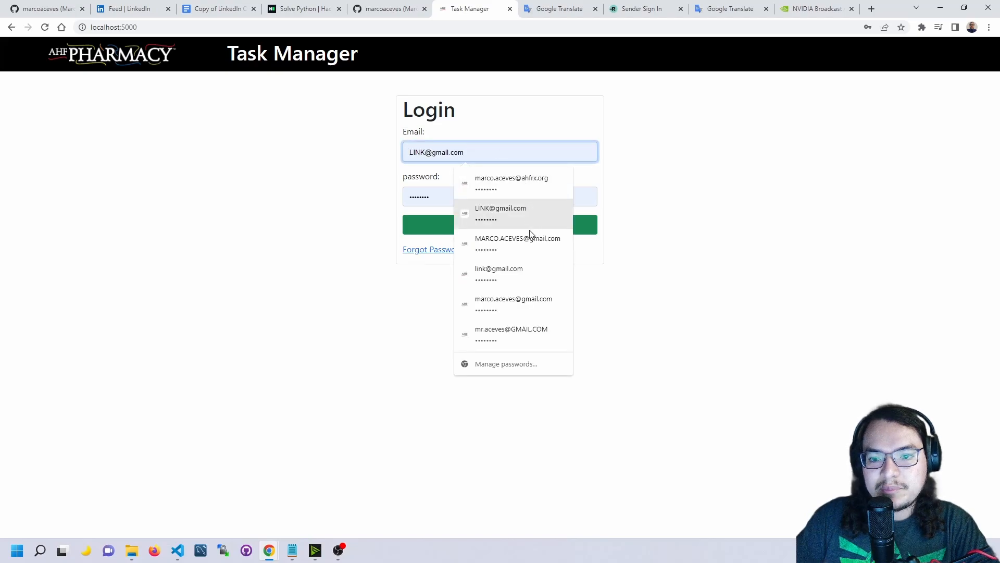
click(511, 332)
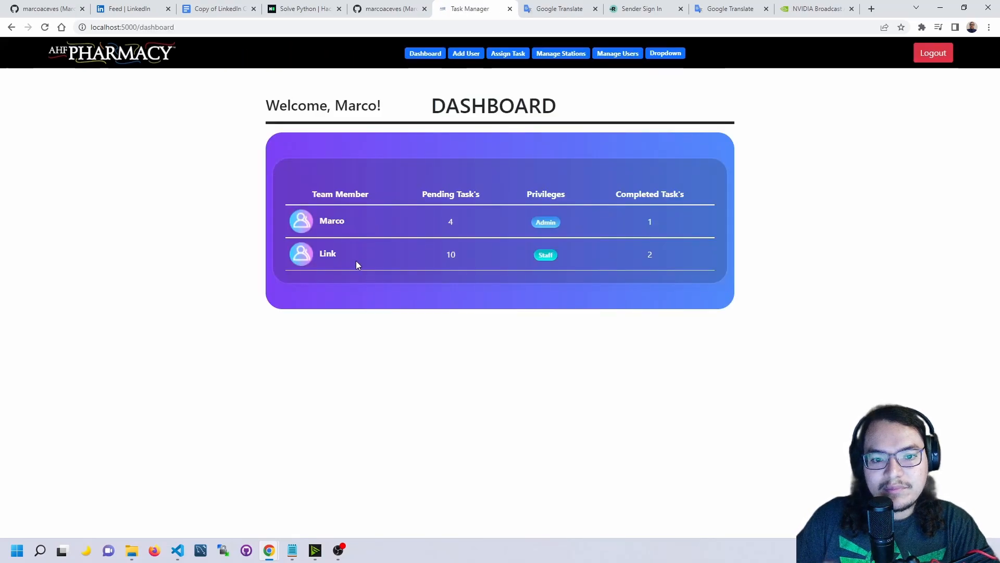
click(327, 253)
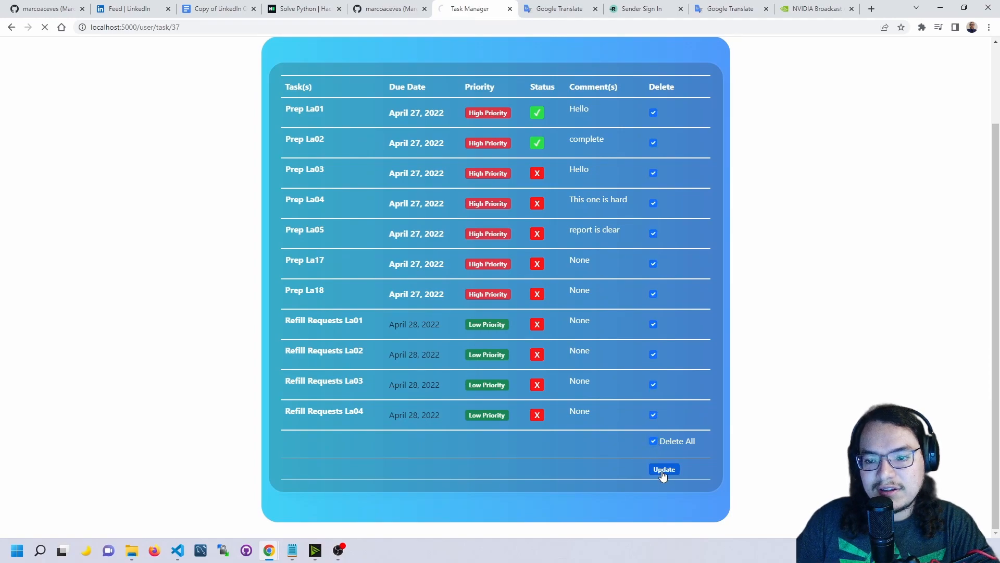
click(663, 469)
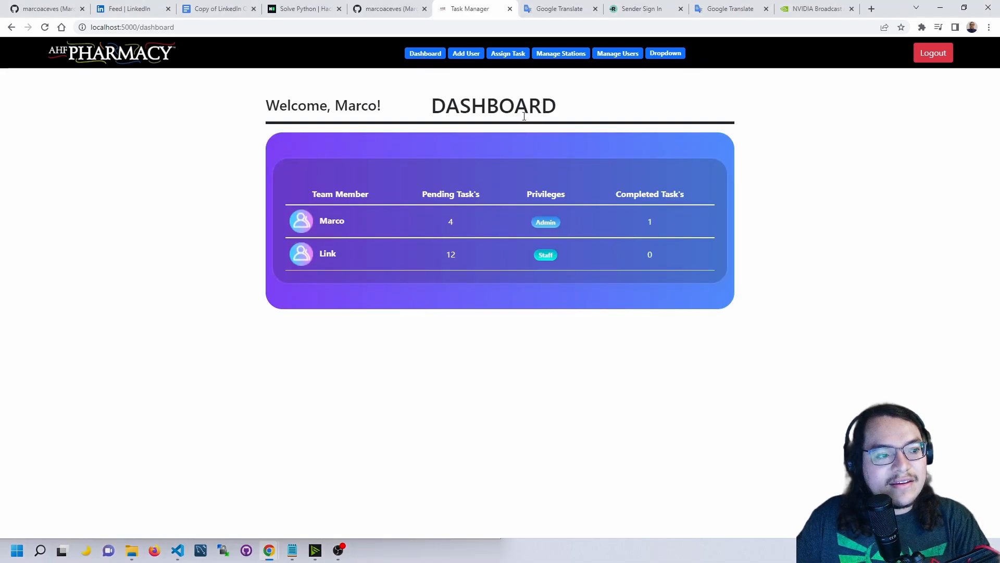
mouse_move(515, 99)
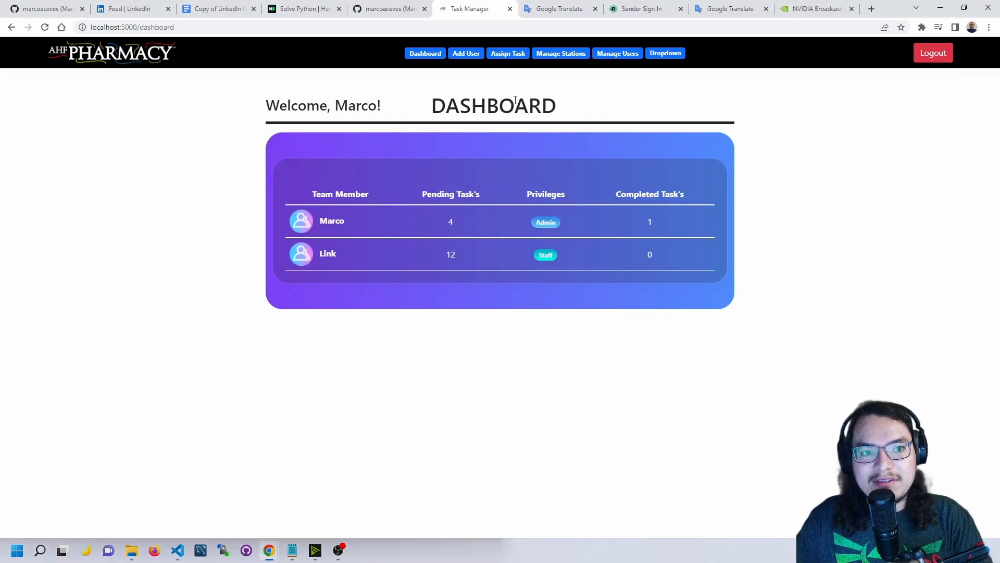
mouse_move(750, 129)
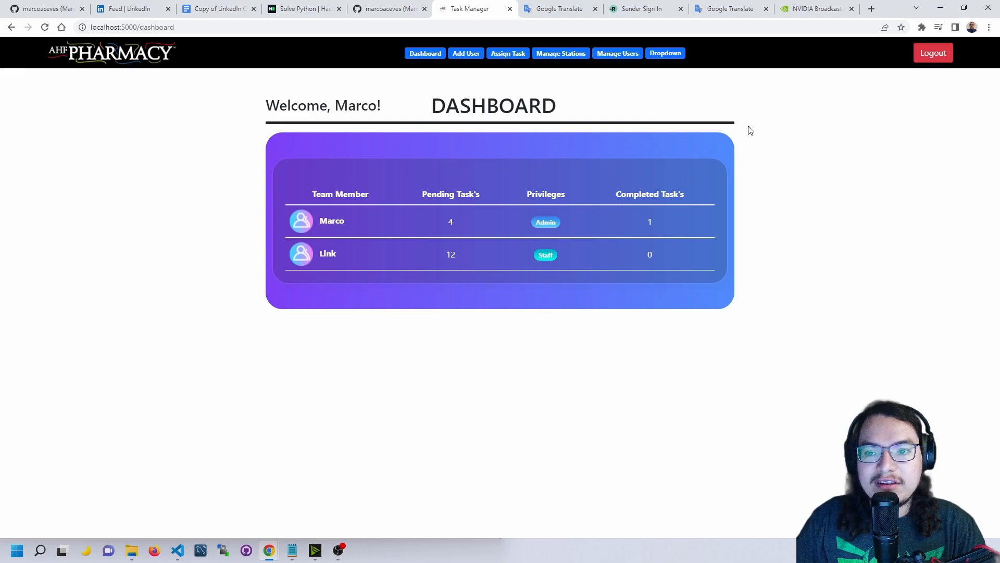
mouse_move(897, 101)
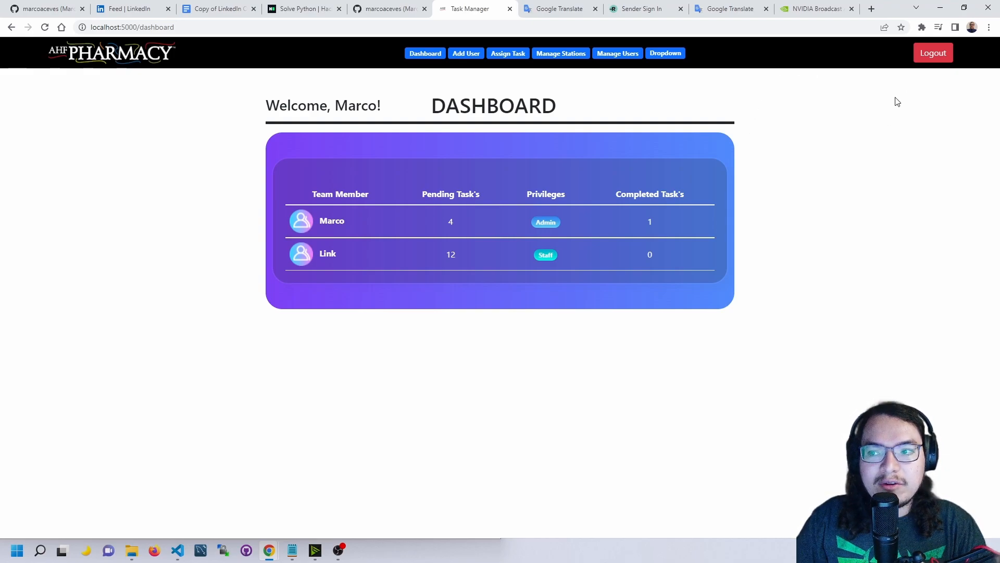
mouse_move(725, 119)
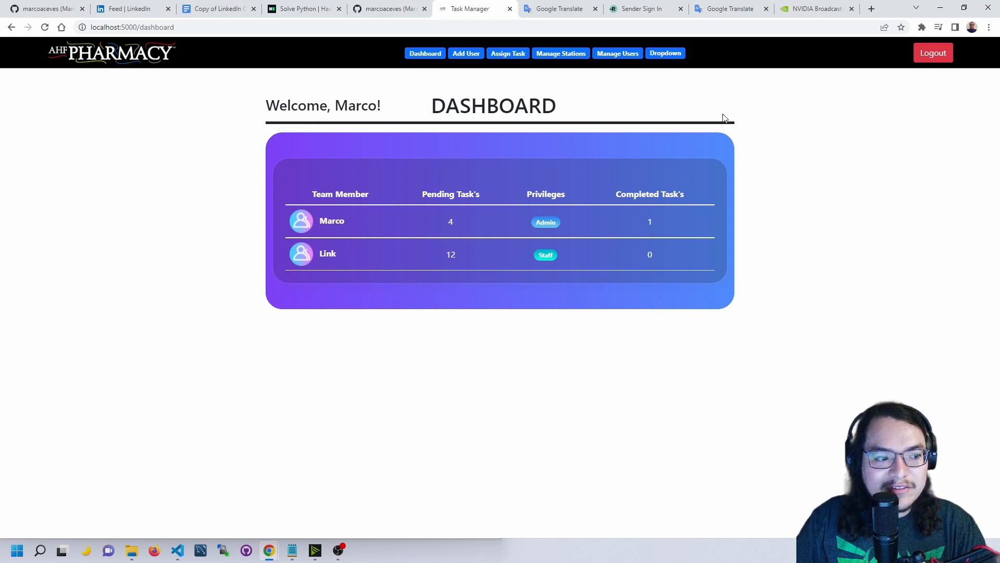